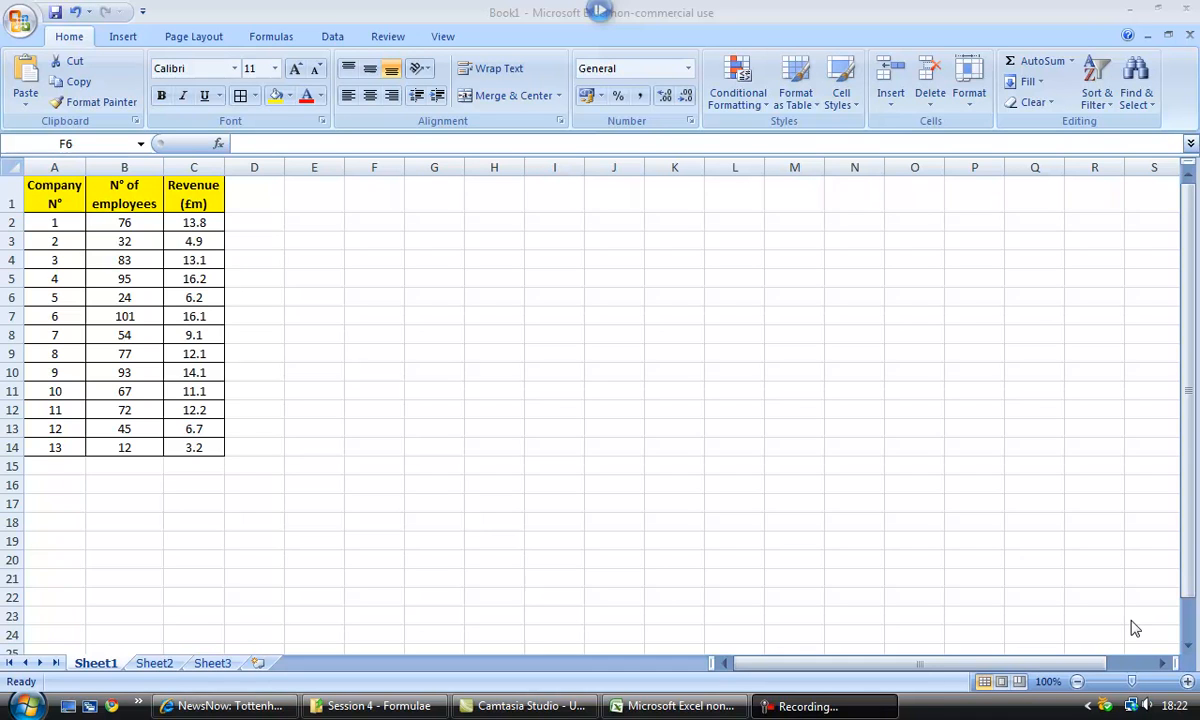
mouse_move(82, 222)
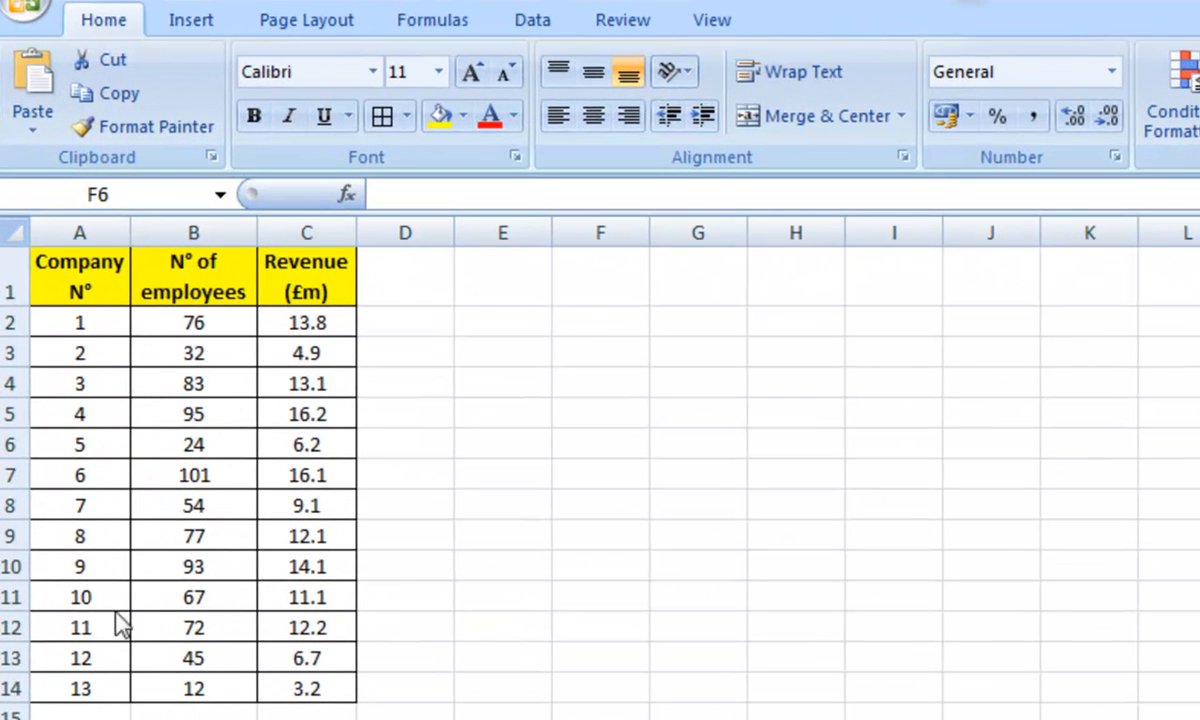
mouse_move(104, 700)
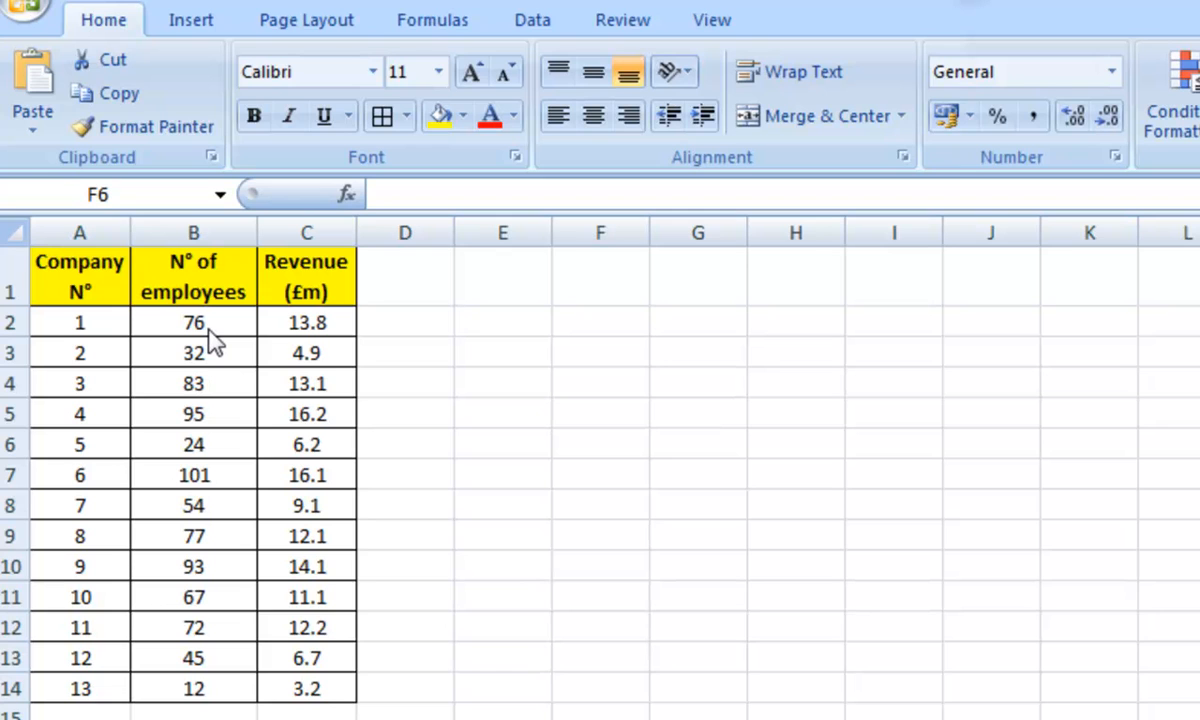
mouse_move(336, 336)
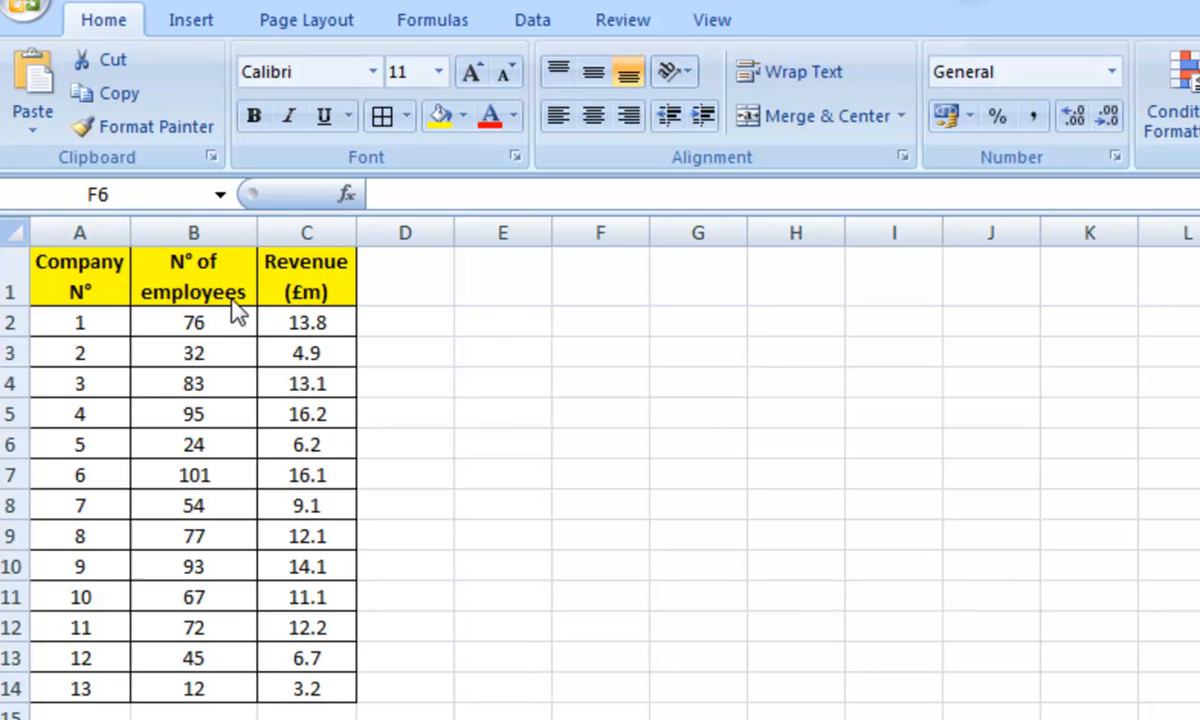
mouse_move(204, 316)
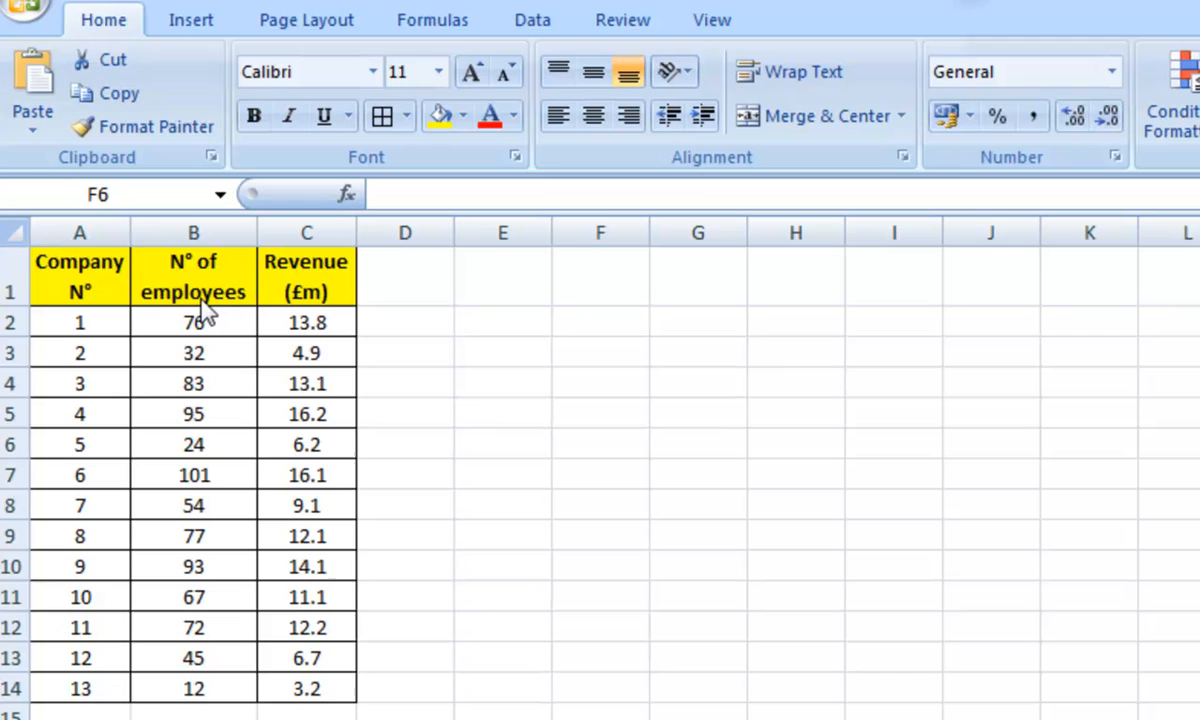
mouse_move(272, 316)
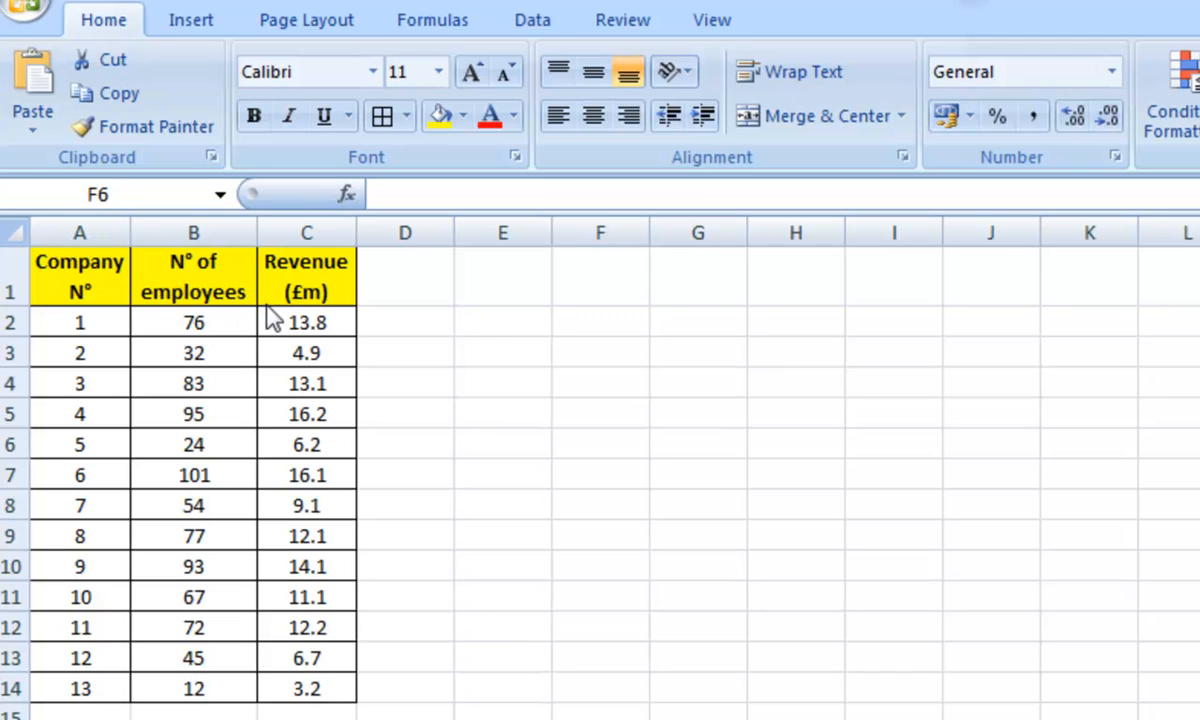
mouse_move(320, 312)
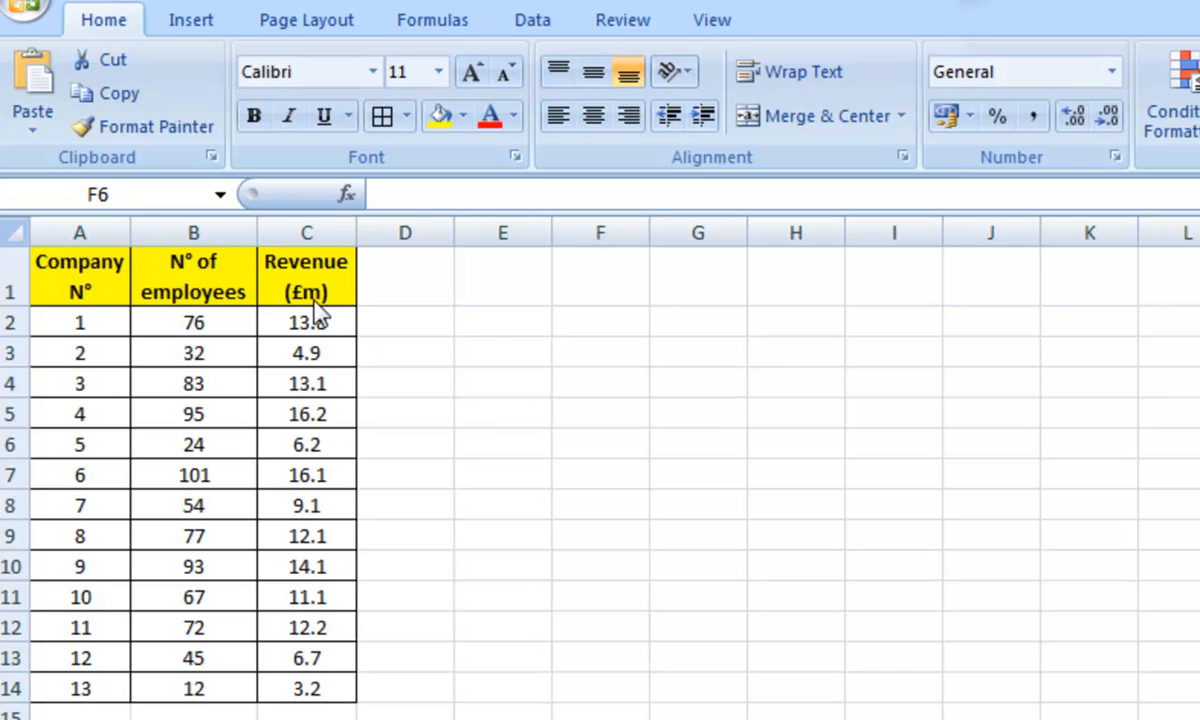
mouse_move(222, 312)
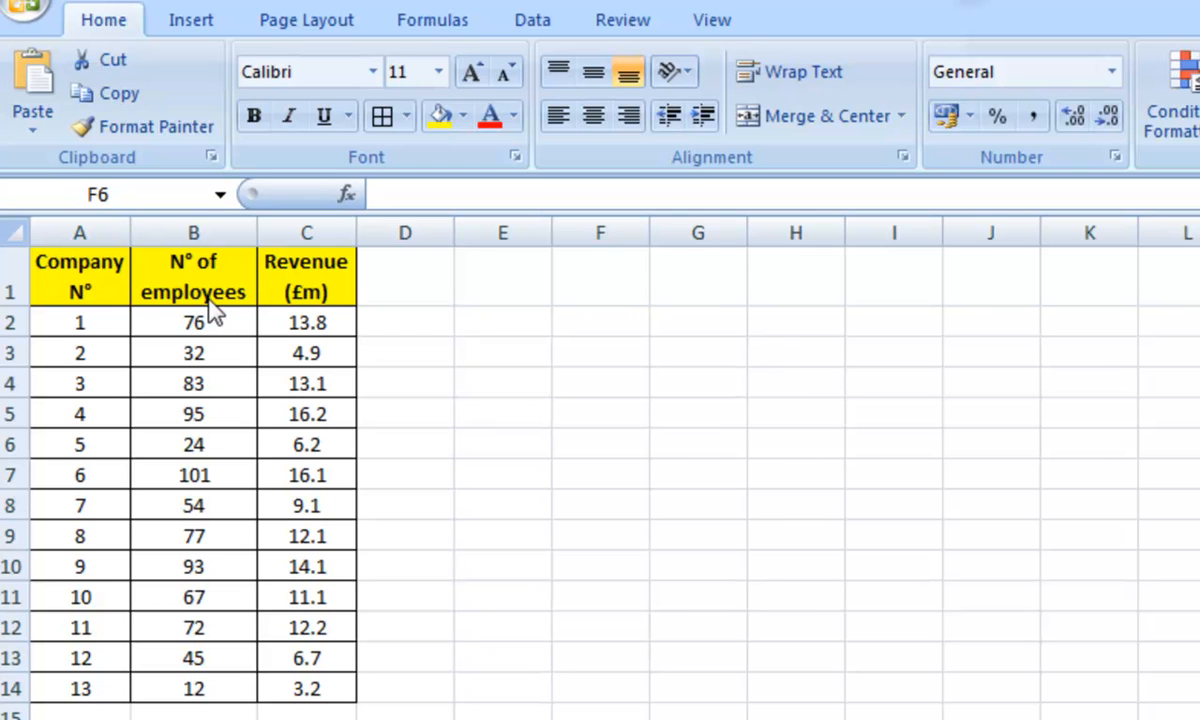
mouse_move(316, 310)
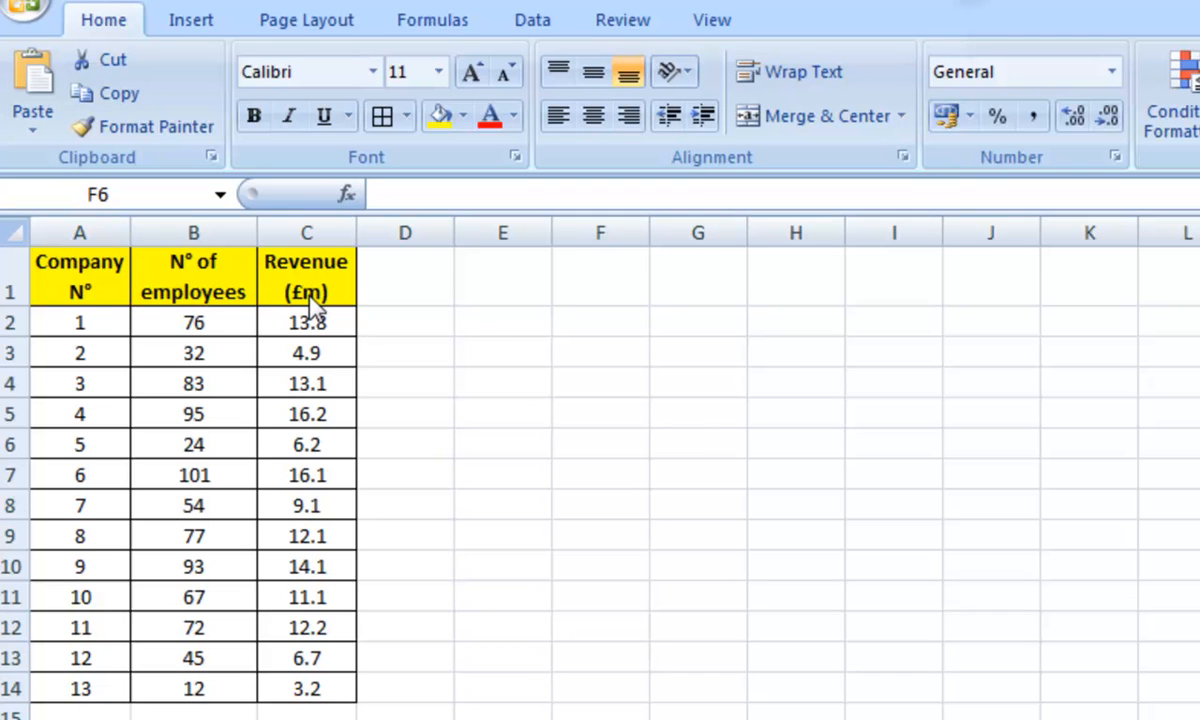
mouse_move(220, 310)
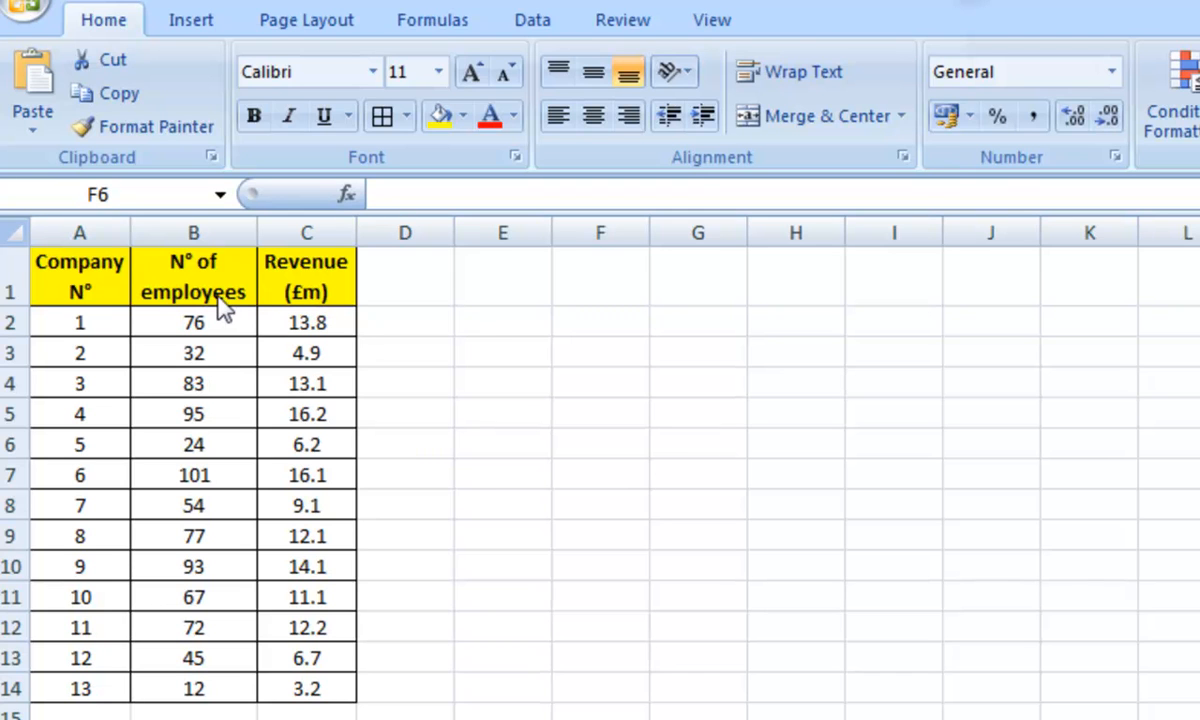
mouse_move(216, 310)
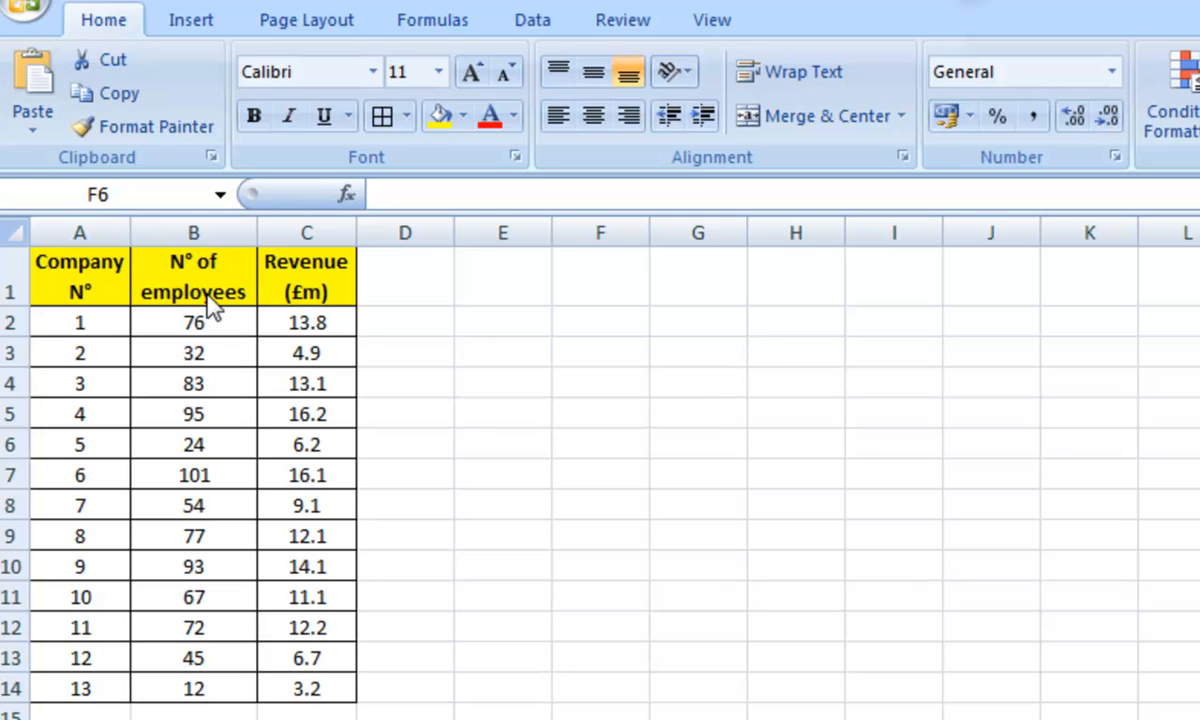
mouse_move(520, 332)
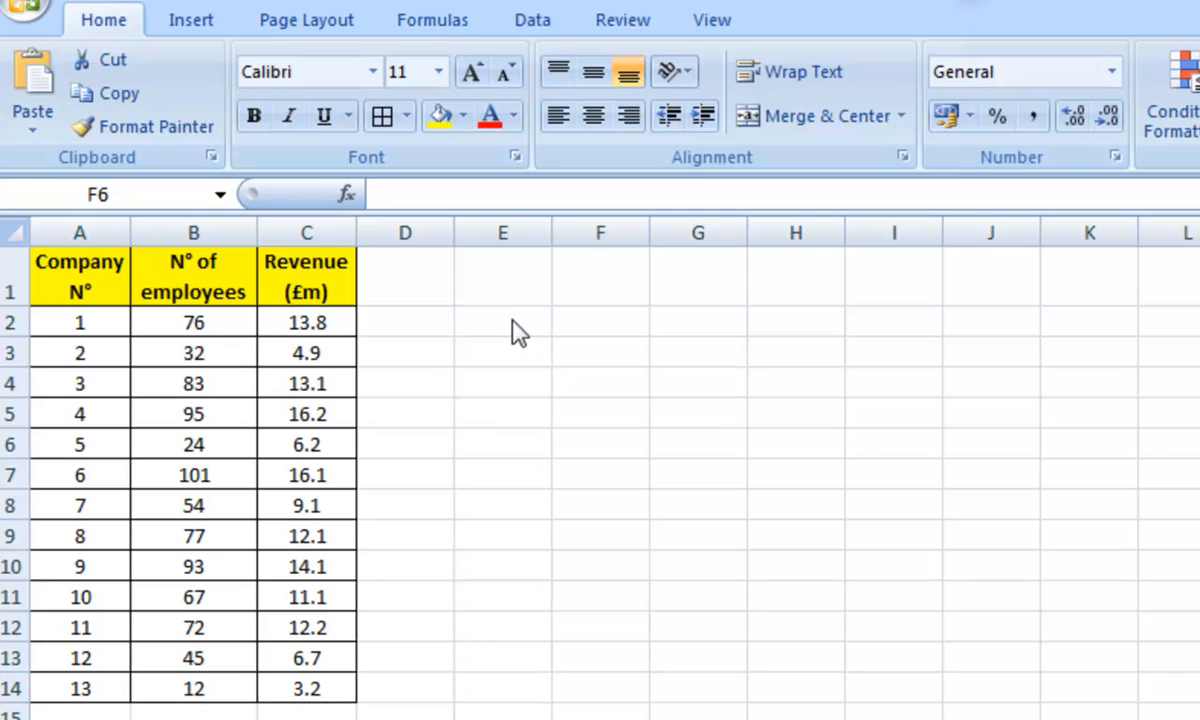
Step: From empty cell G3, insert a Scatter with only Markers chart beside the table
left_click(600, 444)
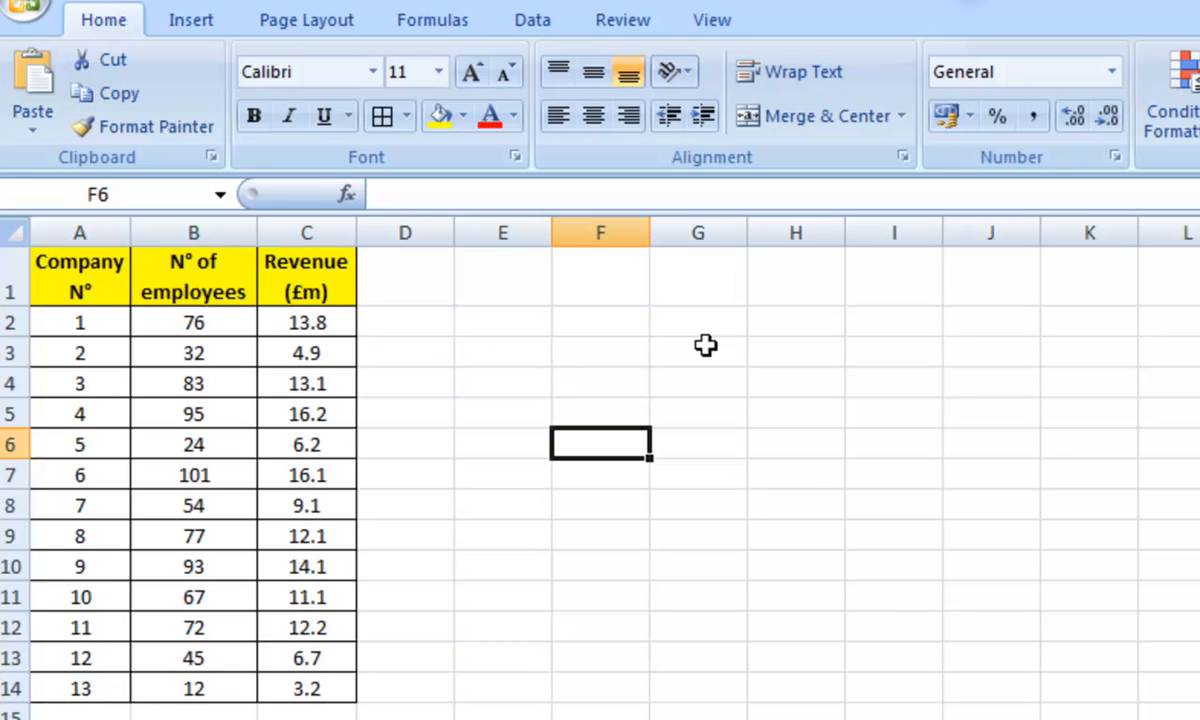
left_click(696, 352)
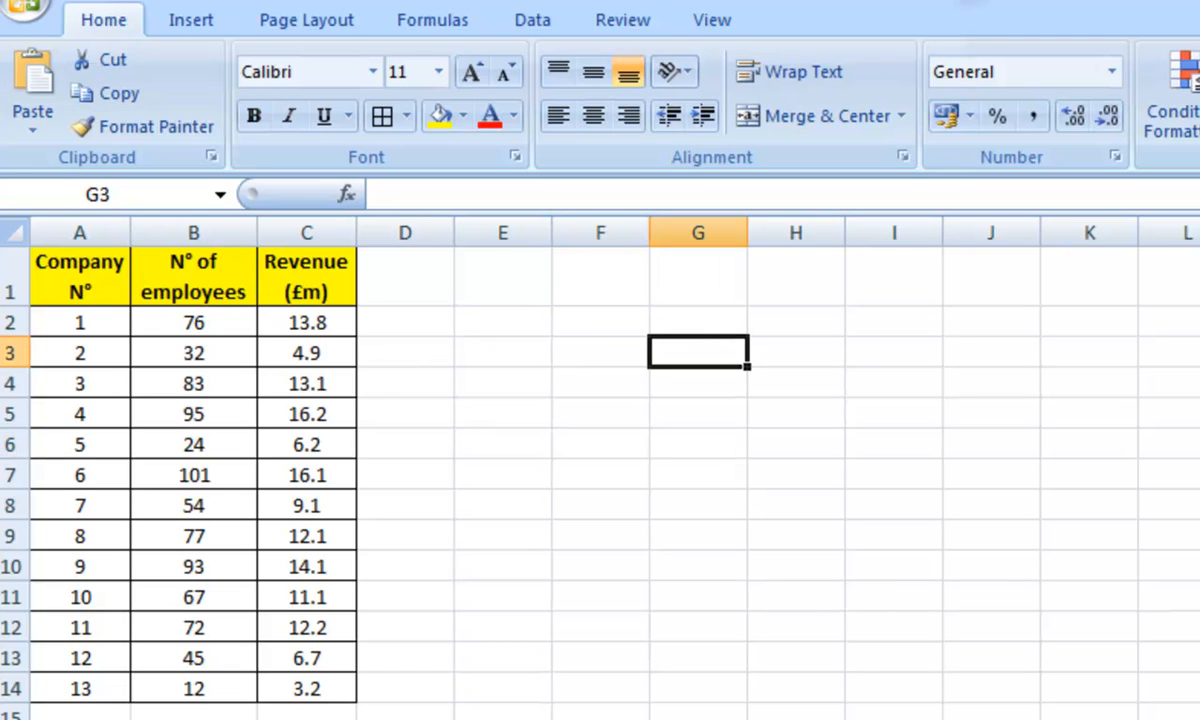
mouse_move(158, 50)
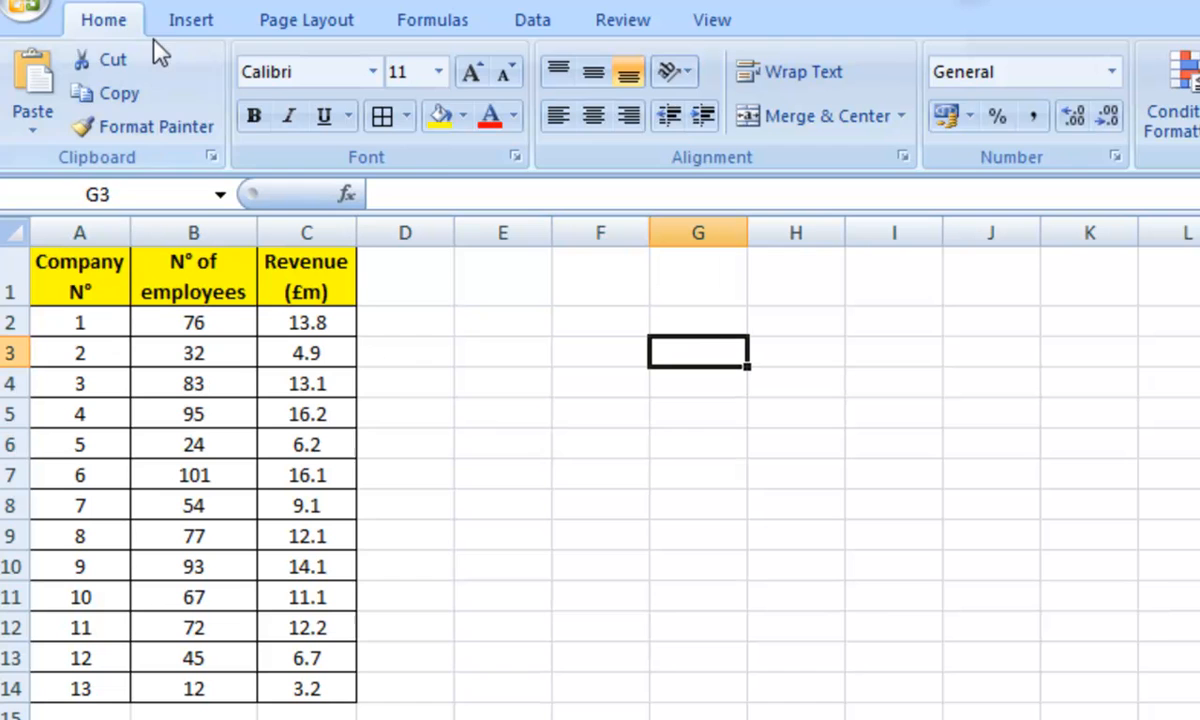
left_click(190, 20)
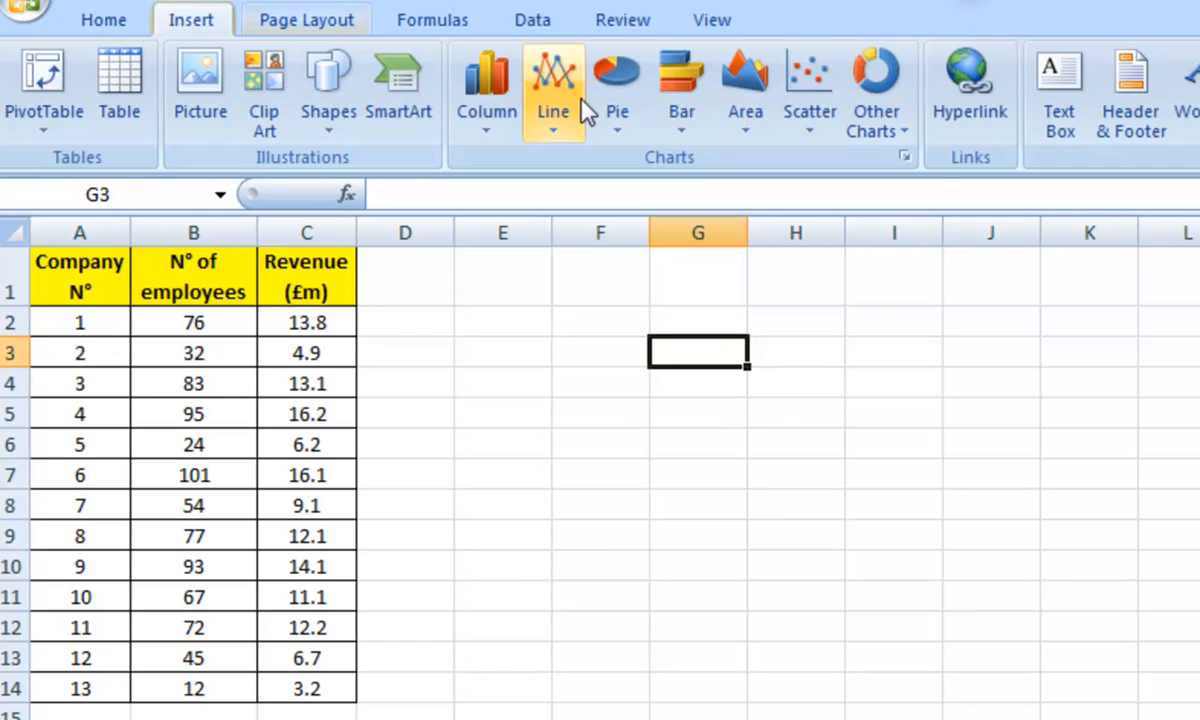
left_click(808, 90)
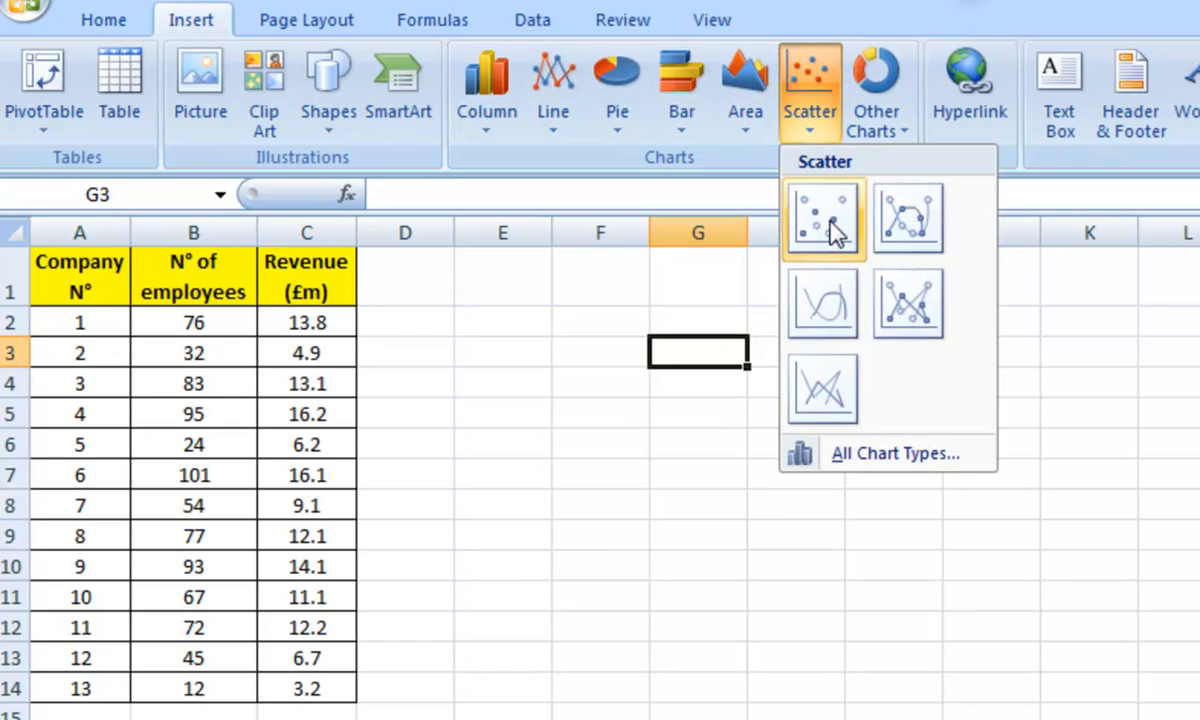
mouse_move(822, 218)
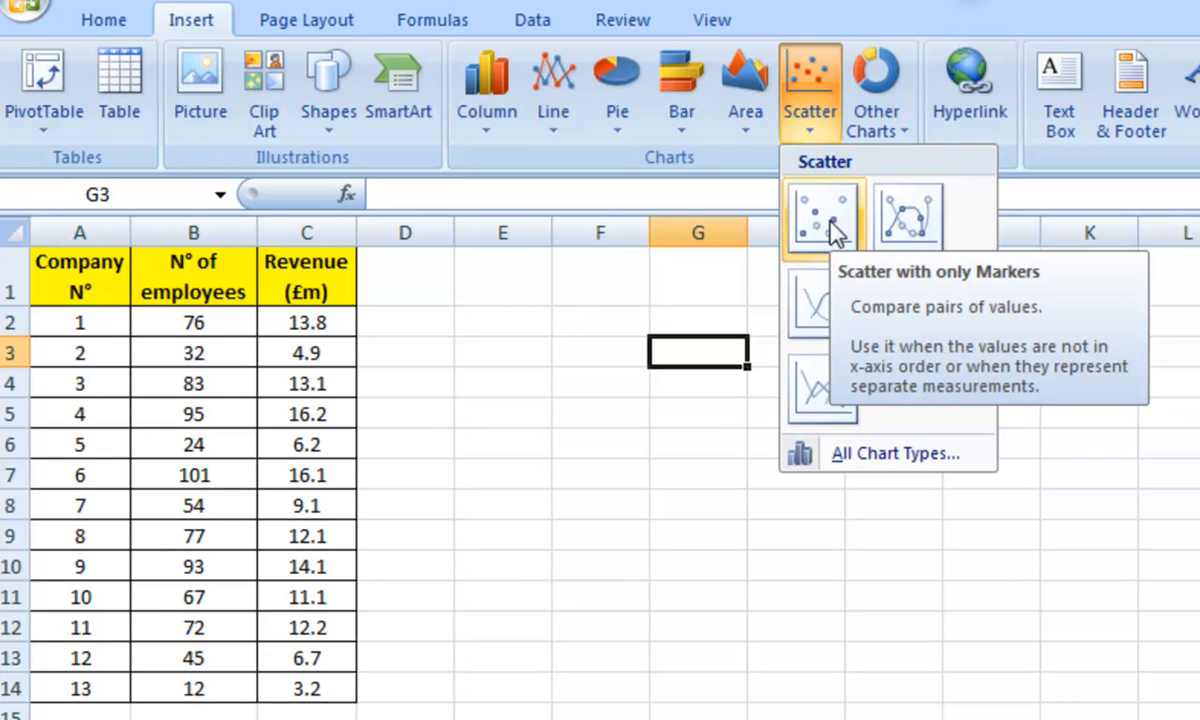
left_click(822, 216)
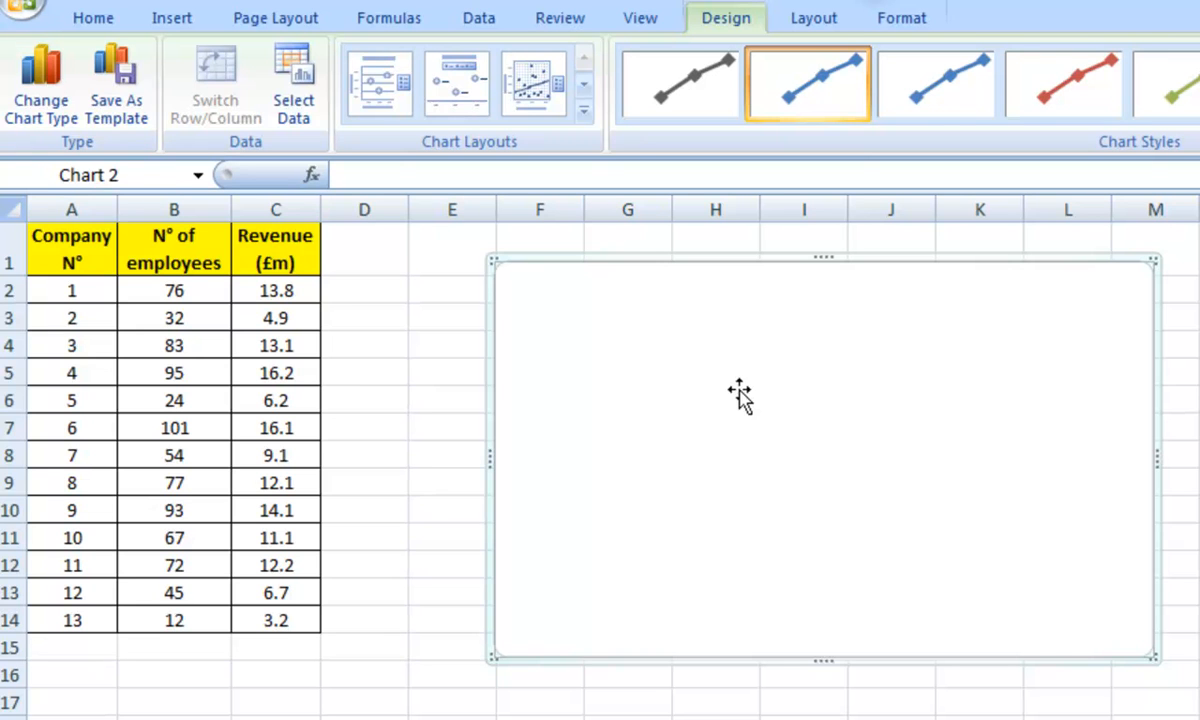
Step: Via Select Data, add a new series and start entering its X values
right_click(740, 390)
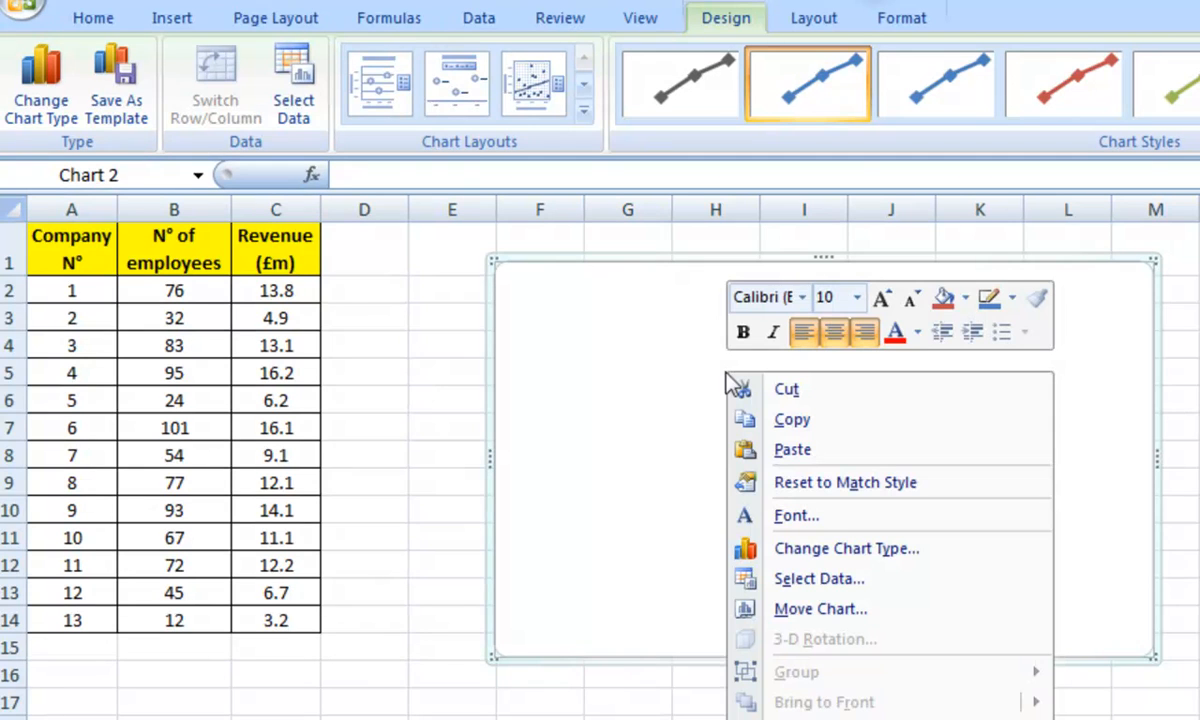
mouse_move(810, 482)
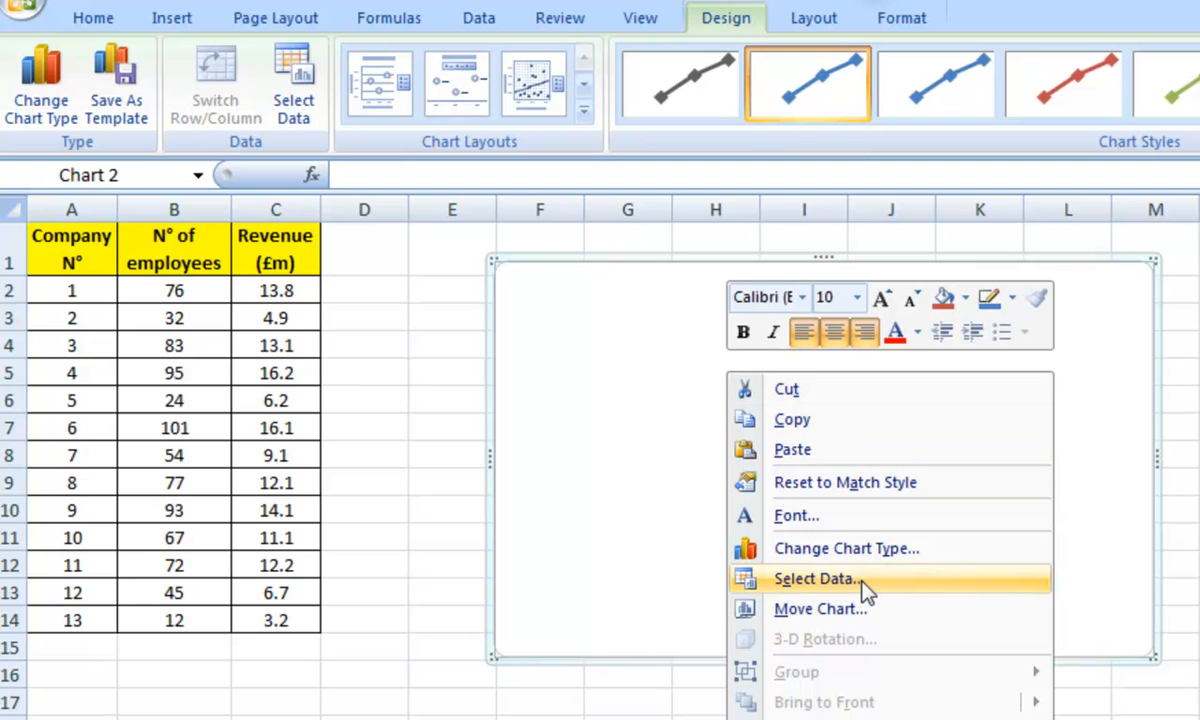
left_click(816, 578)
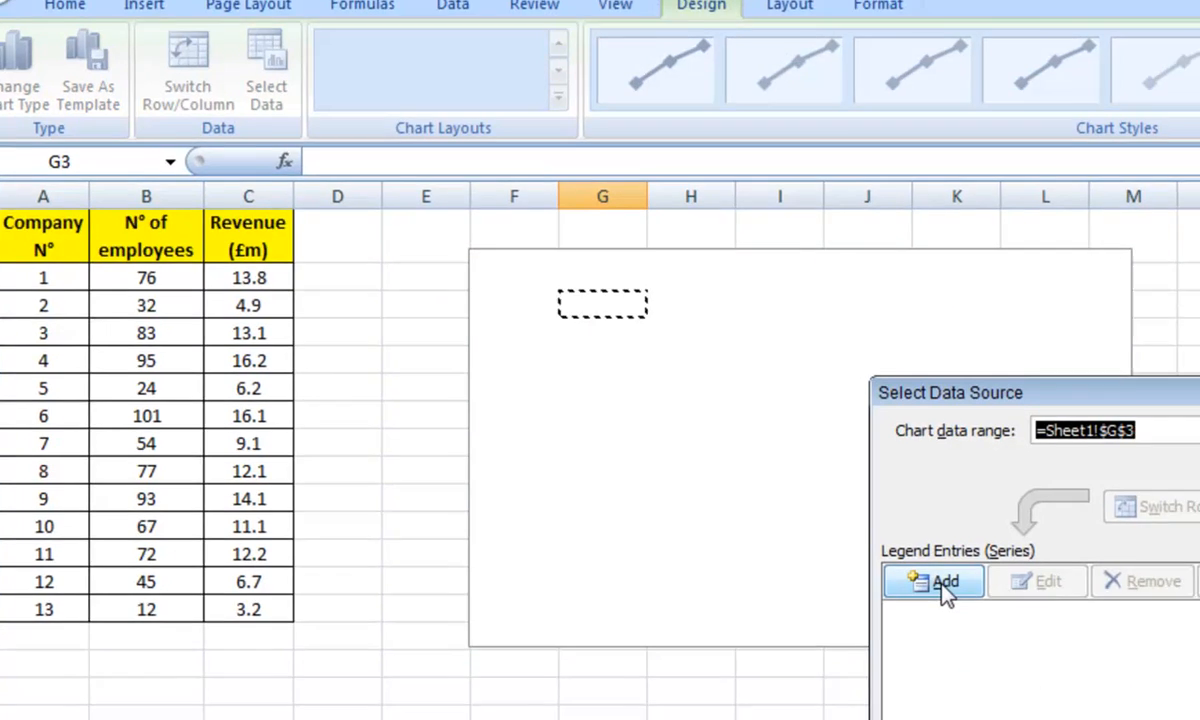
left_click(932, 580)
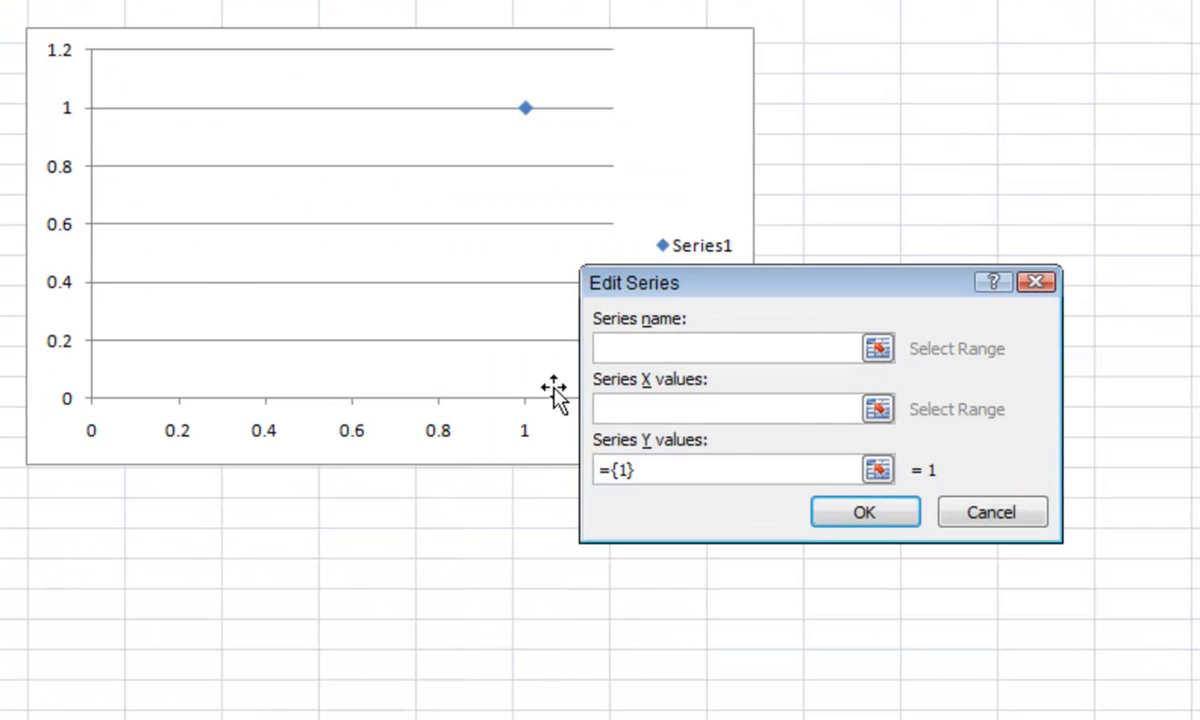
left_click(728, 348)
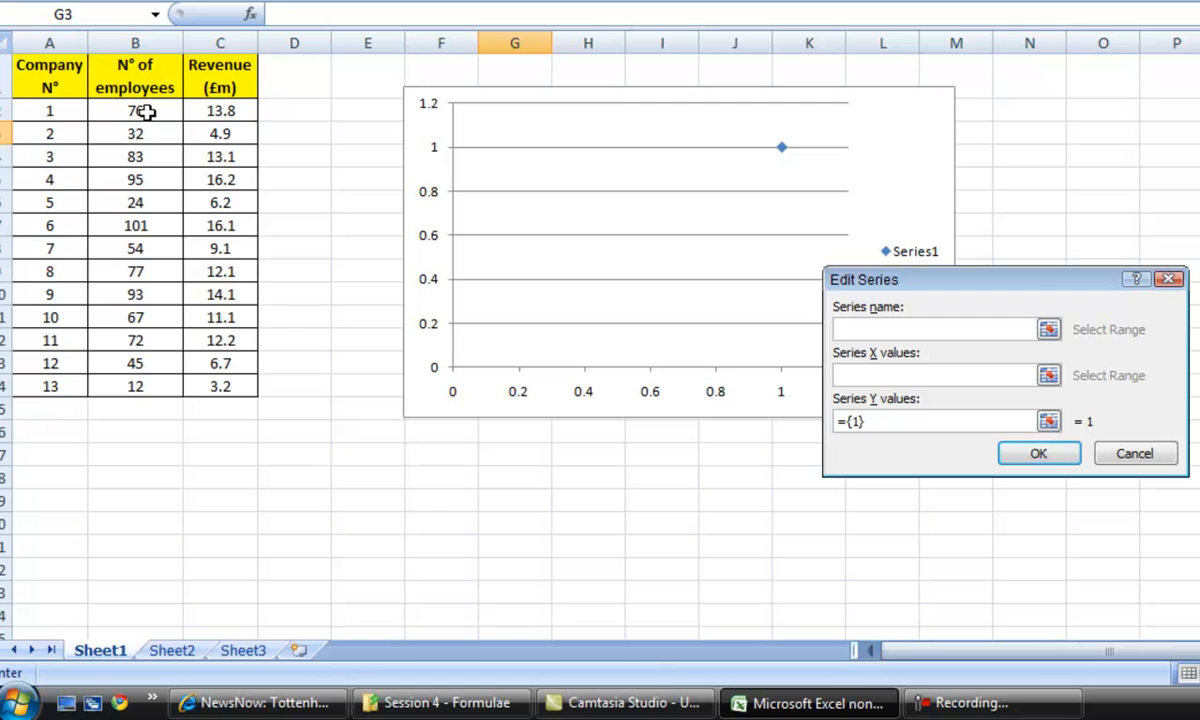
Step: Set Series X values to employees B2:B14 and Y values to revenue C2:C14, then confirm
left_click(136, 110)
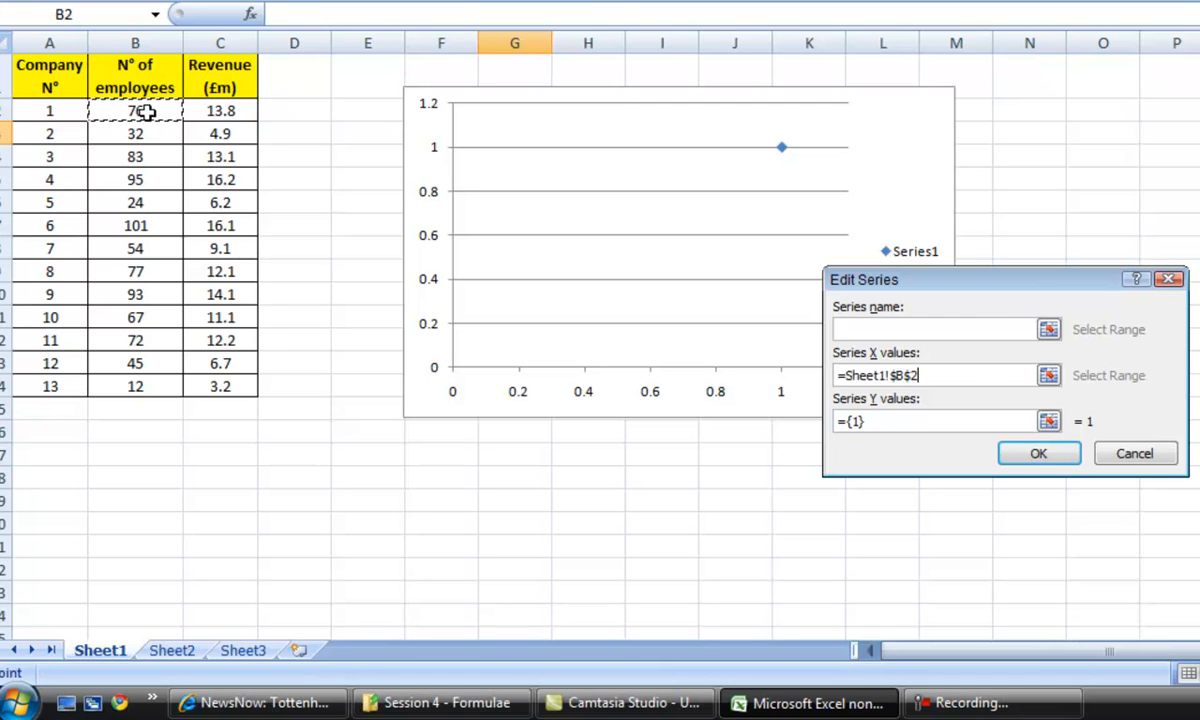
left_click_drag(136, 110, 136, 386)
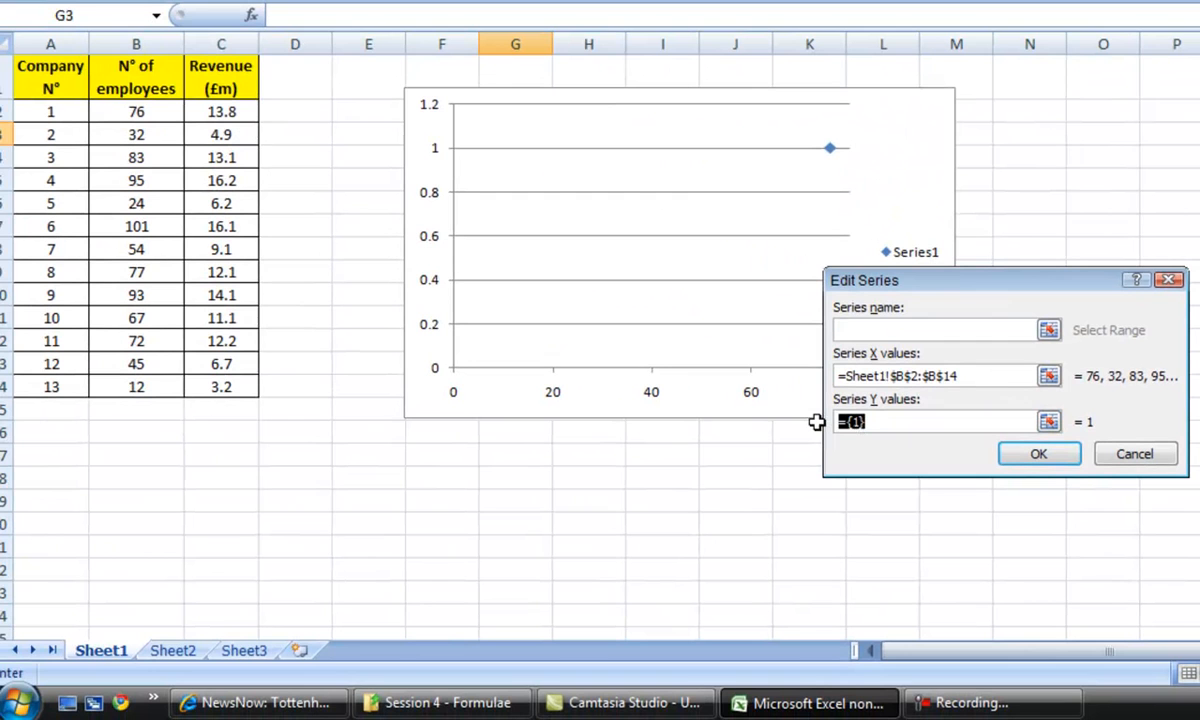
left_click(930, 420)
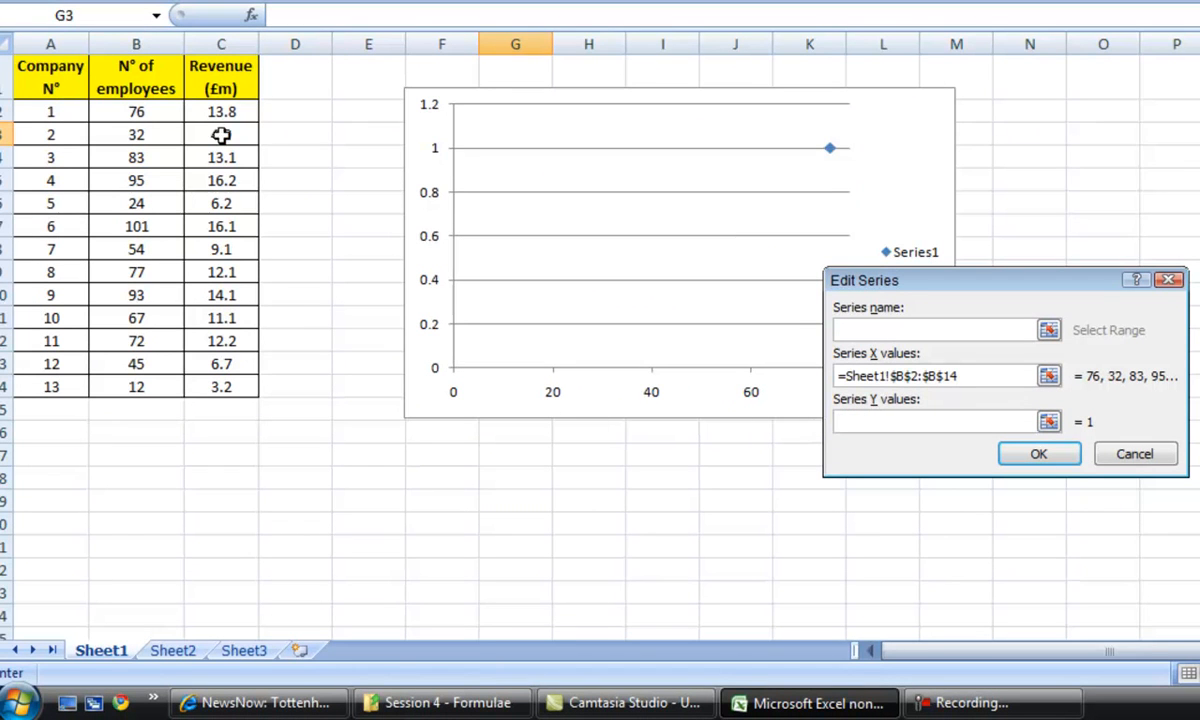
type("4.9")
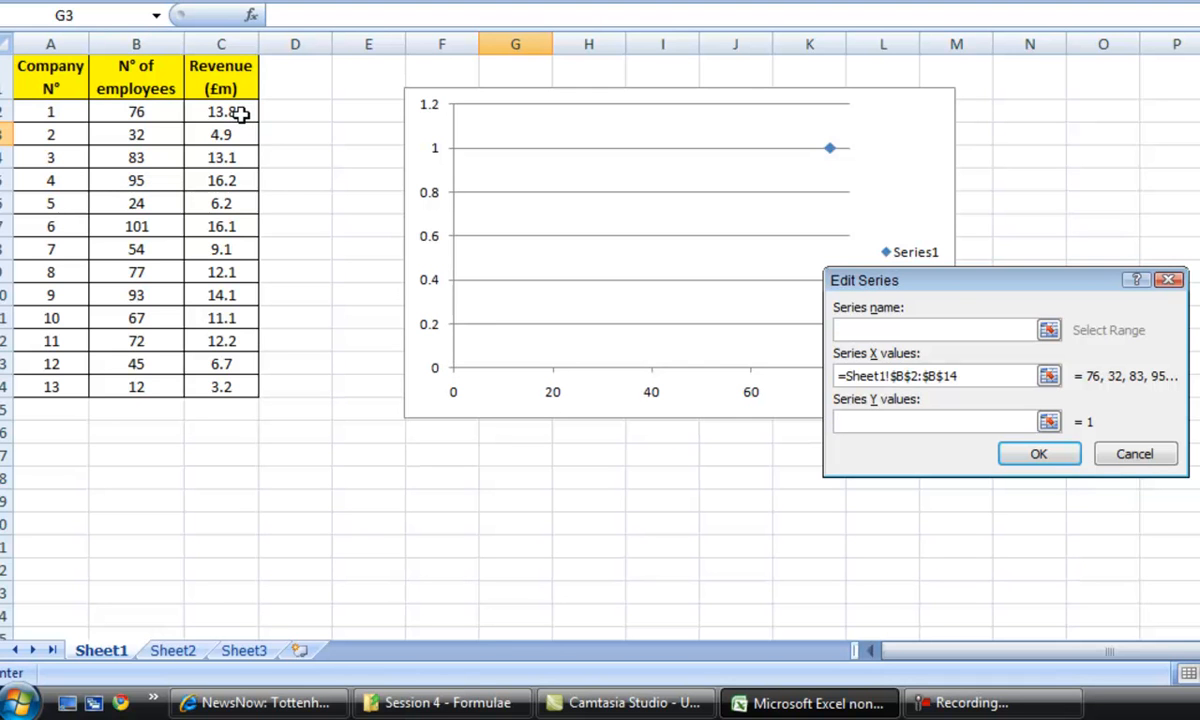
left_click_drag(220, 112, 220, 388)
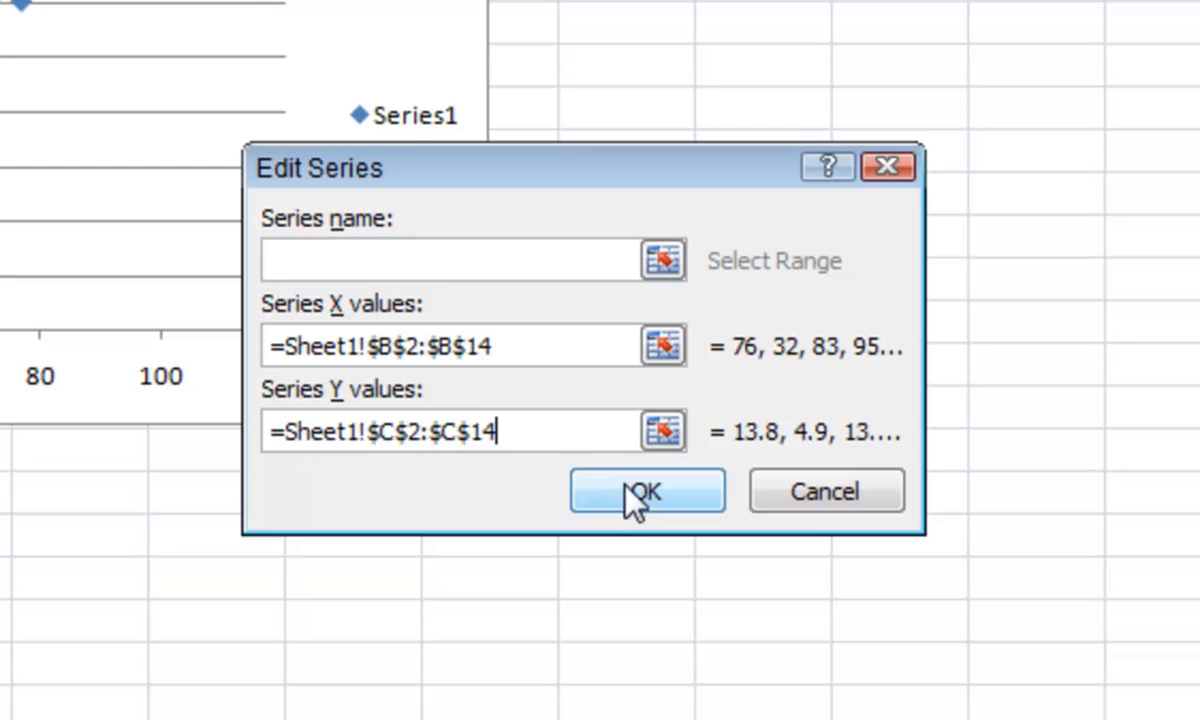
left_click(648, 492)
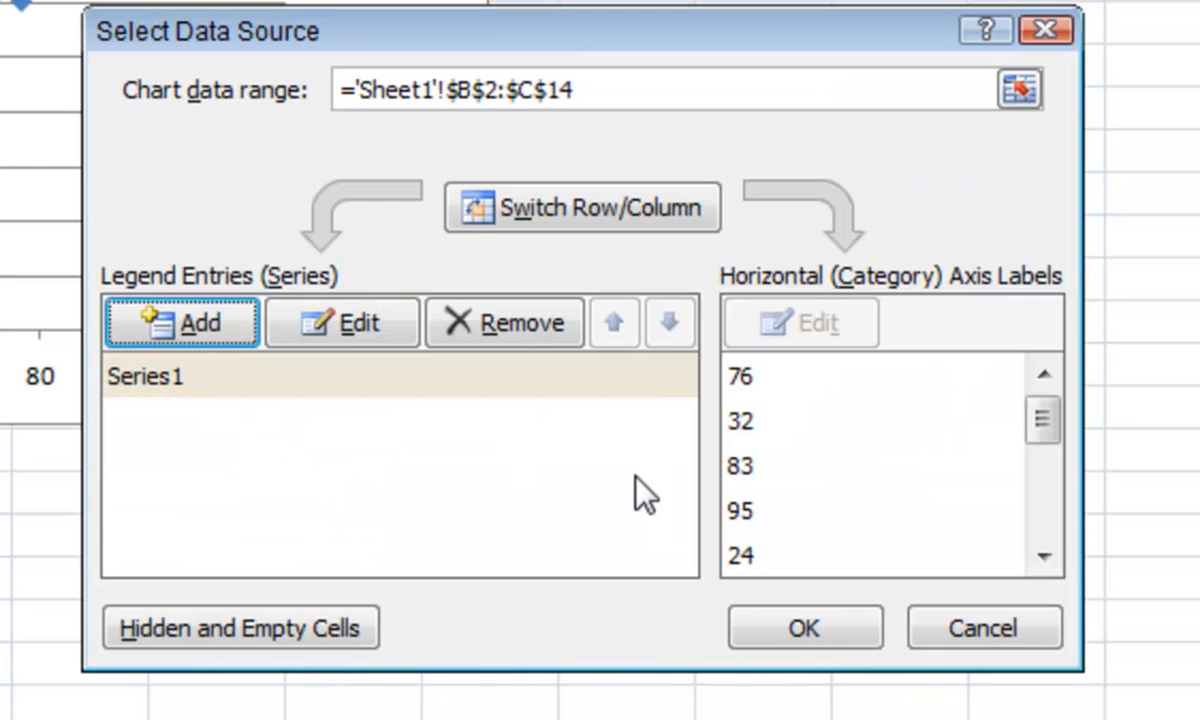
Step: Accept the data source and select the Series1 legend for removal
left_click(804, 628)
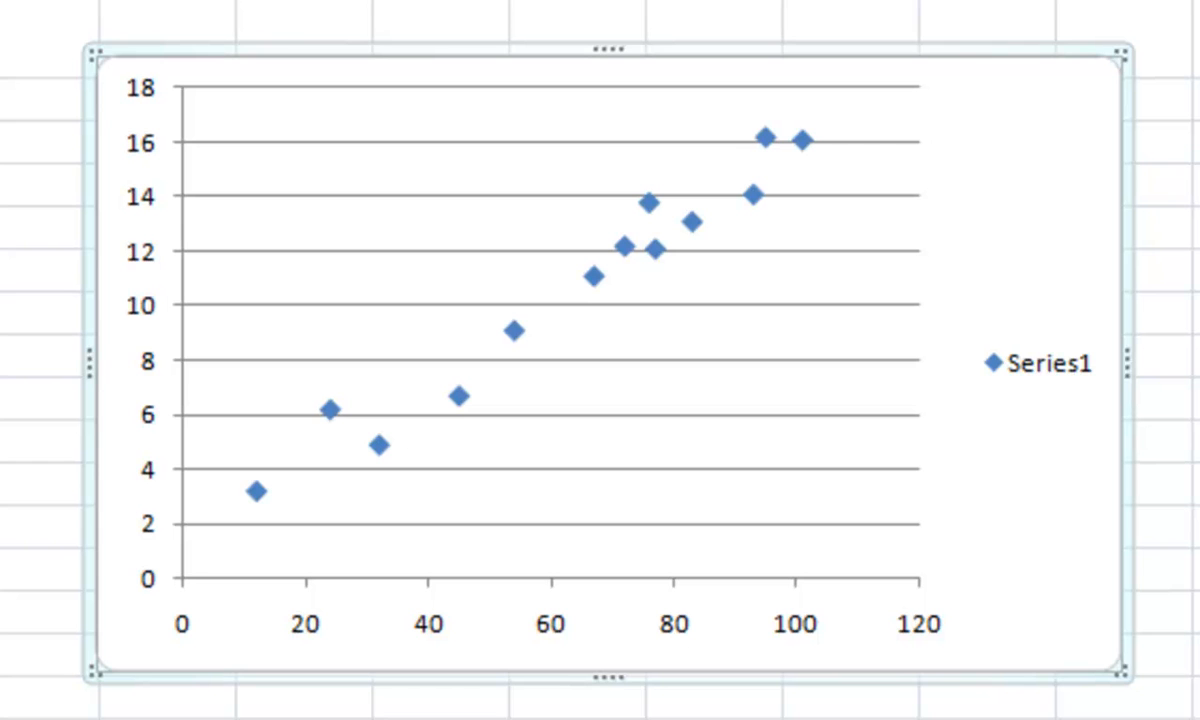
mouse_move(1172, 508)
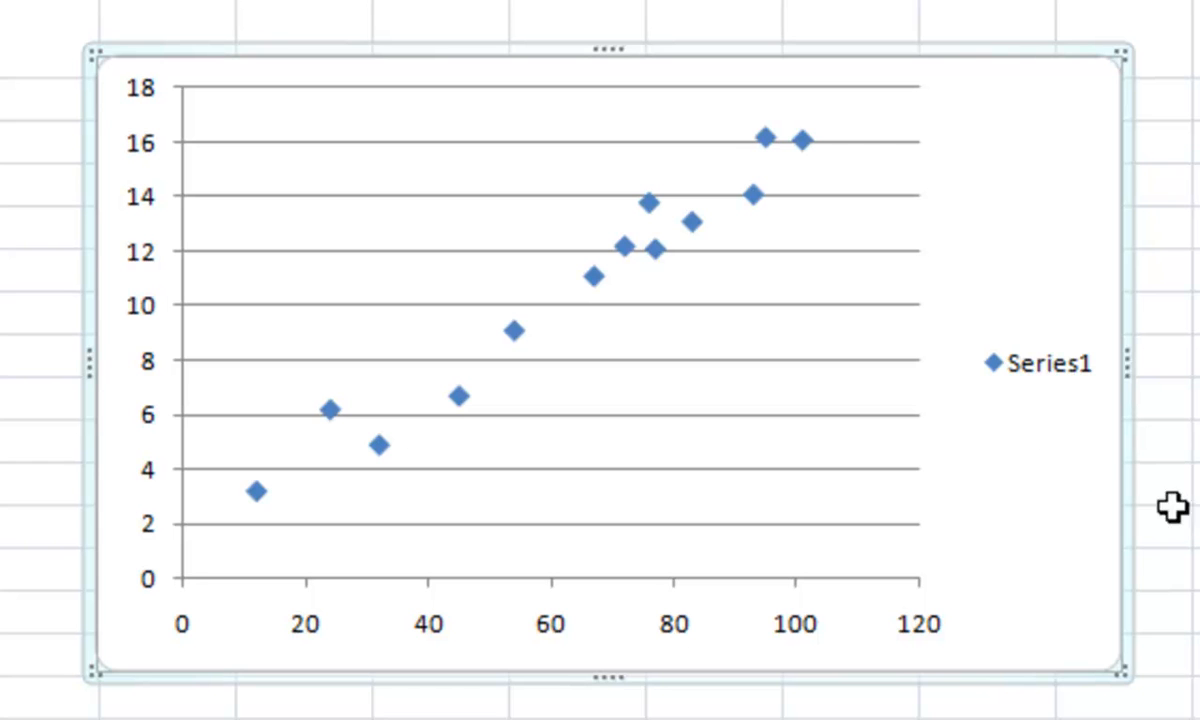
mouse_move(1056, 384)
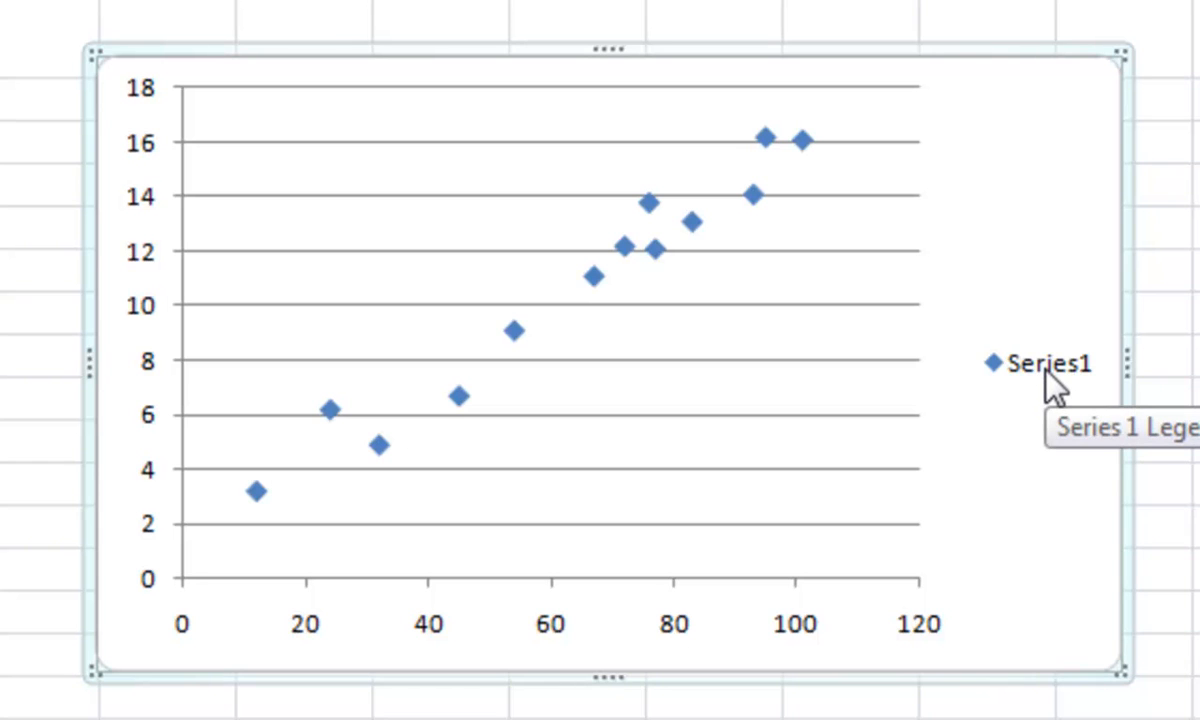
left_click(1040, 364)
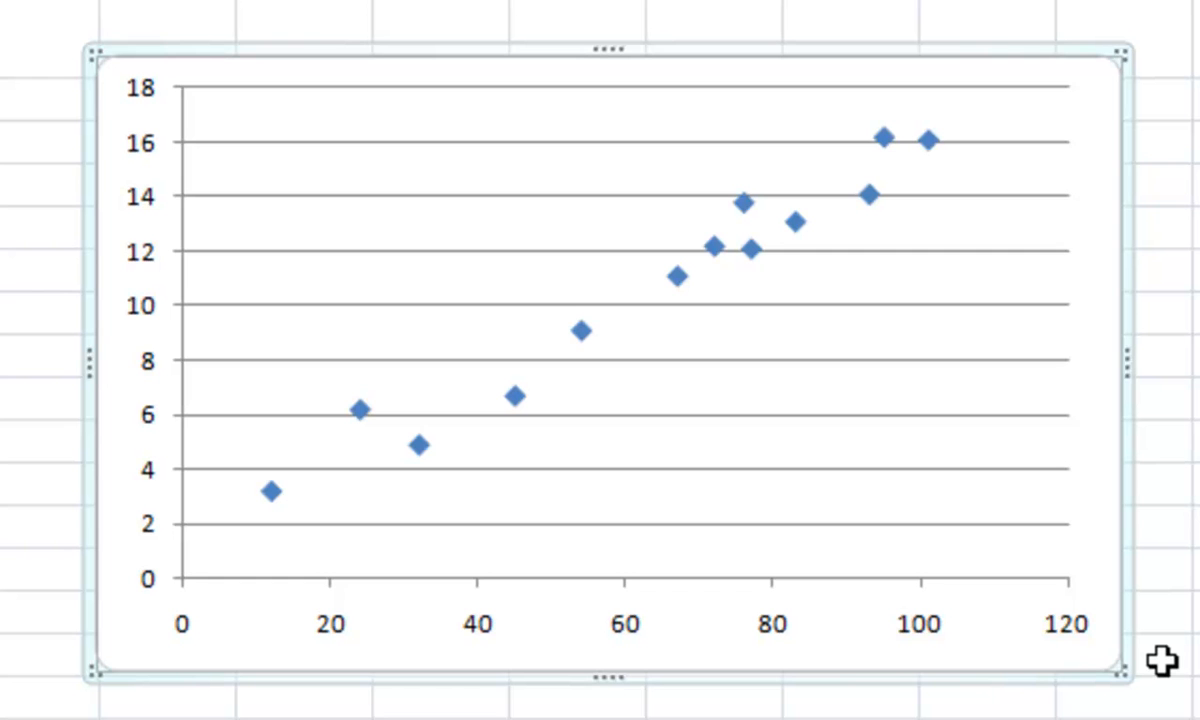
mouse_move(1136, 662)
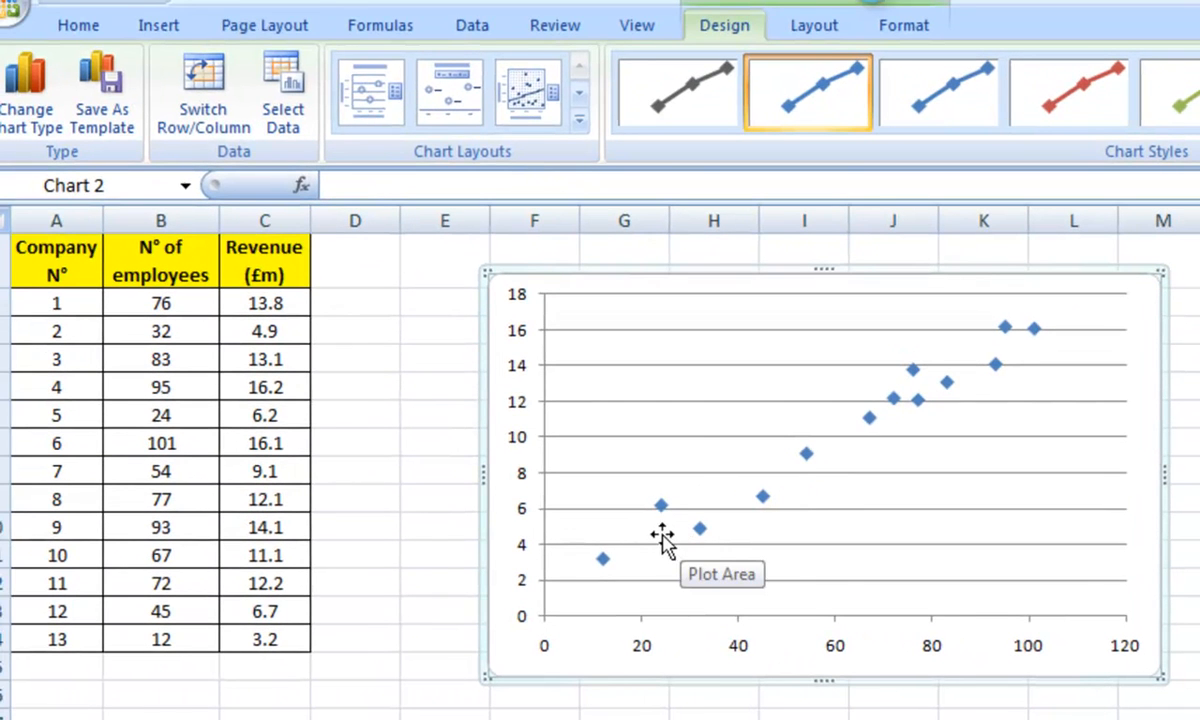
Step: Add a Title Below Axis on the horizontal axis reading 'N° of employees'
left_click(814, 24)
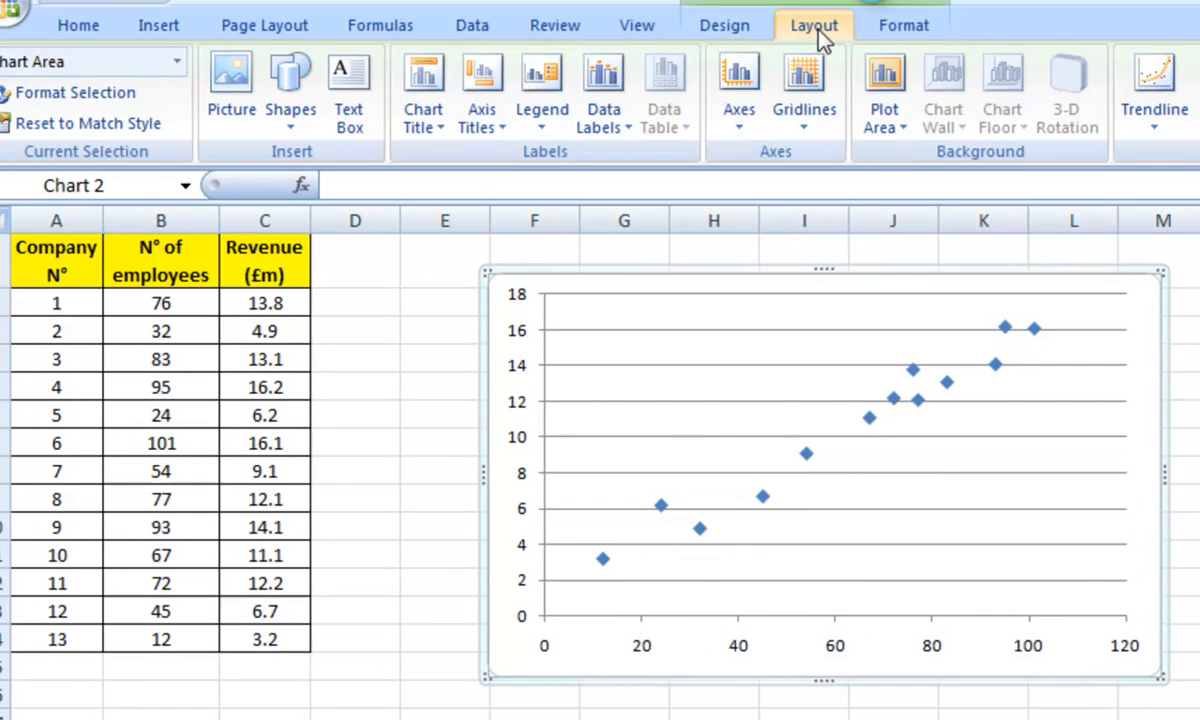
left_click(480, 96)
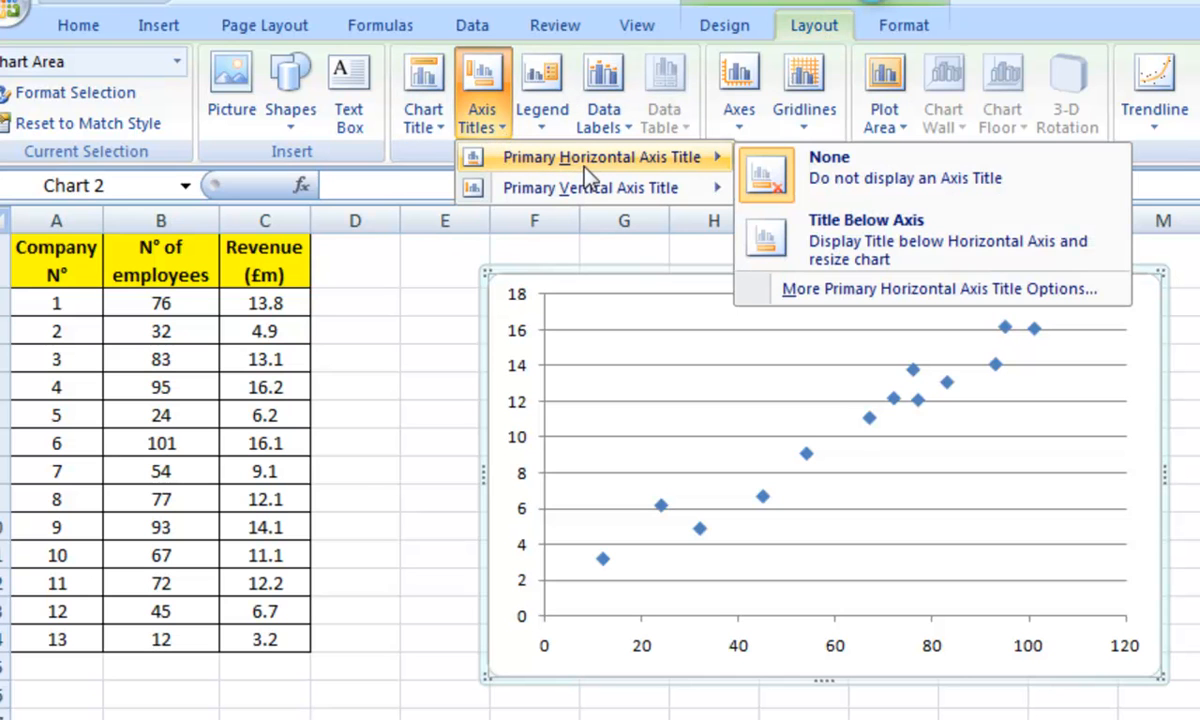
mouse_move(610, 176)
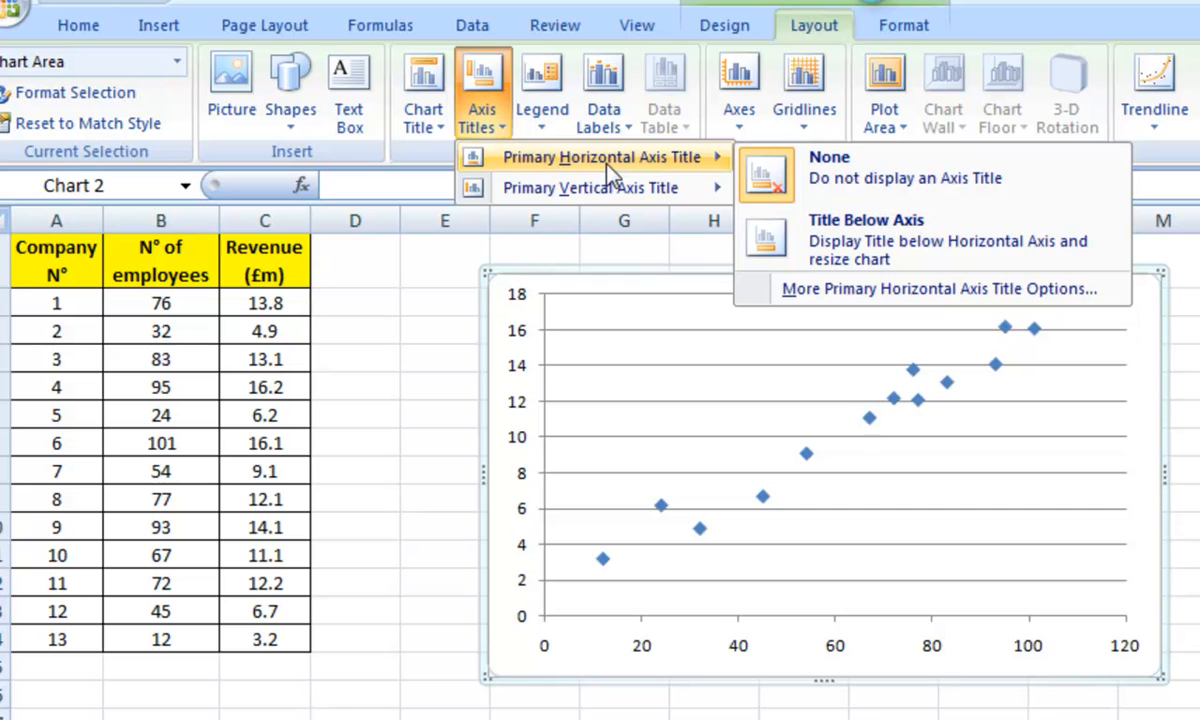
mouse_move(900, 240)
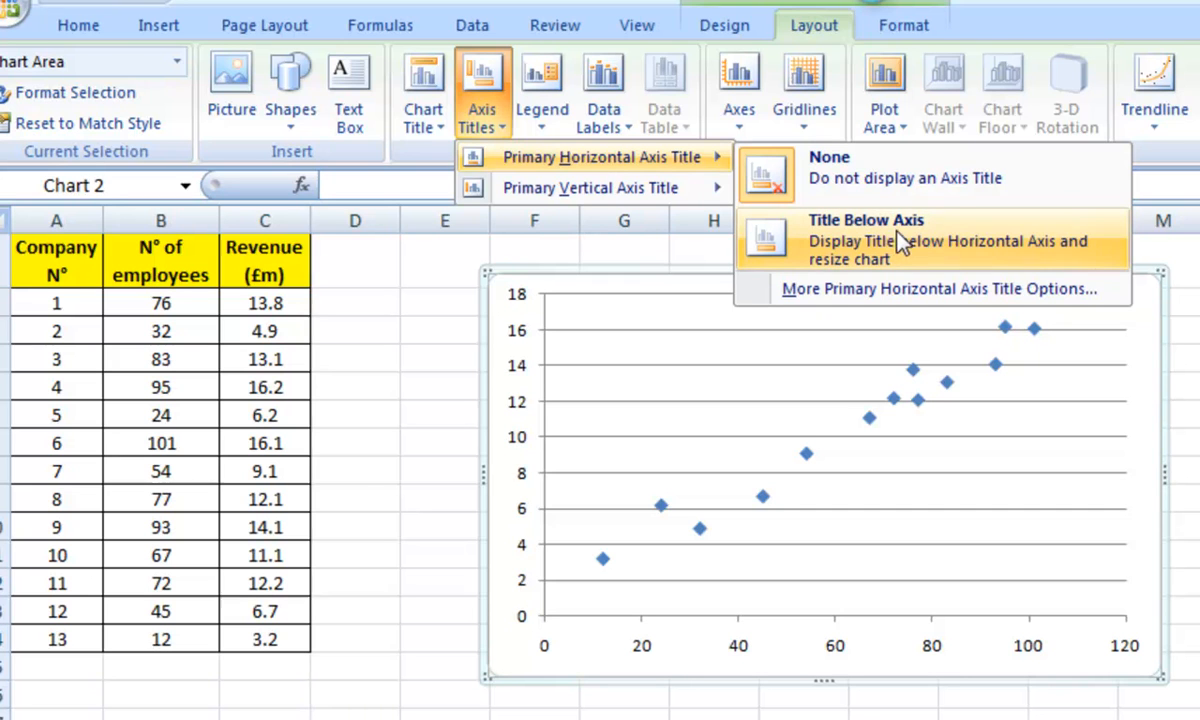
left_click(866, 240)
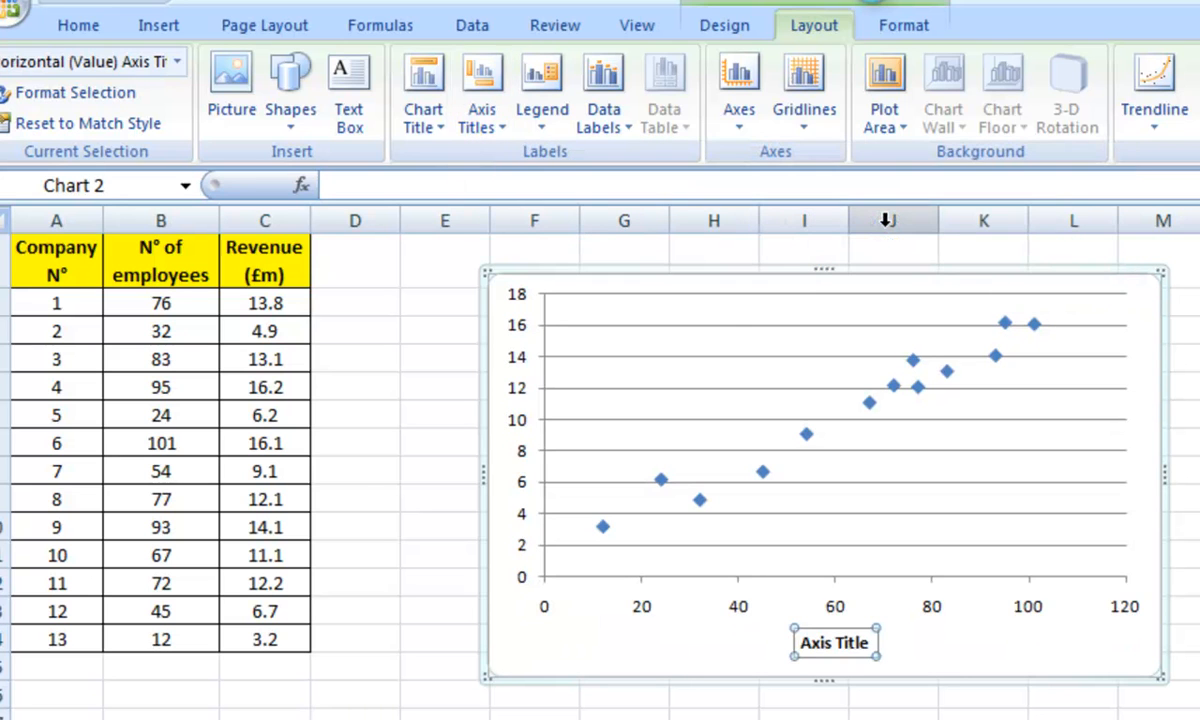
type("N")
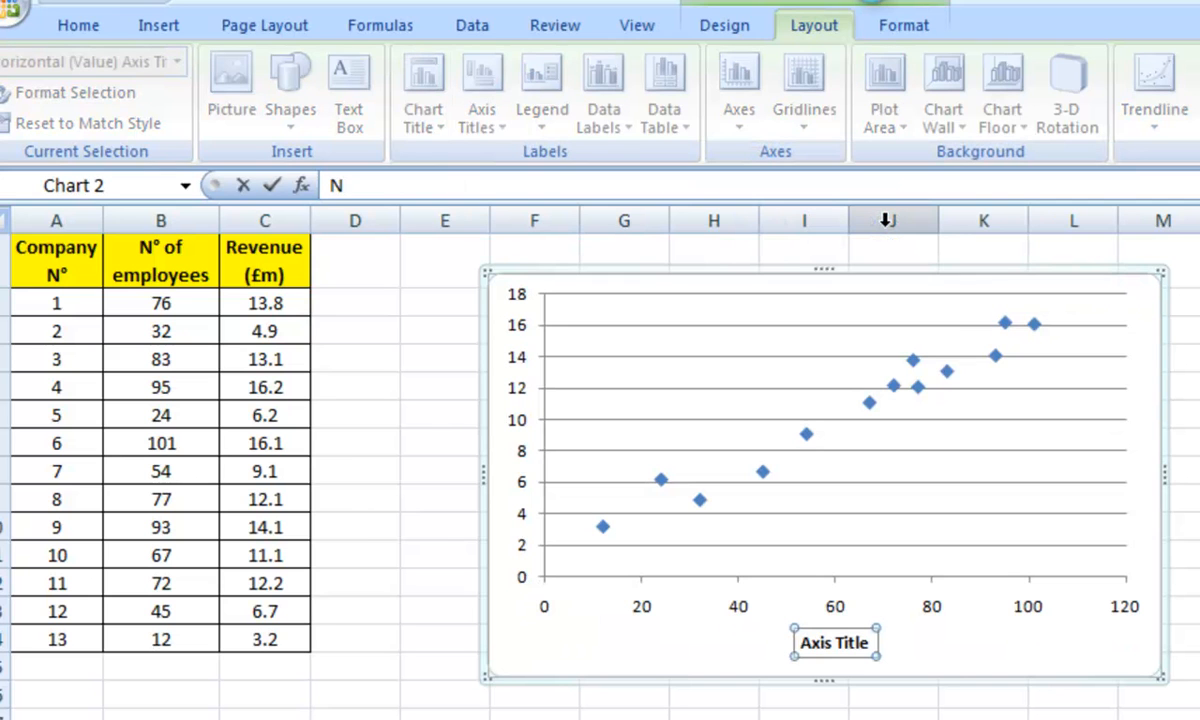
type("° of employe")
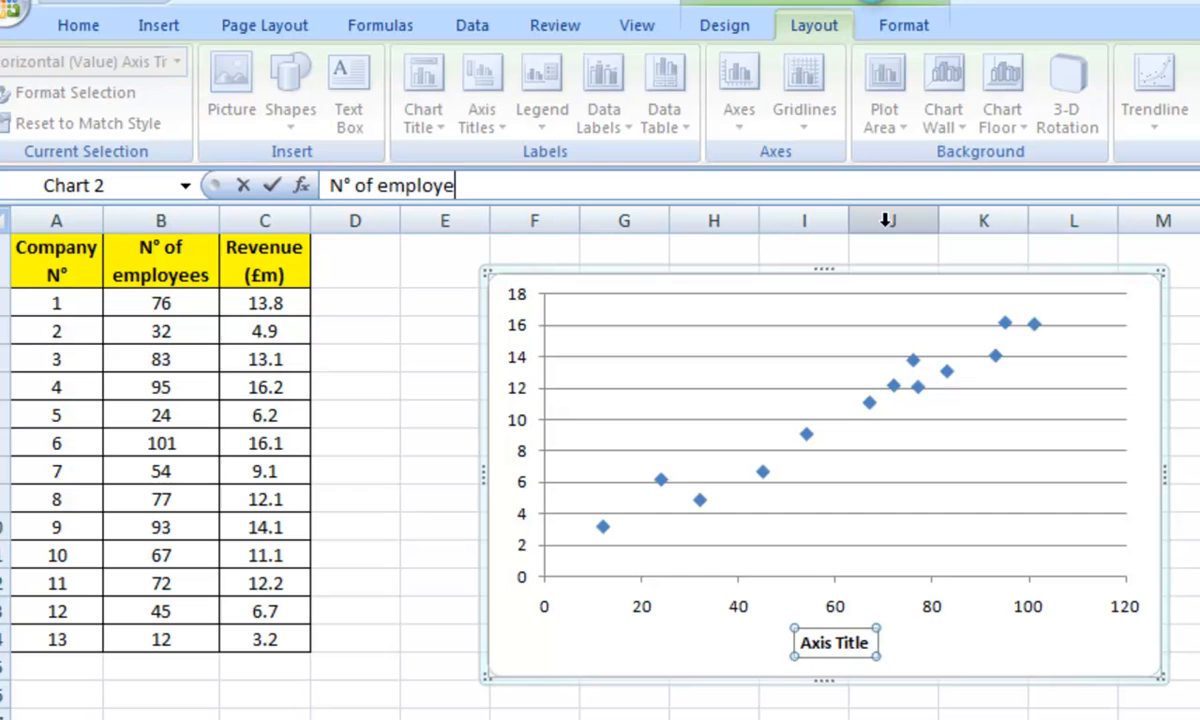
type("s")
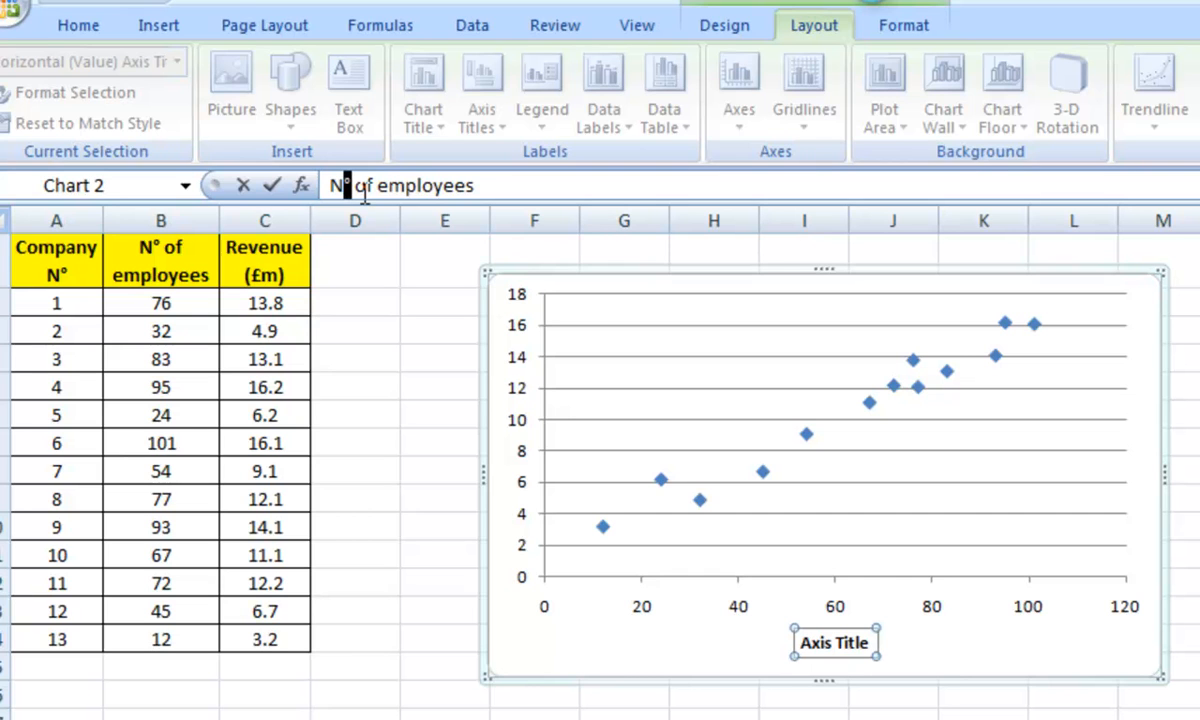
mouse_move(624, 220)
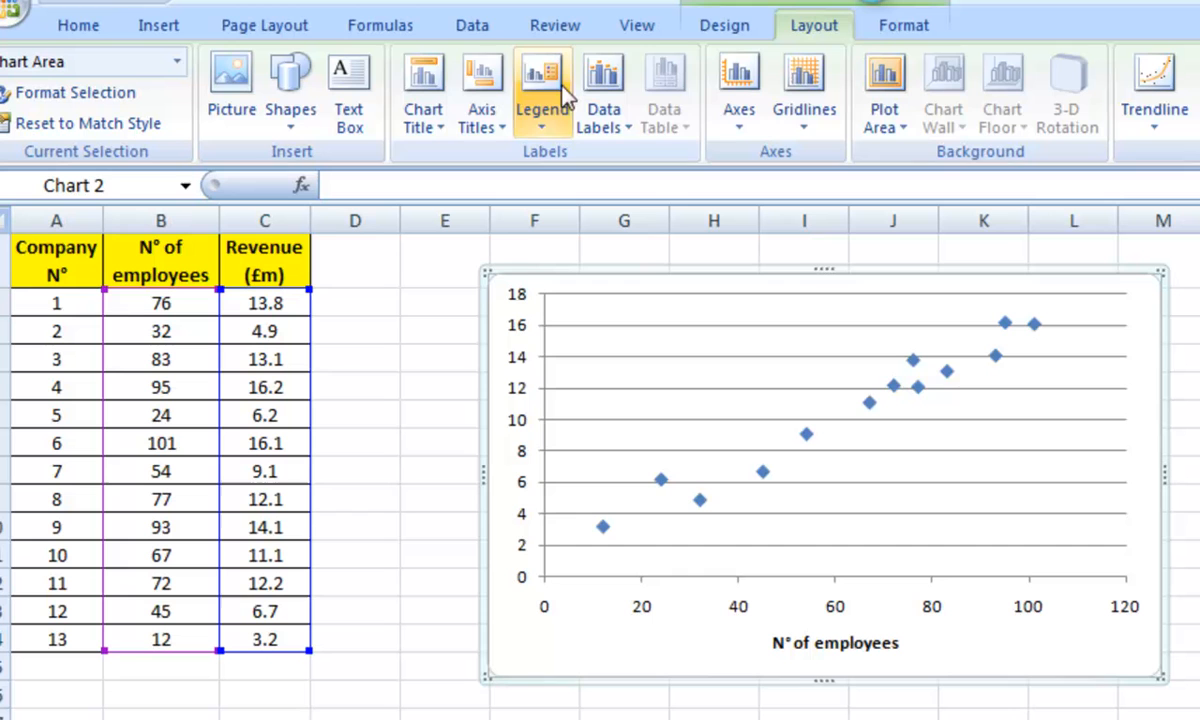
Step: Add a Rotated Title on the vertical axis reading 'Revenue (£m)' and finish editing
left_click(480, 96)
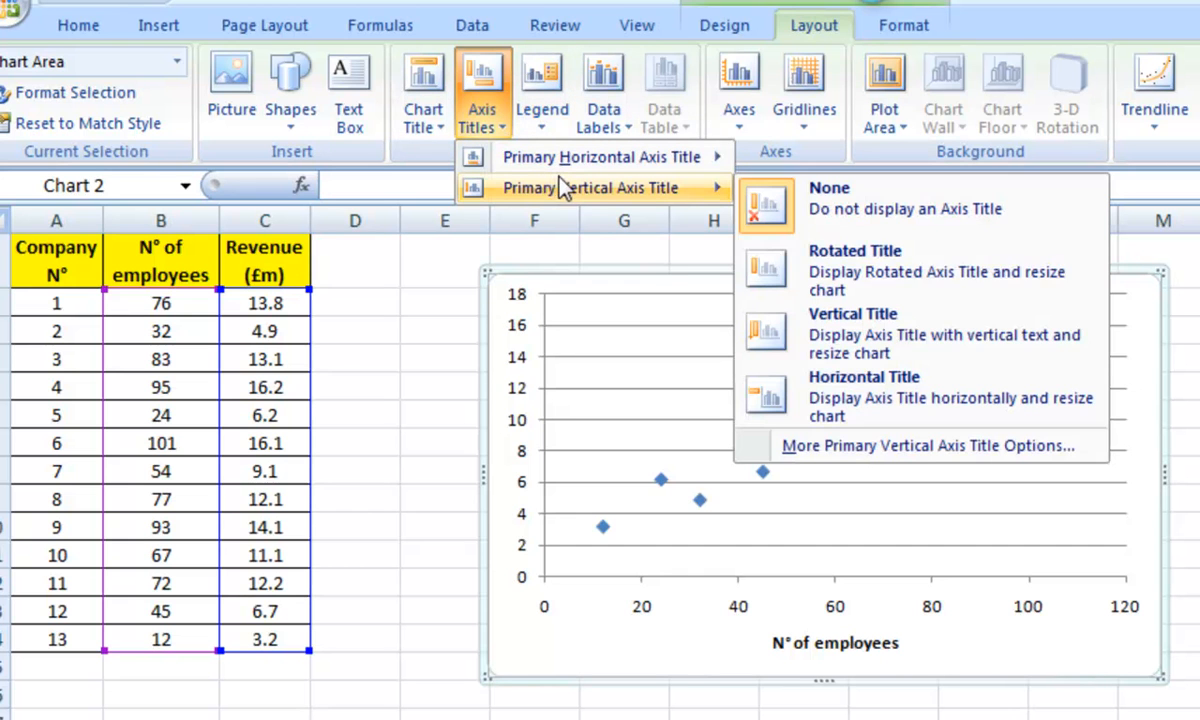
mouse_move(880, 330)
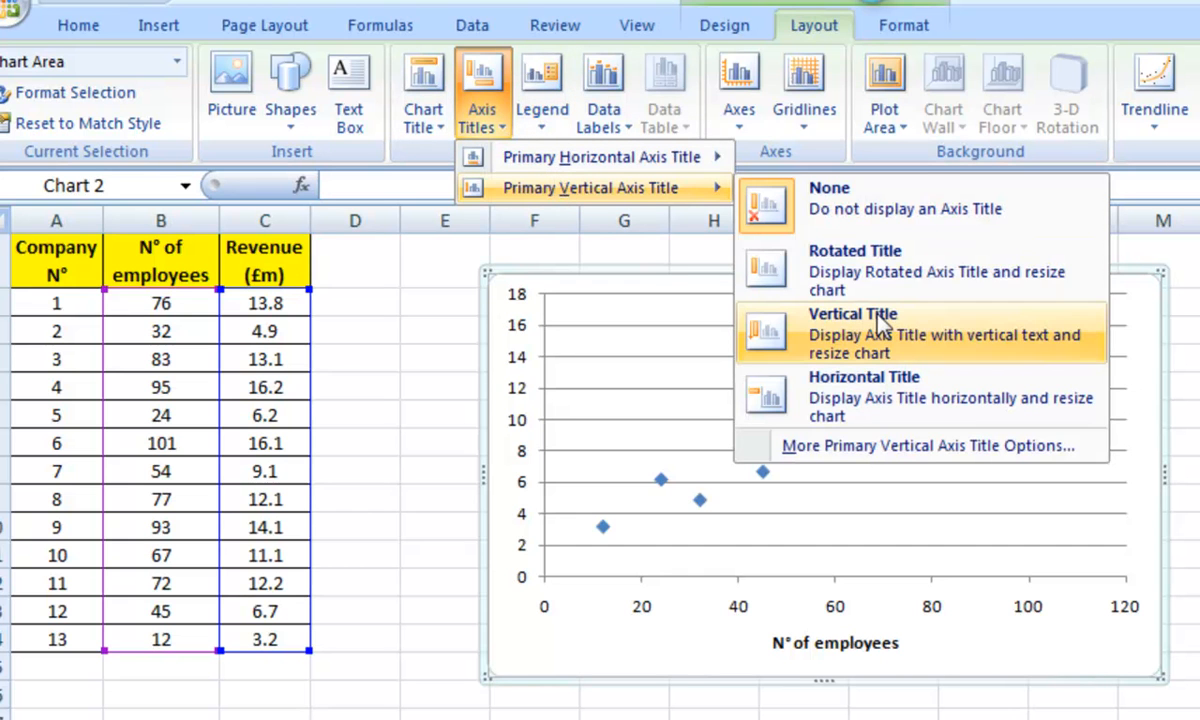
mouse_move(880, 270)
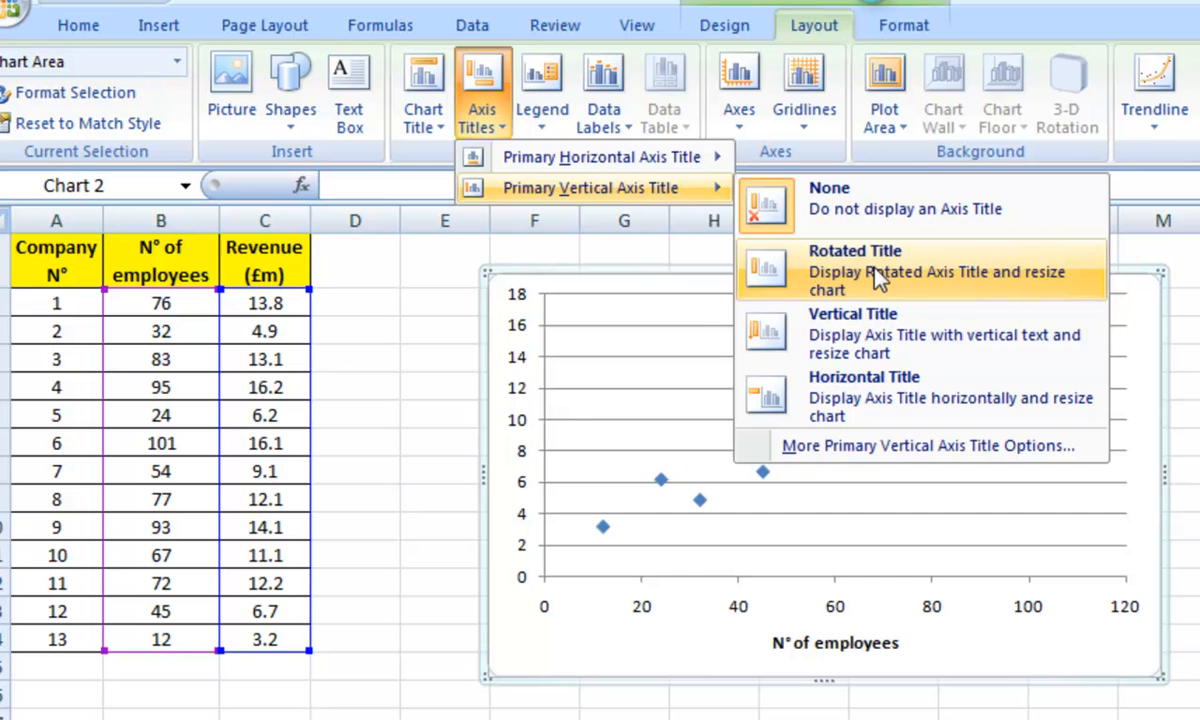
left_click(856, 270)
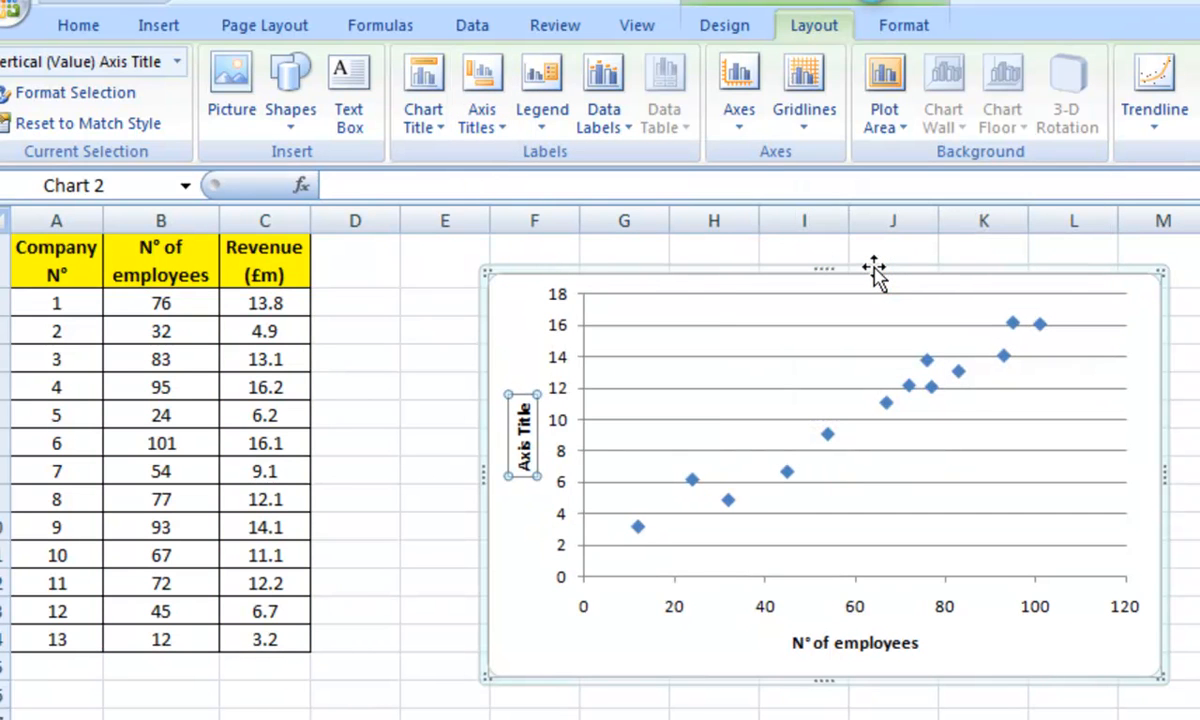
type("Revenue (")
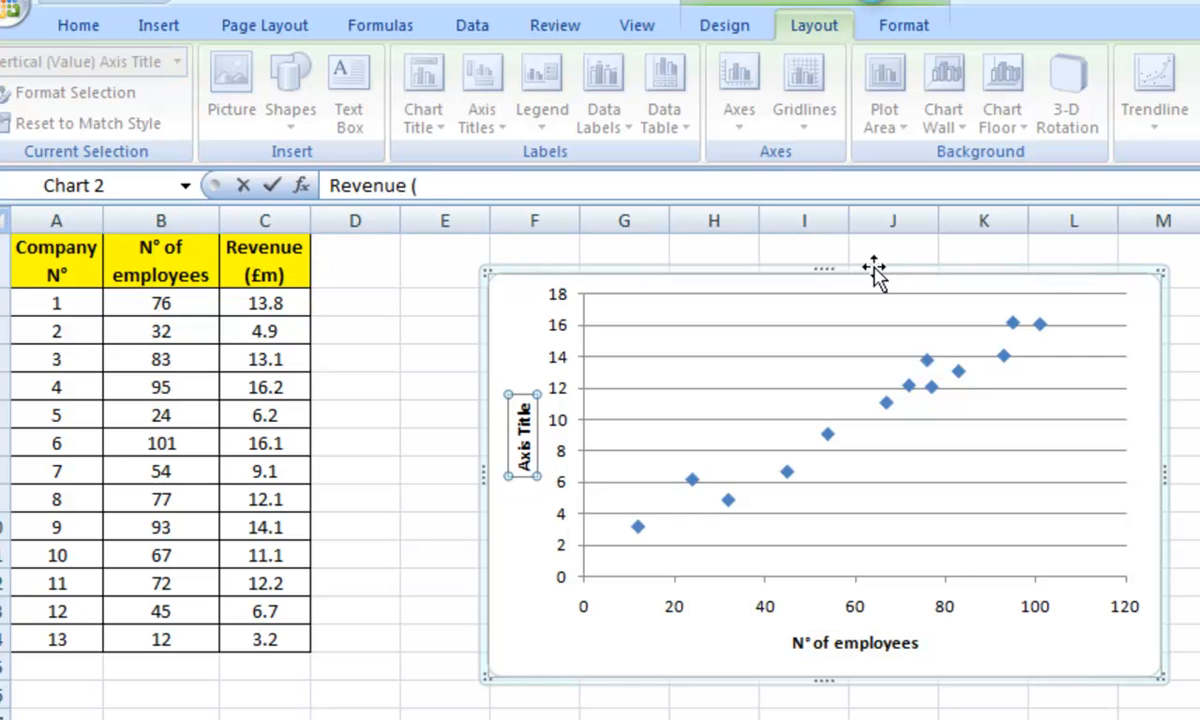
type("£m)")
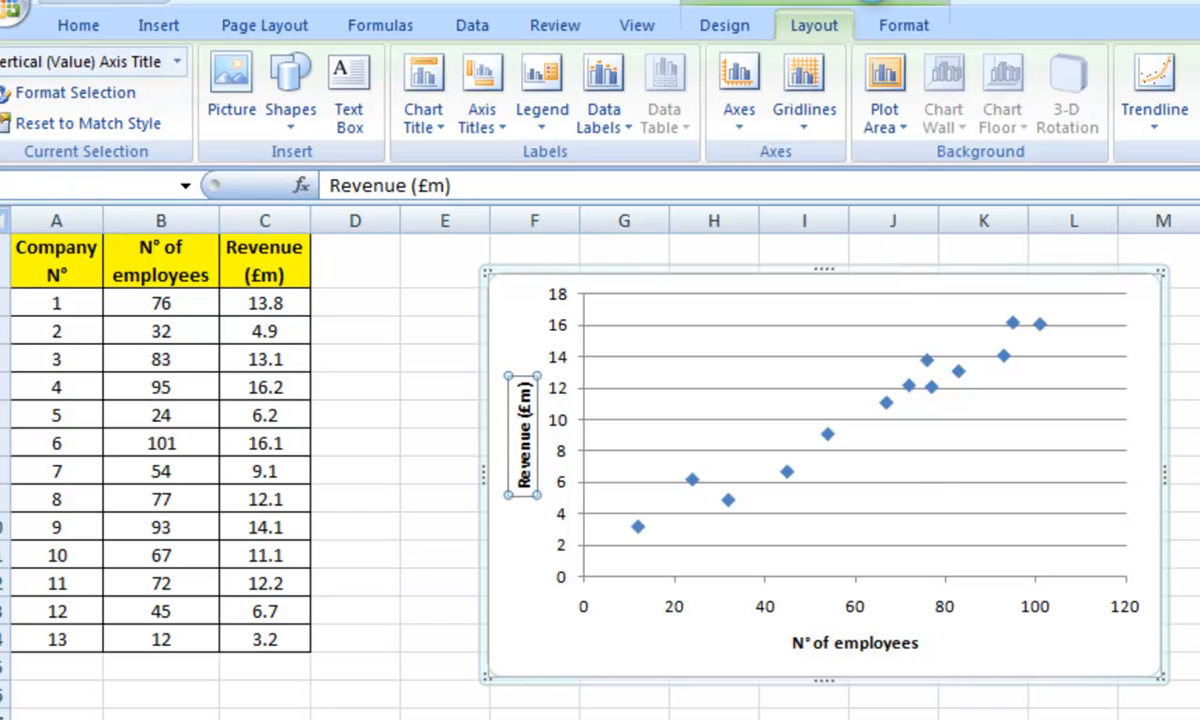
left_click(1164, 220)
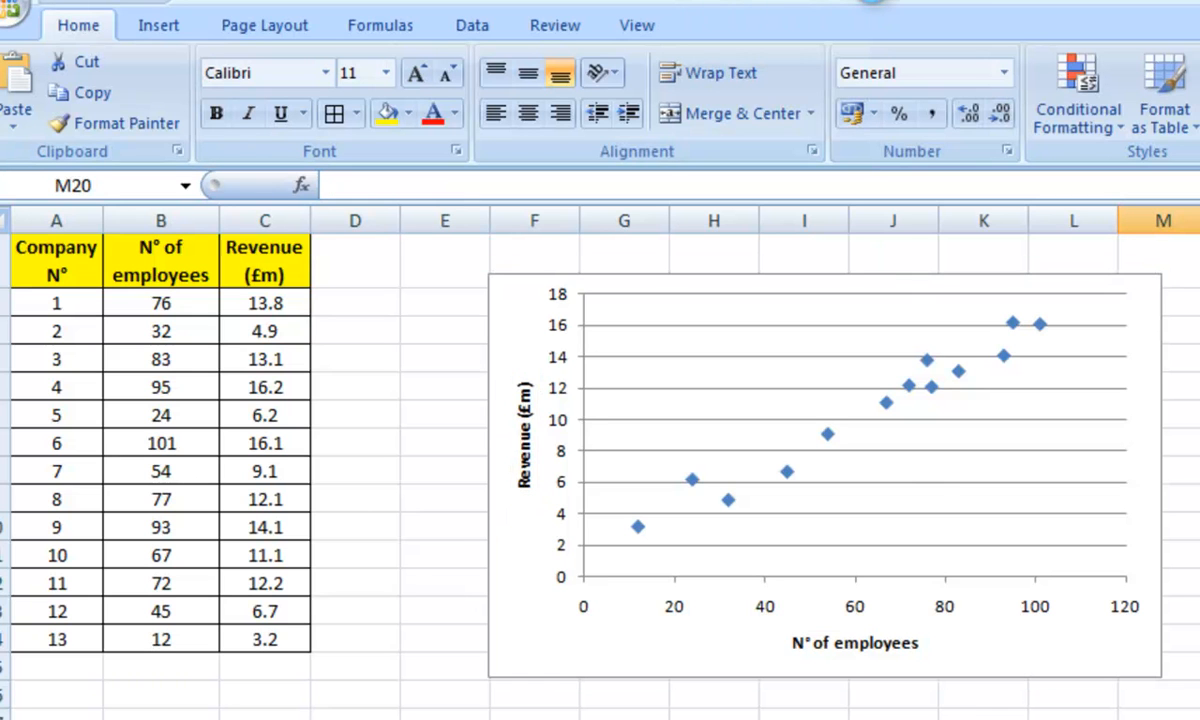
mouse_move(896, 650)
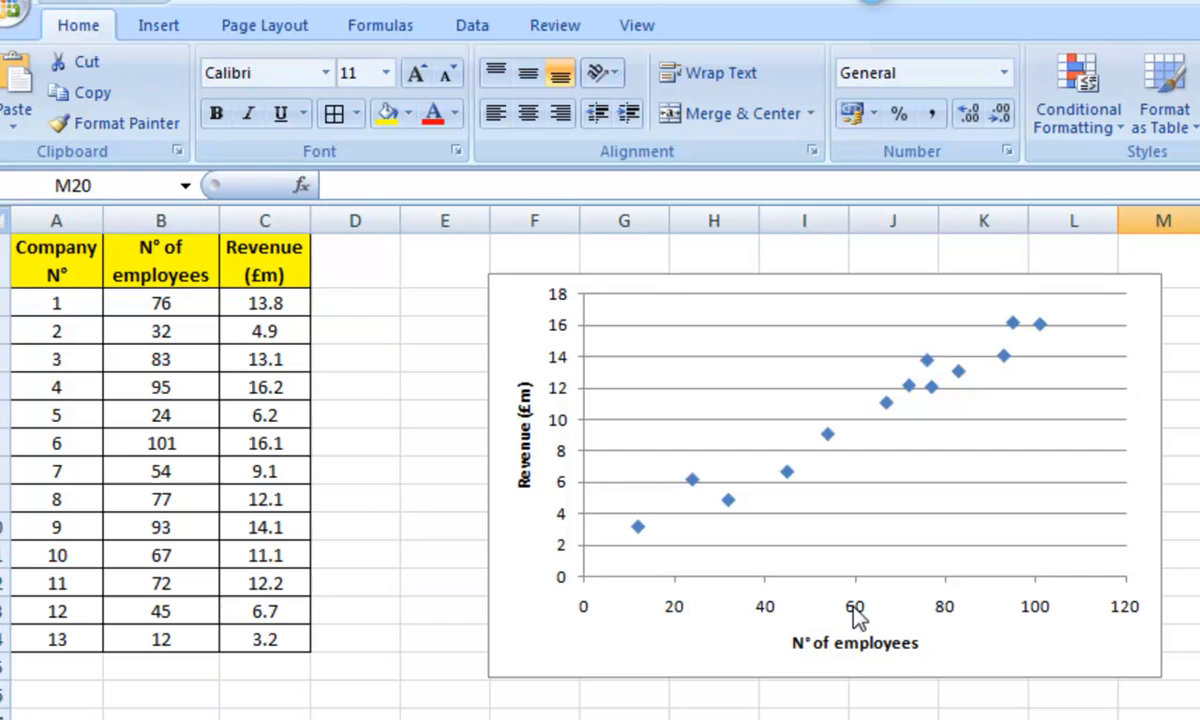
Step: Select the chart and pick out its horizontal value axis
left_click(856, 608)
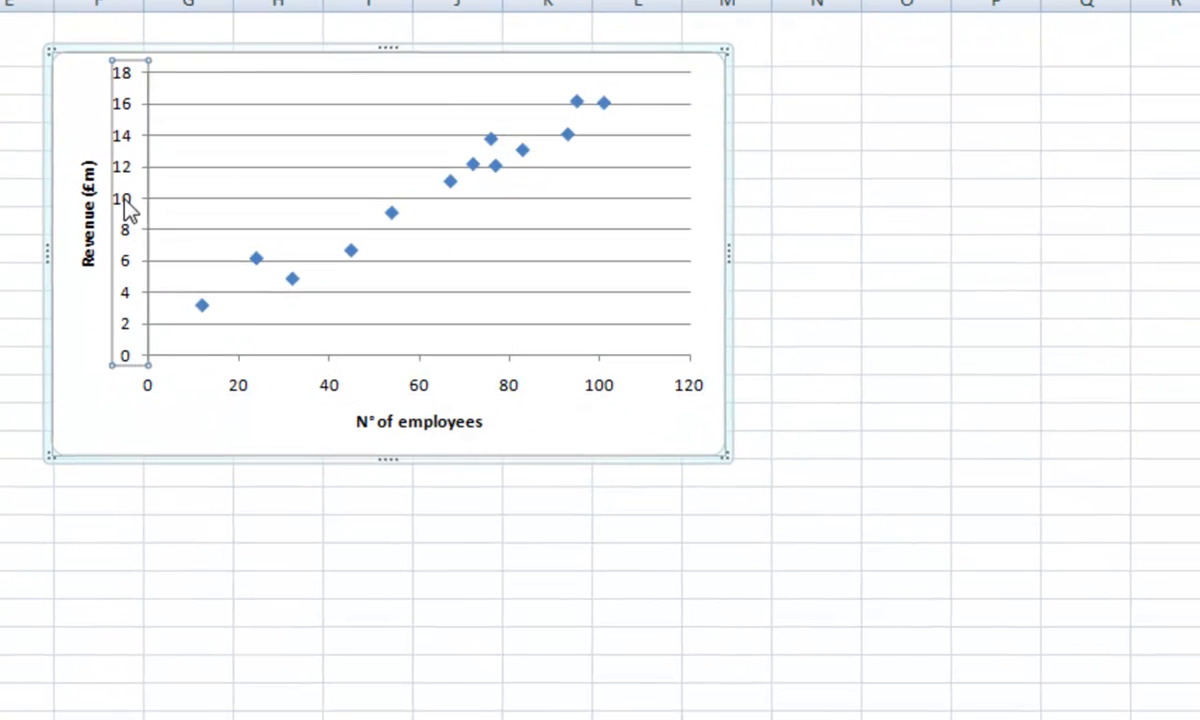
mouse_move(420, 396)
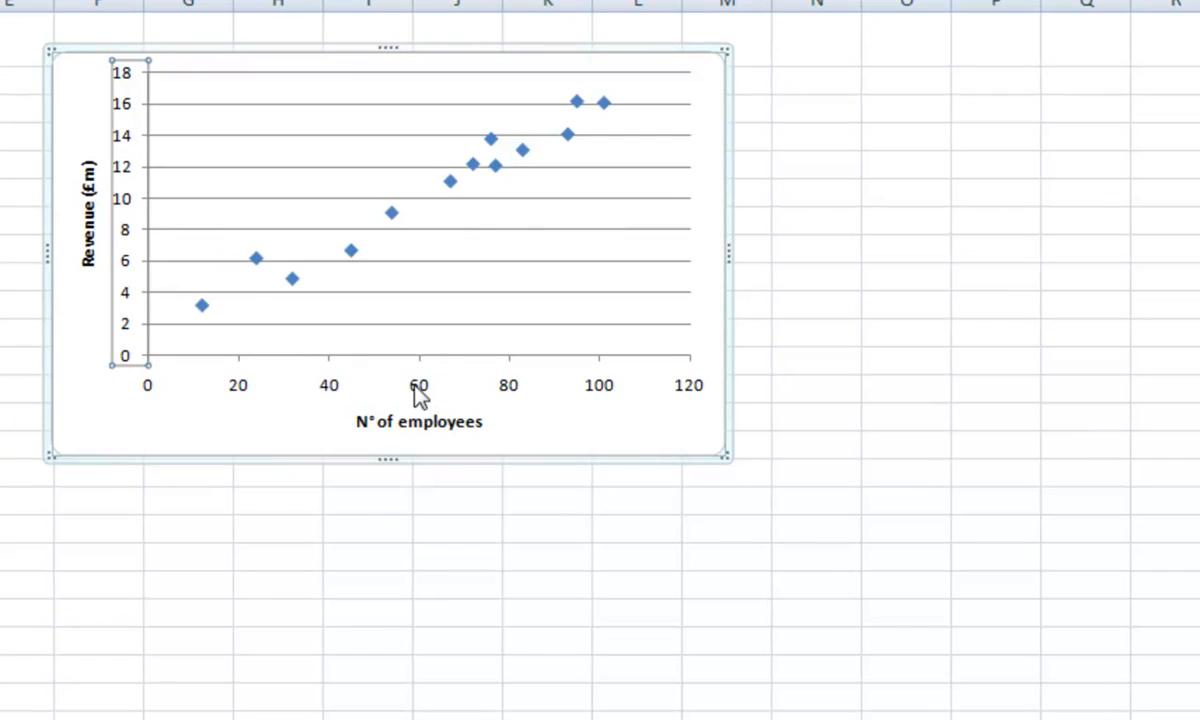
mouse_move(418, 396)
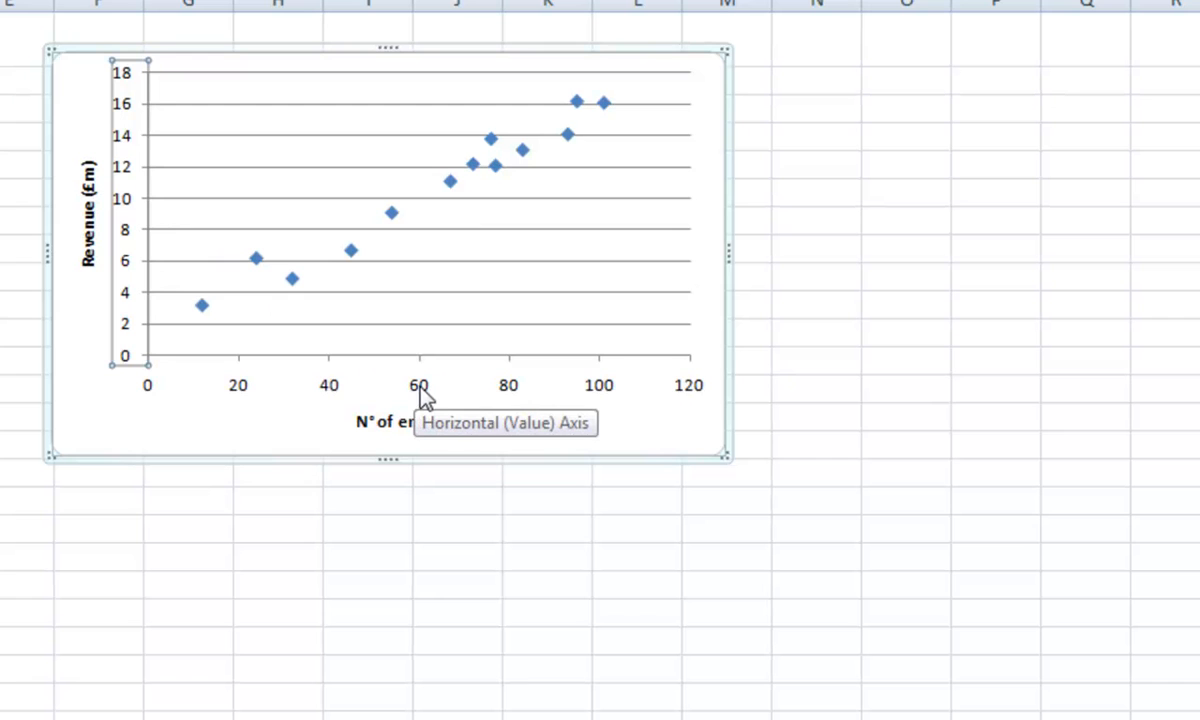
left_click(420, 384)
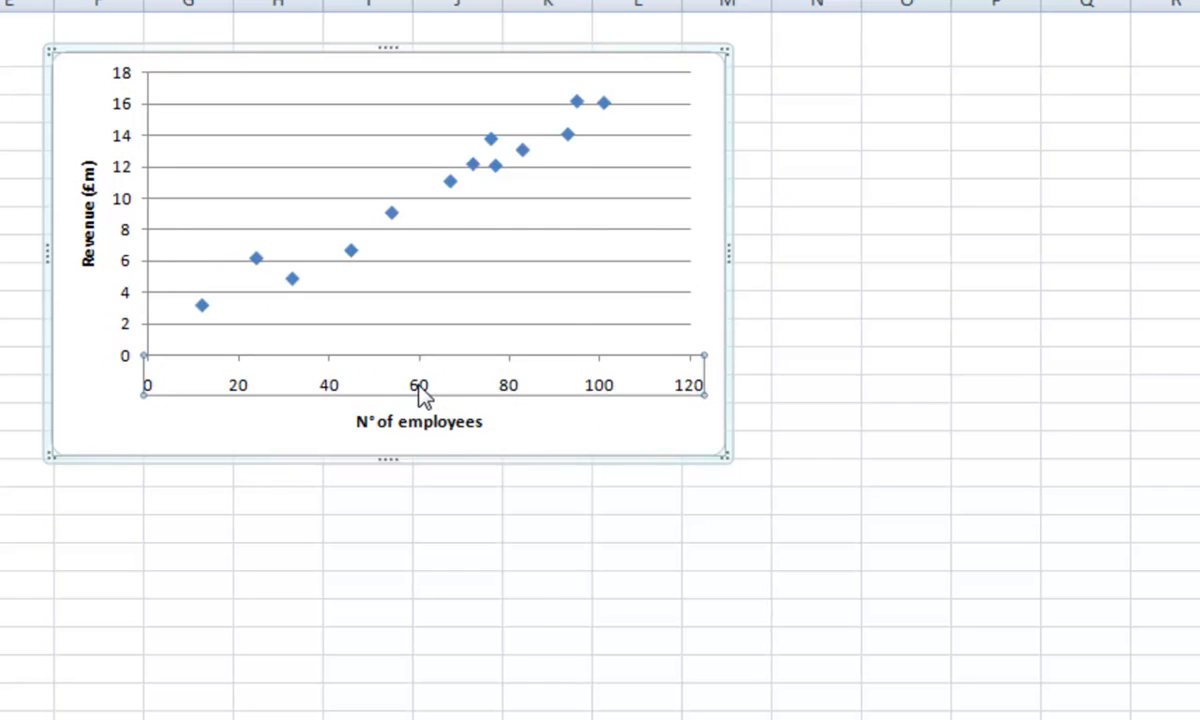
Step: Format the horizontal axis as a solid black line of 2 pt width and close the dialog
right_click(420, 392)
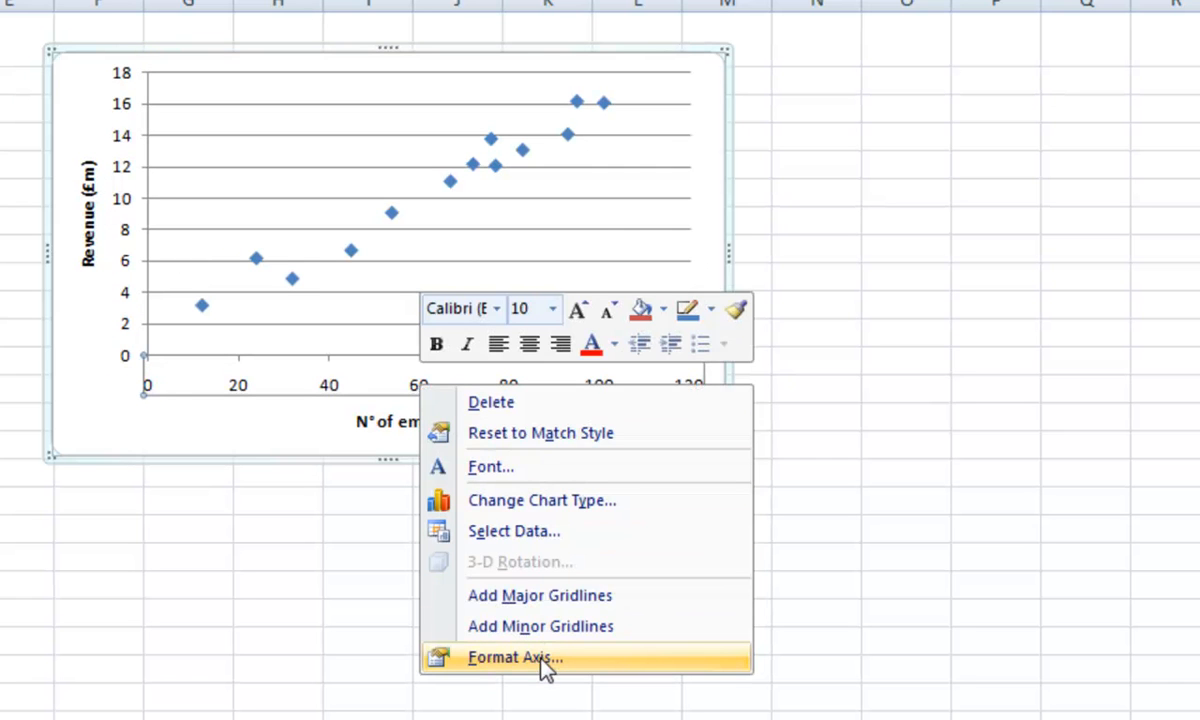
left_click(516, 658)
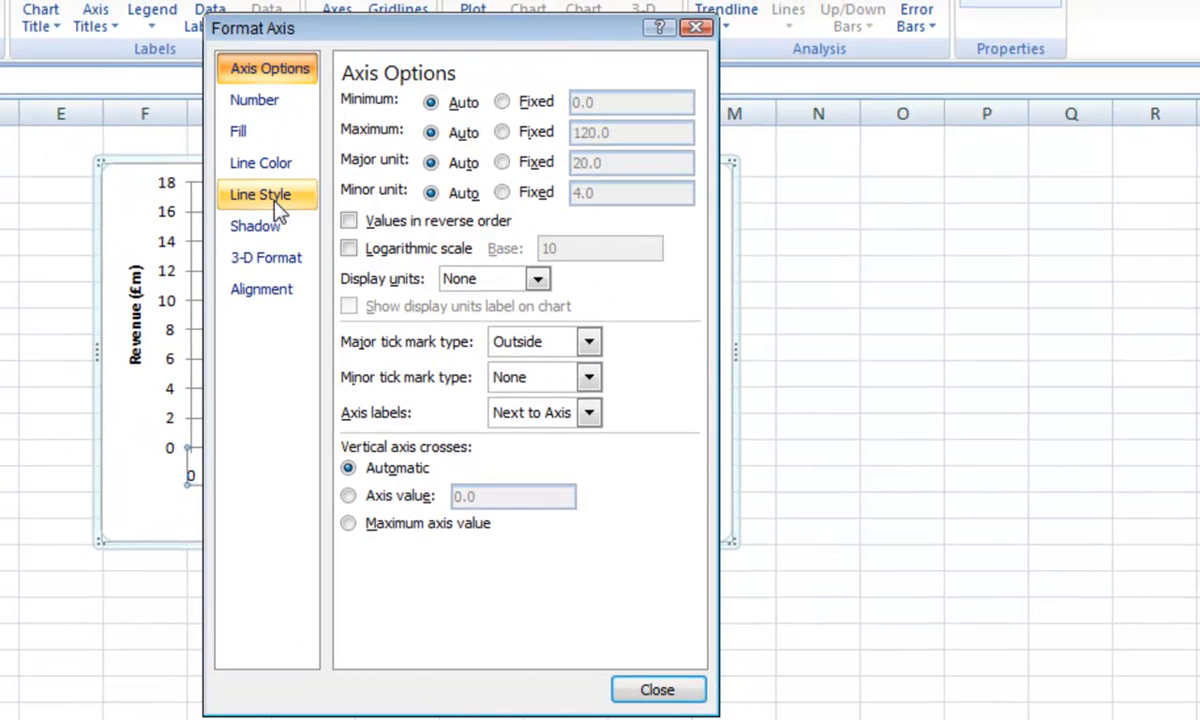
left_click(260, 194)
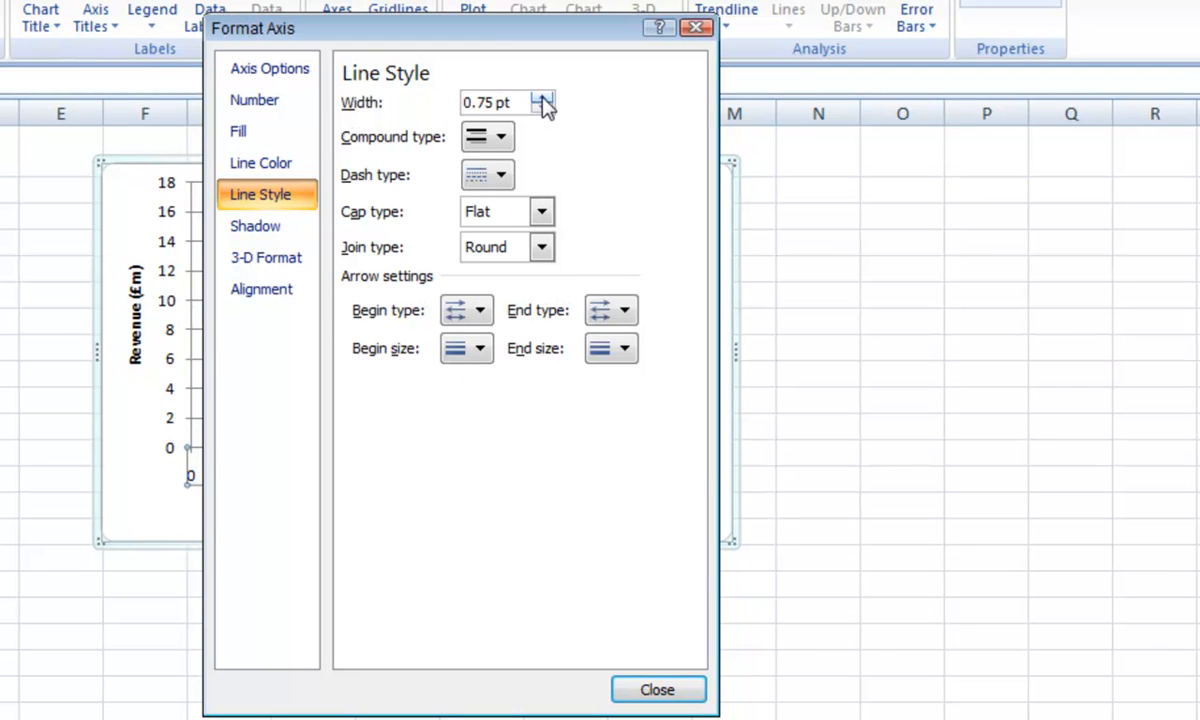
left_click(544, 98)
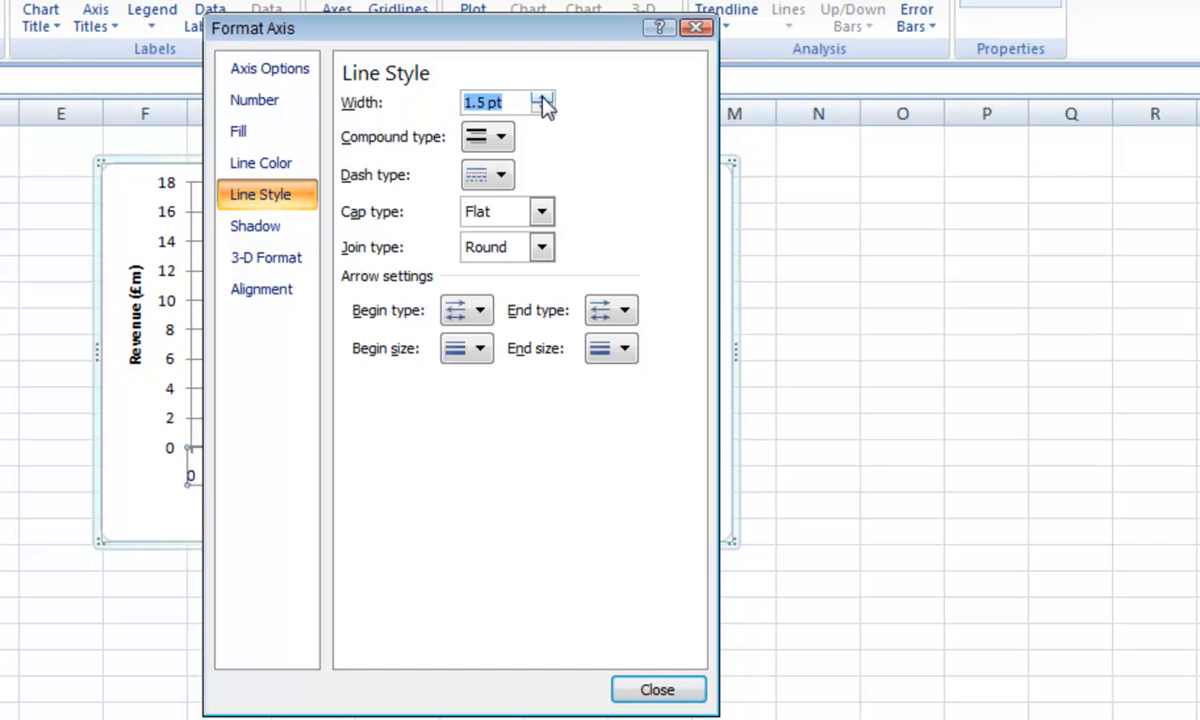
left_click(544, 96)
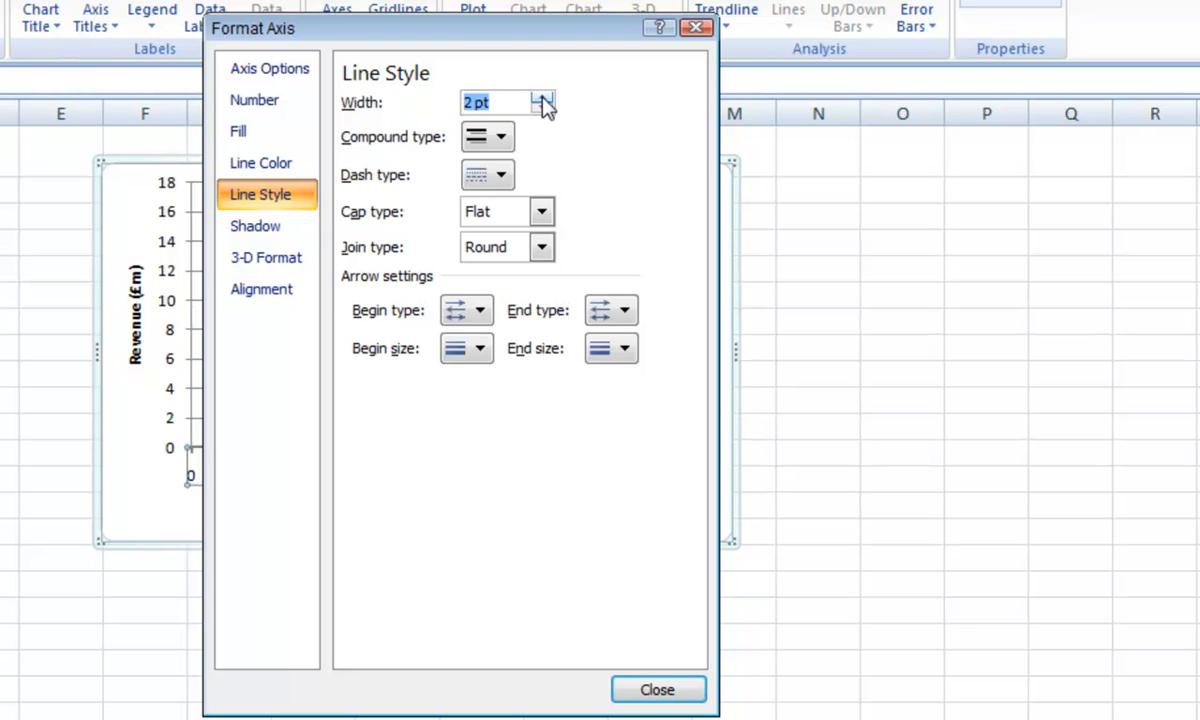
mouse_move(270, 204)
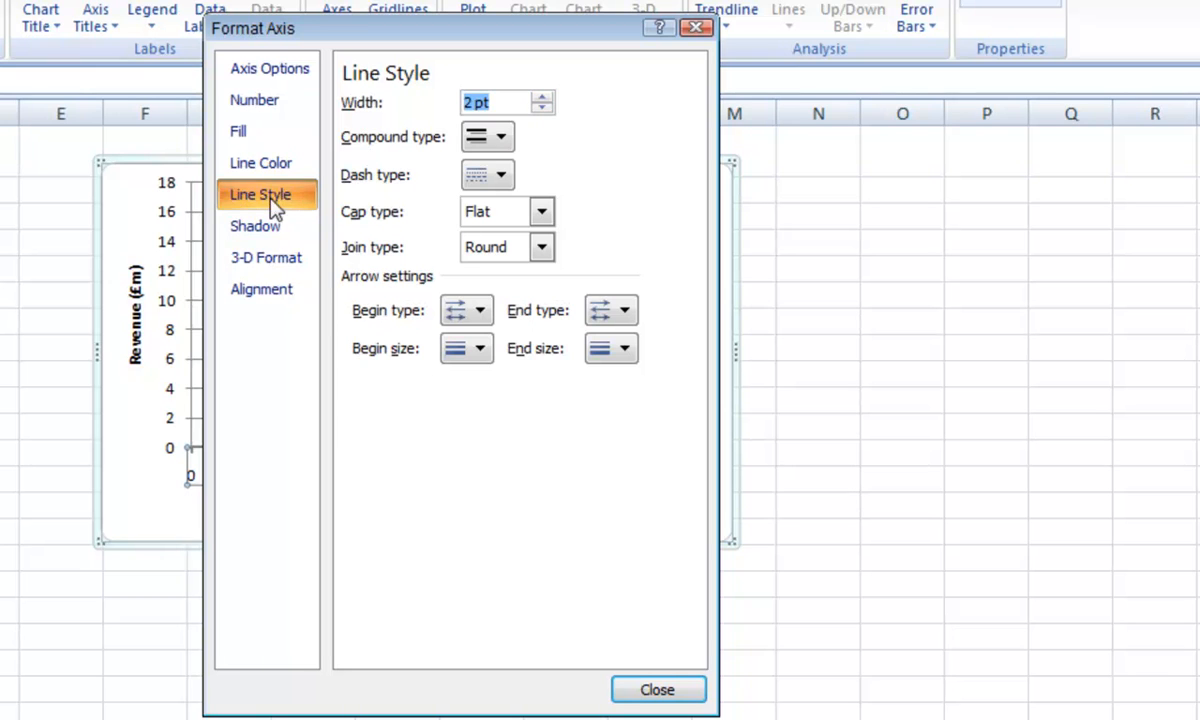
left_click(260, 162)
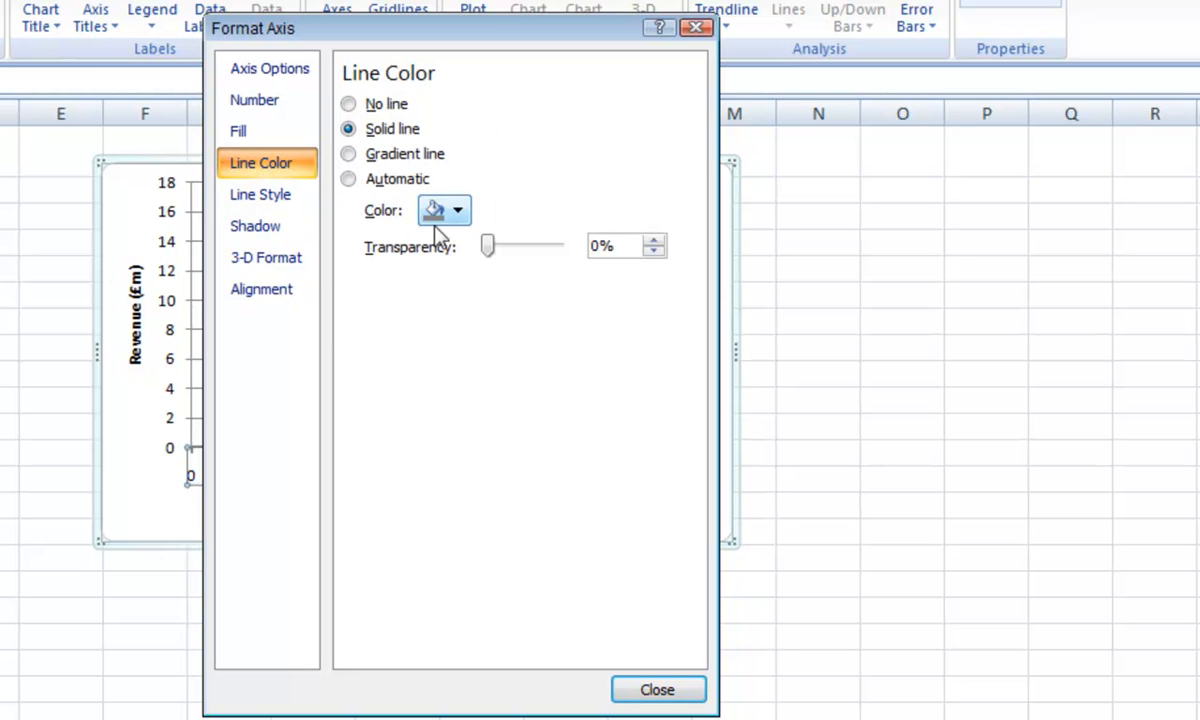
left_click(456, 210)
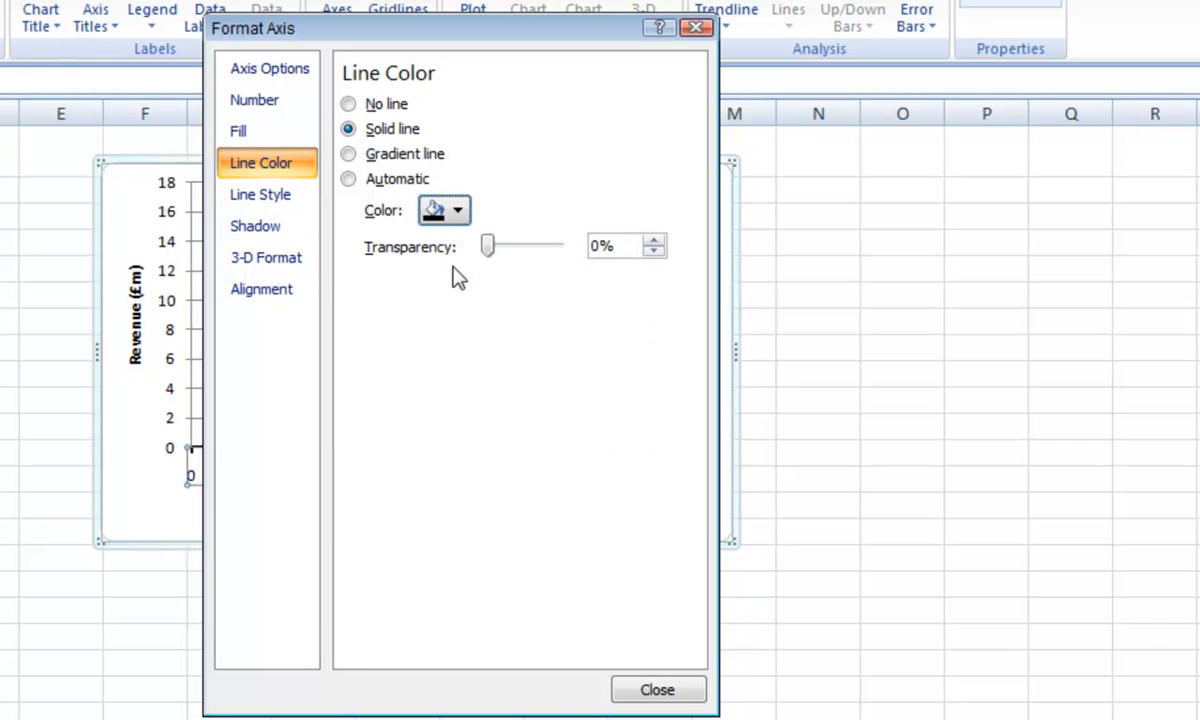
mouse_move(620, 130)
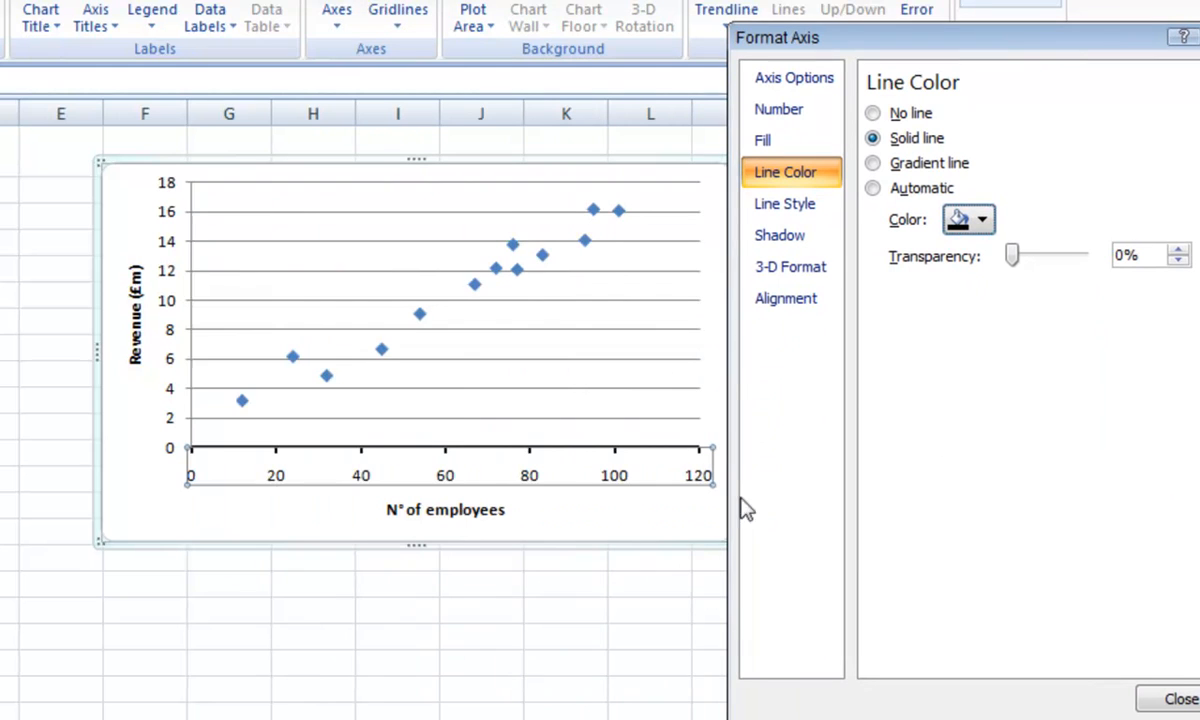
mouse_move(620, 476)
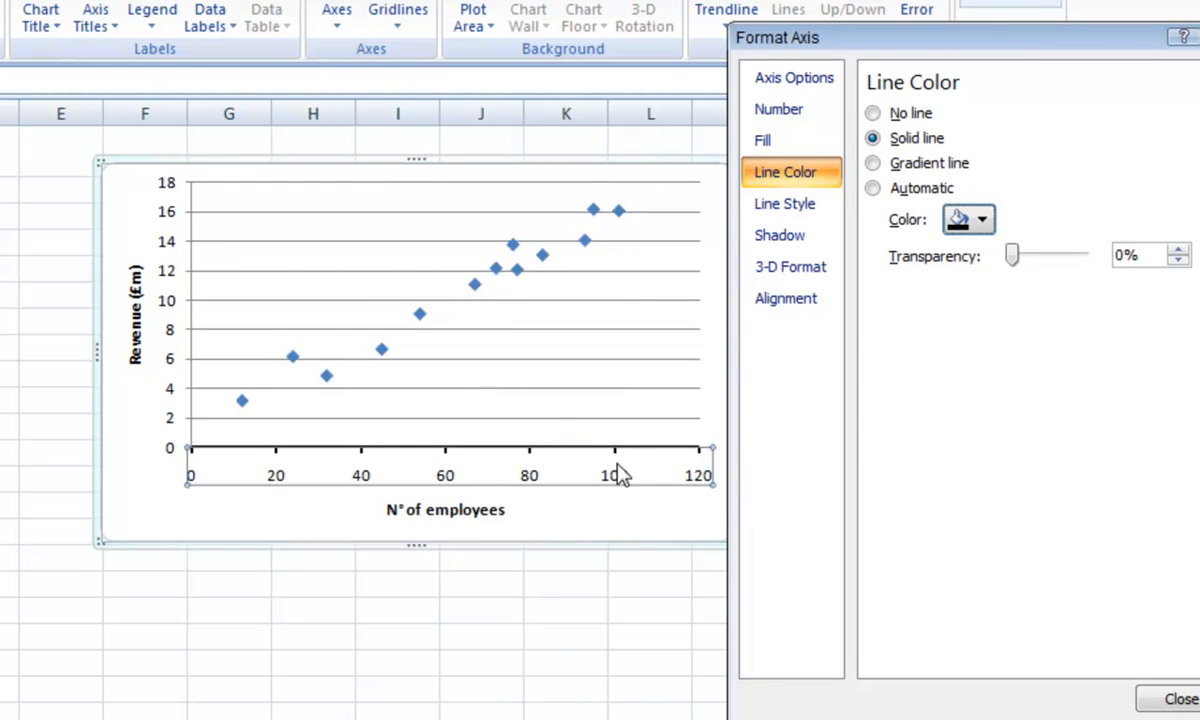
mouse_move(362, 476)
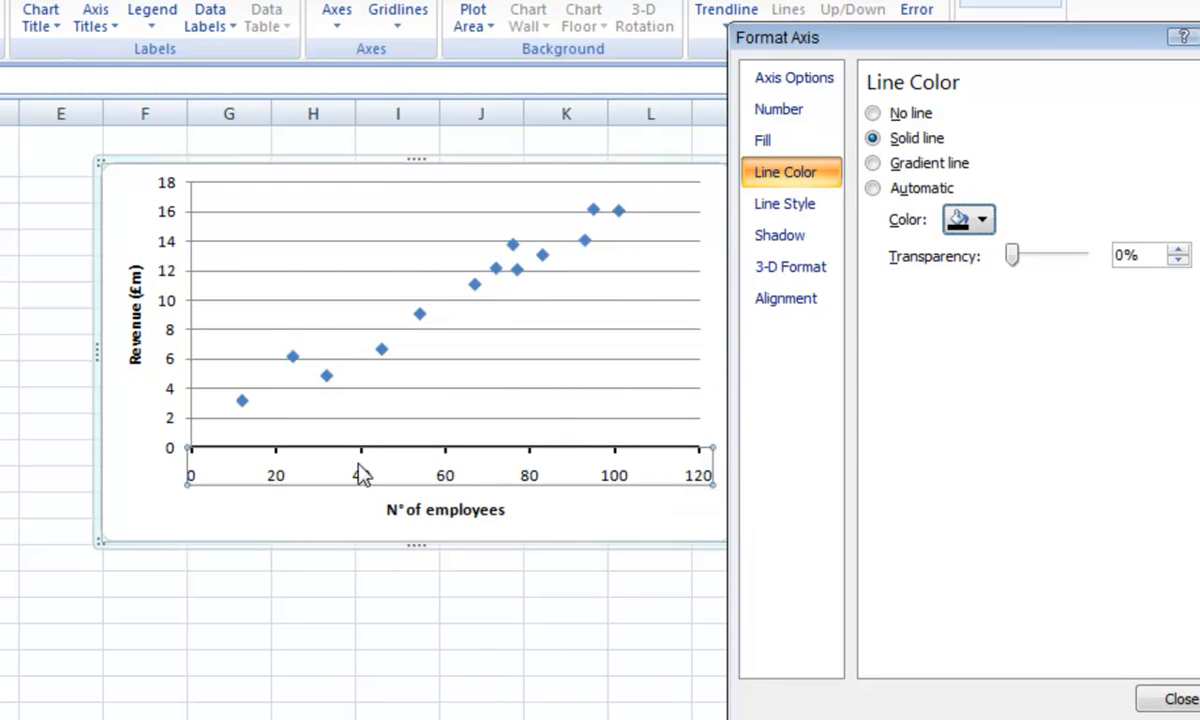
mouse_move(376, 472)
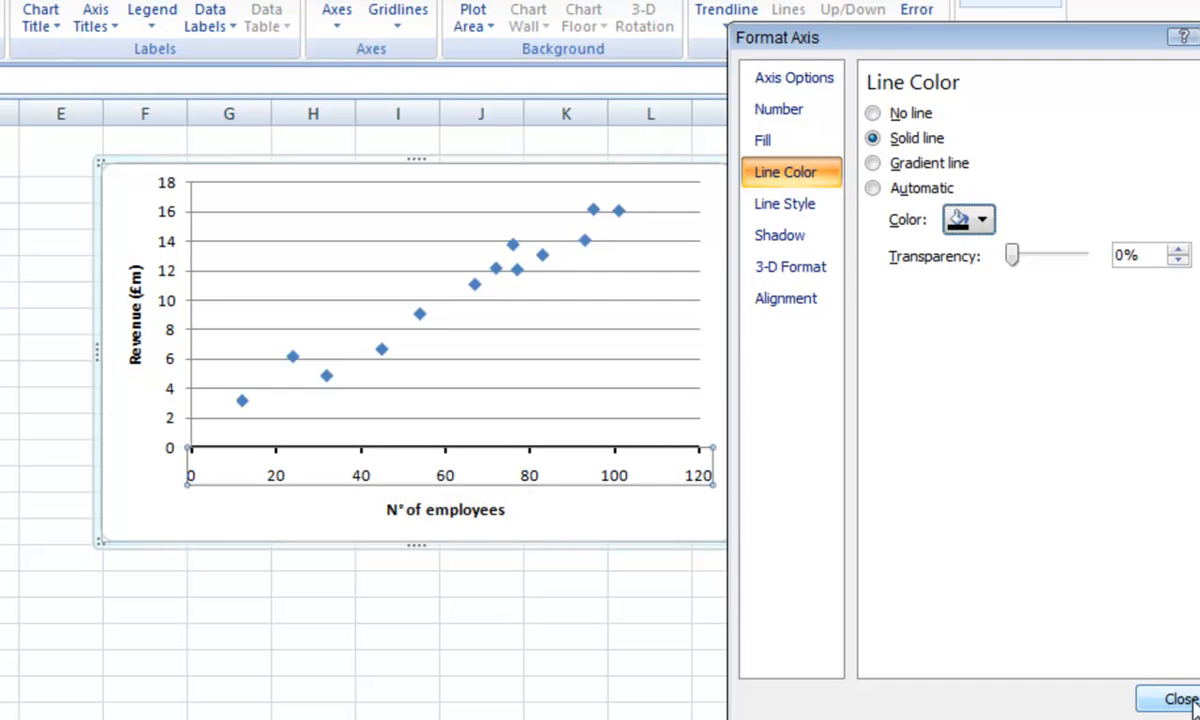
left_click(1180, 698)
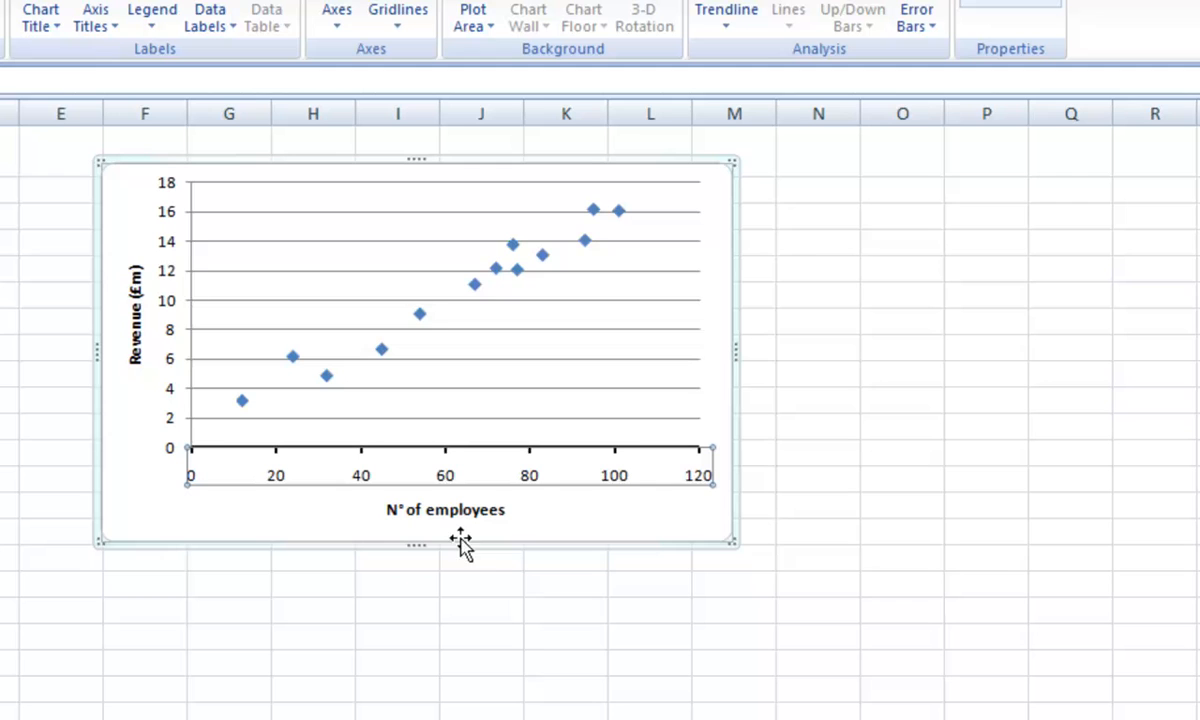
mouse_move(170, 278)
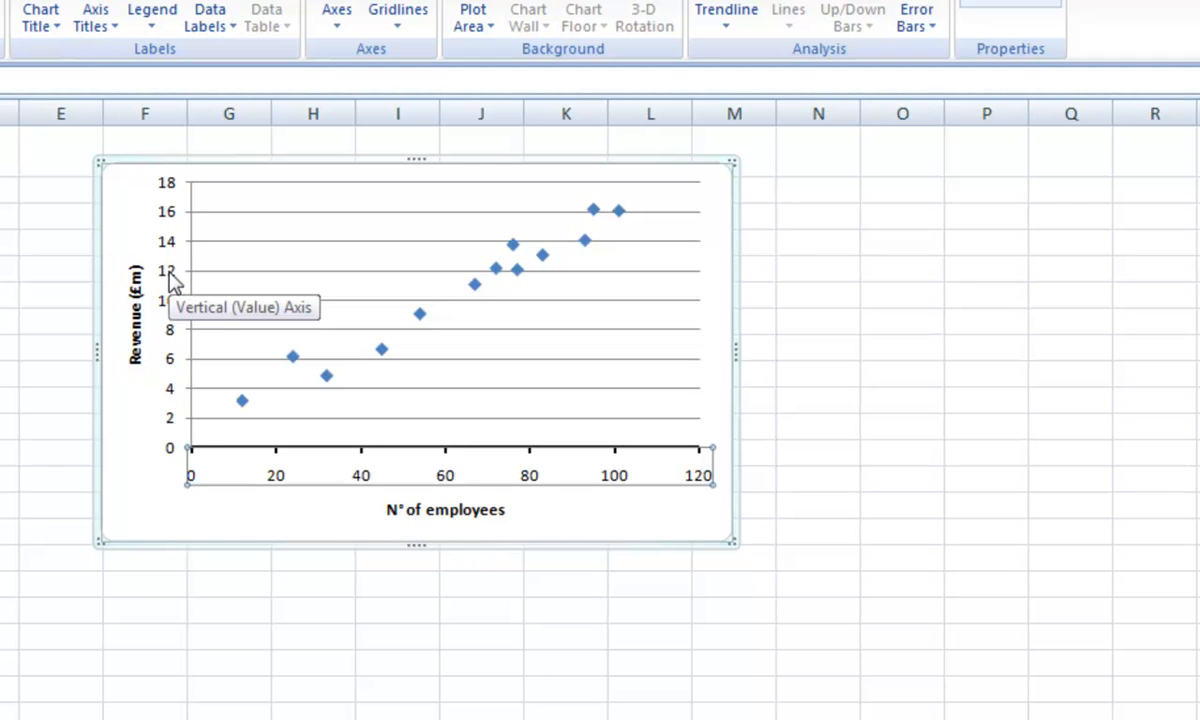
Step: Format the vertical axis line thickness and colour to a thick solid black, then close
right_click(170, 280)
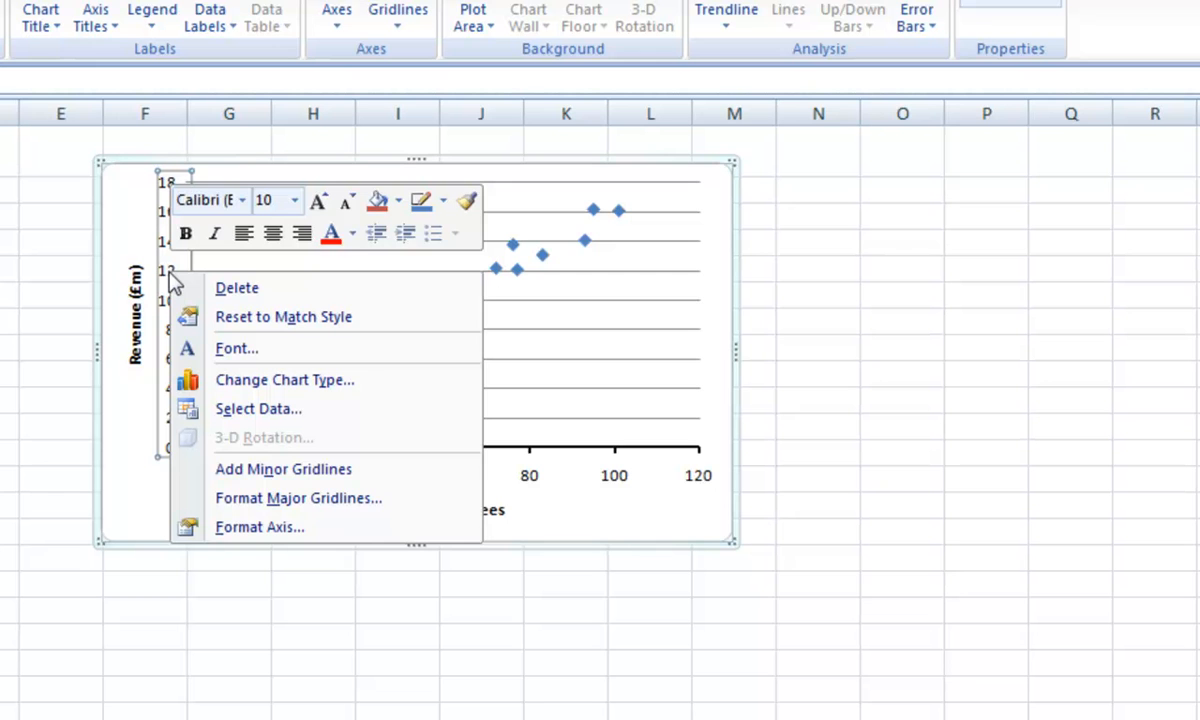
mouse_move(260, 528)
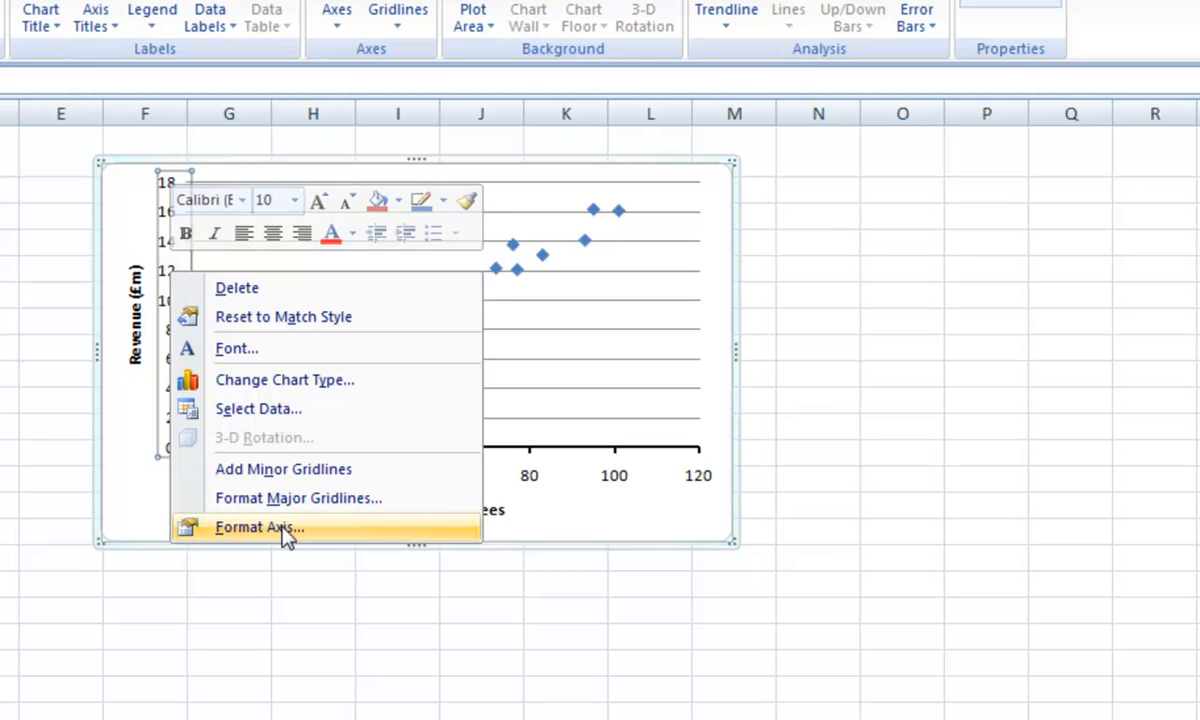
left_click(260, 528)
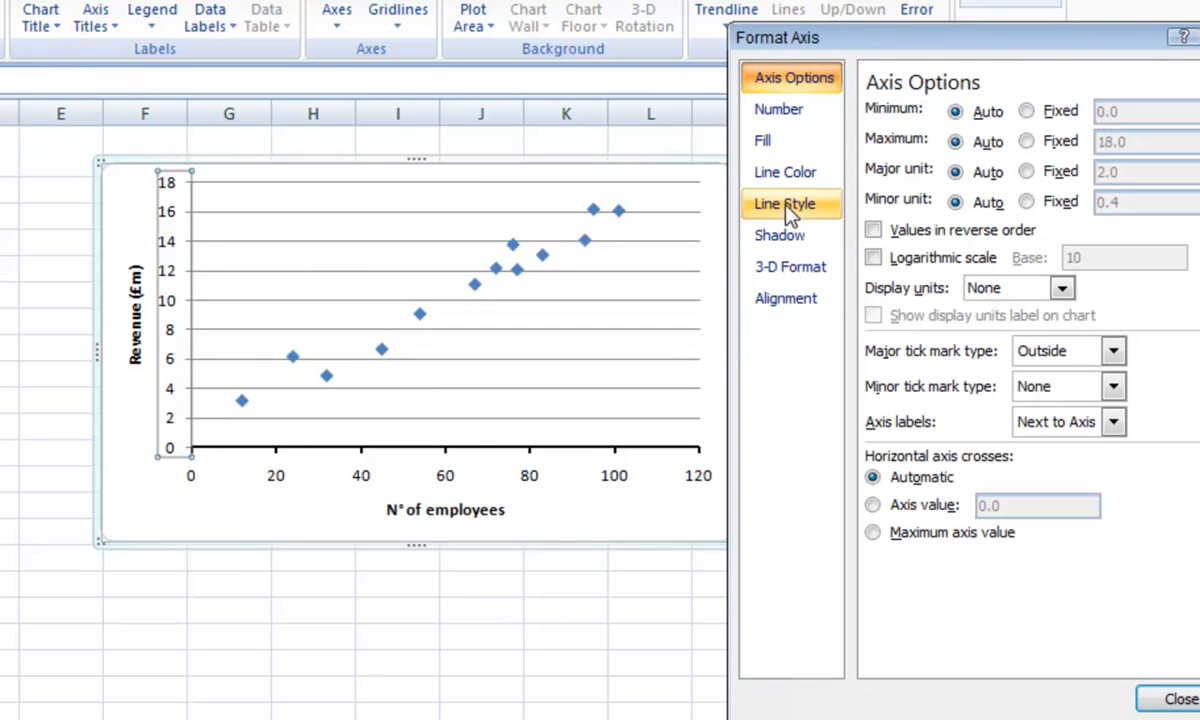
left_click(784, 204)
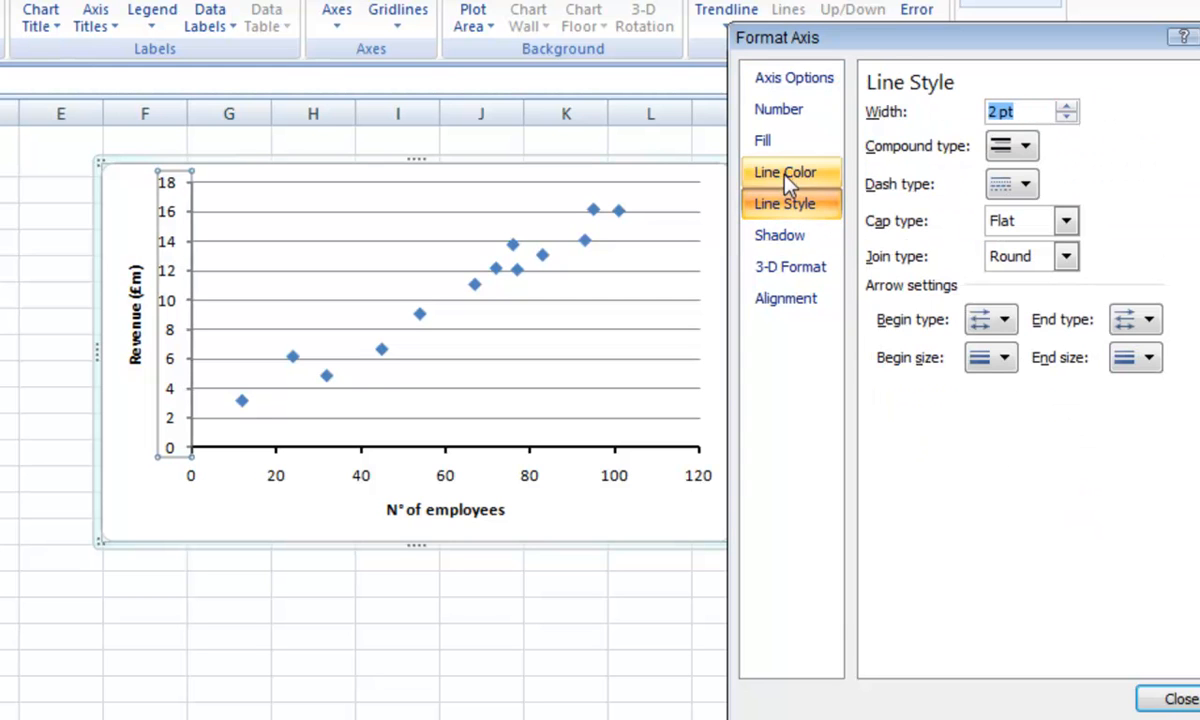
left_click(784, 172)
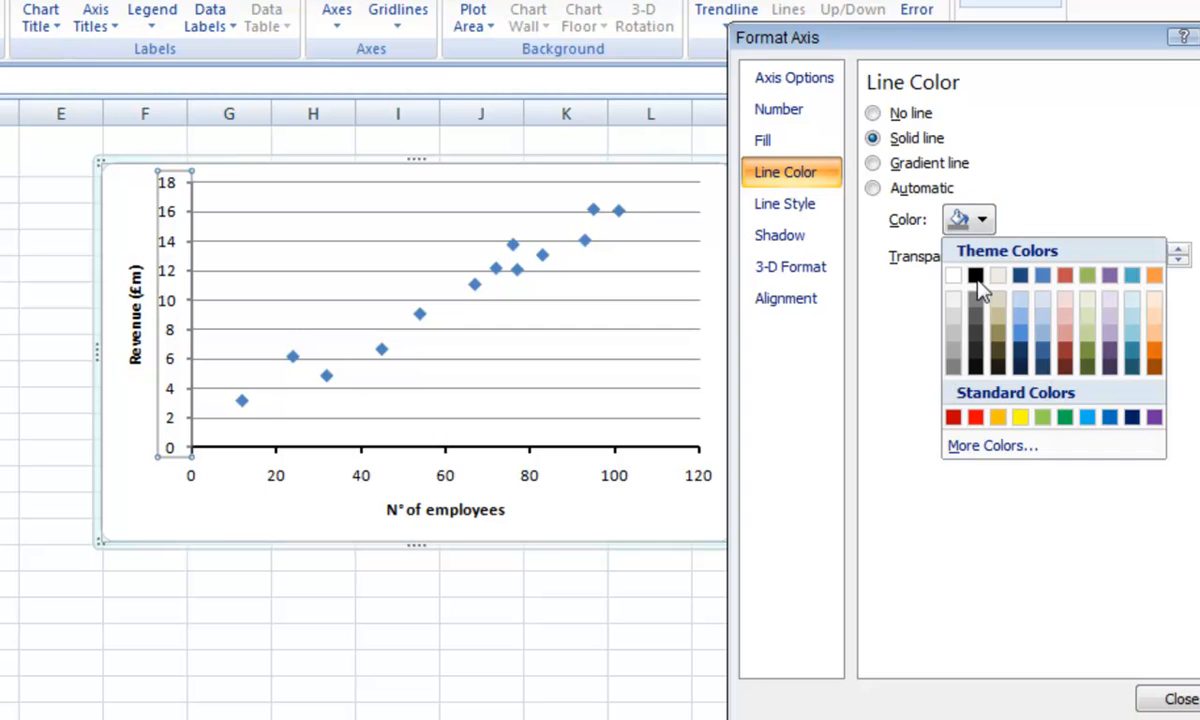
left_click(1180, 696)
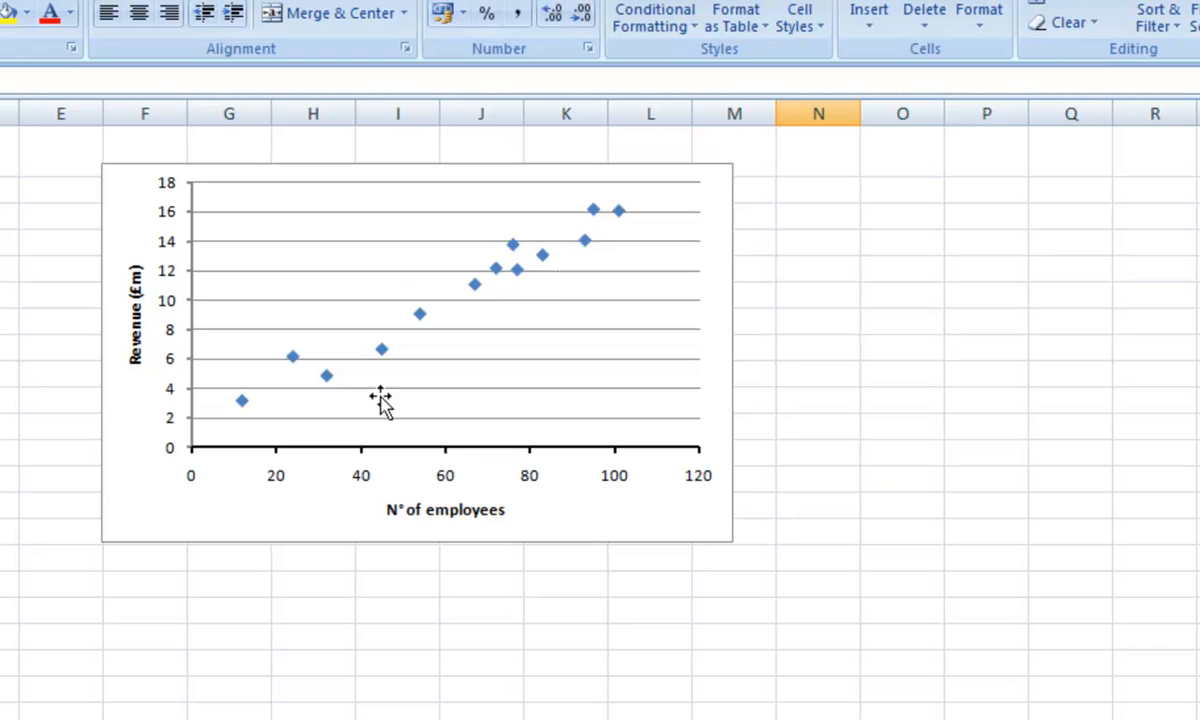
mouse_move(536, 374)
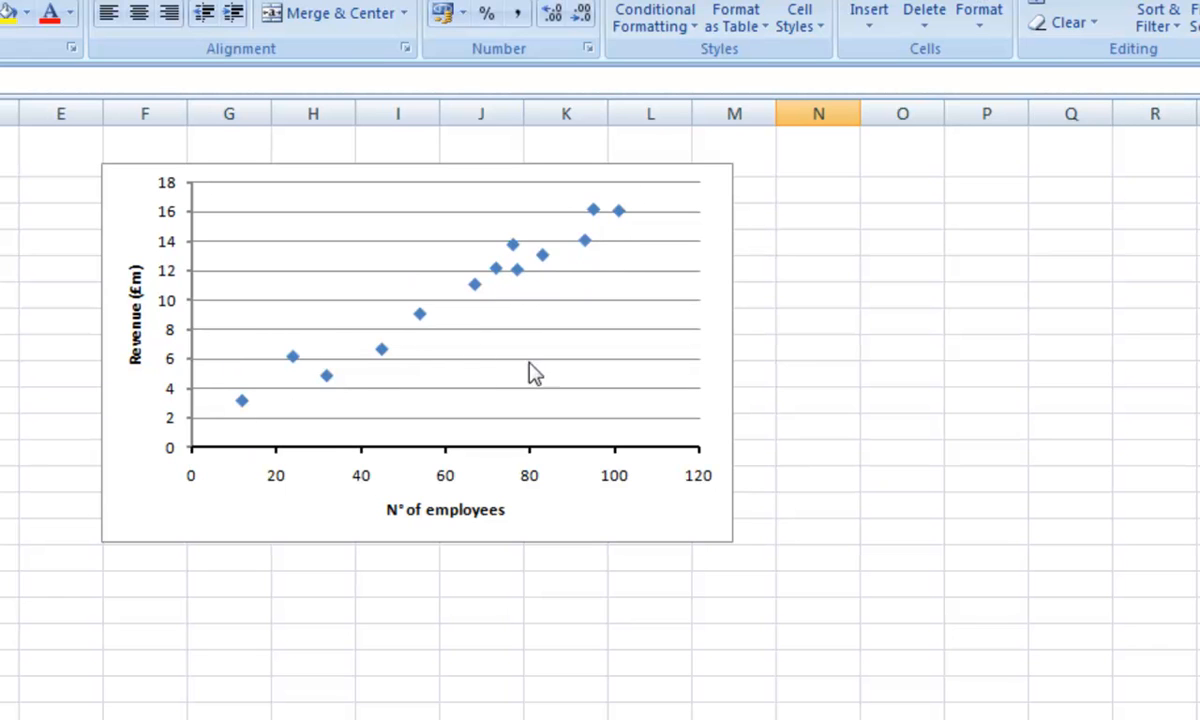
mouse_move(550, 272)
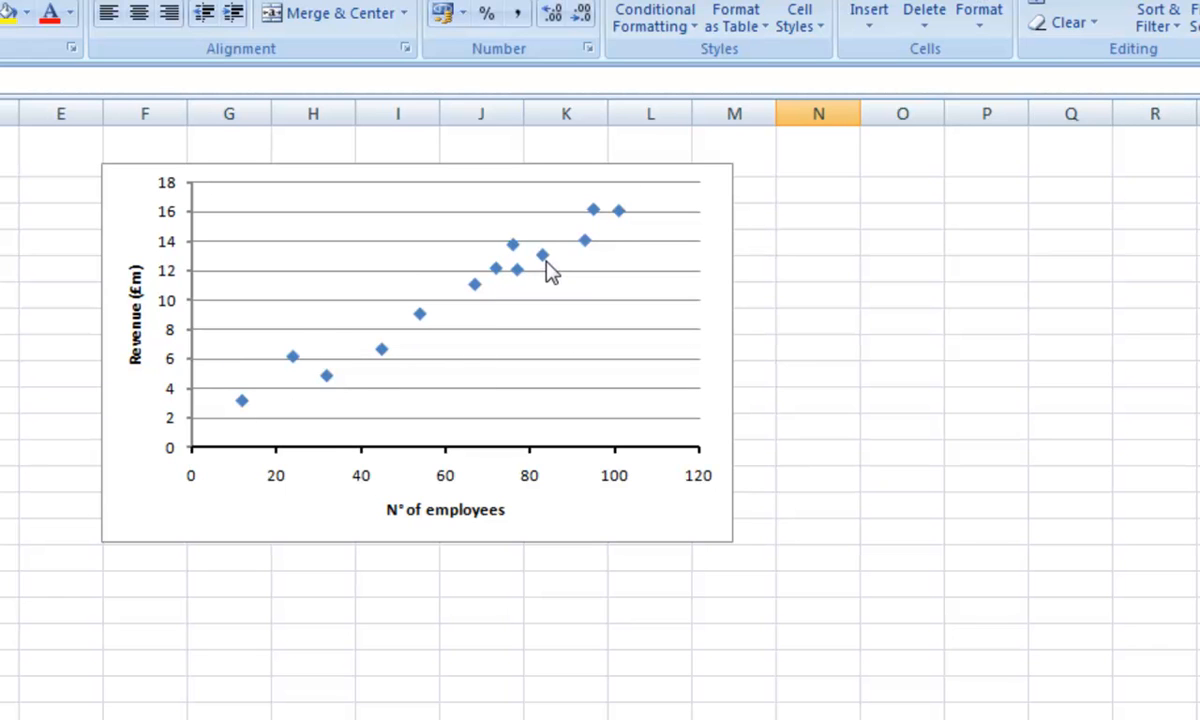
Step: Bring up Format Data Series for the chart's data points
right_click(544, 252)
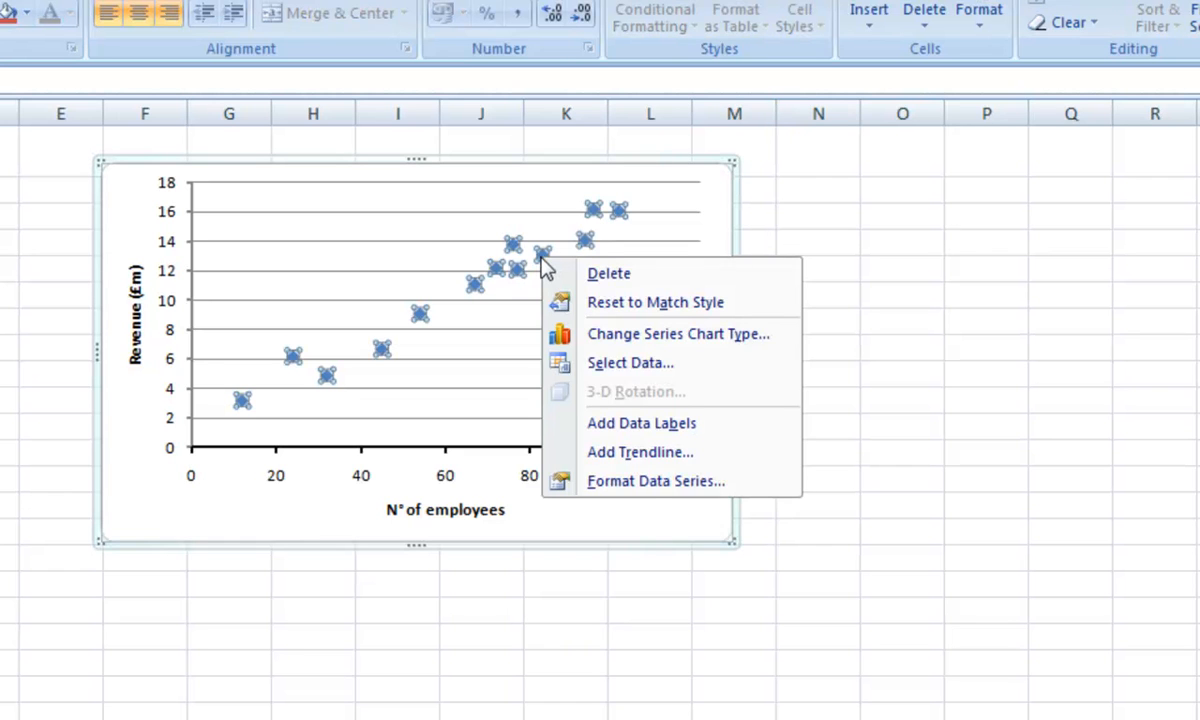
mouse_move(656, 480)
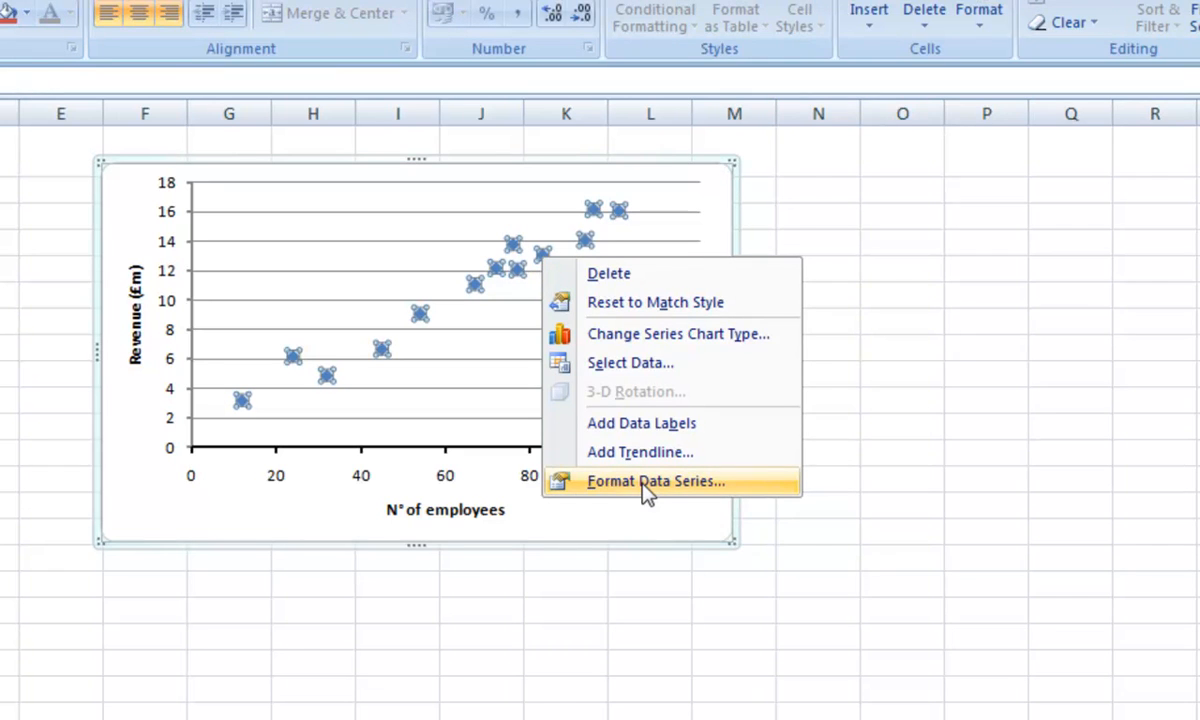
left_click(656, 480)
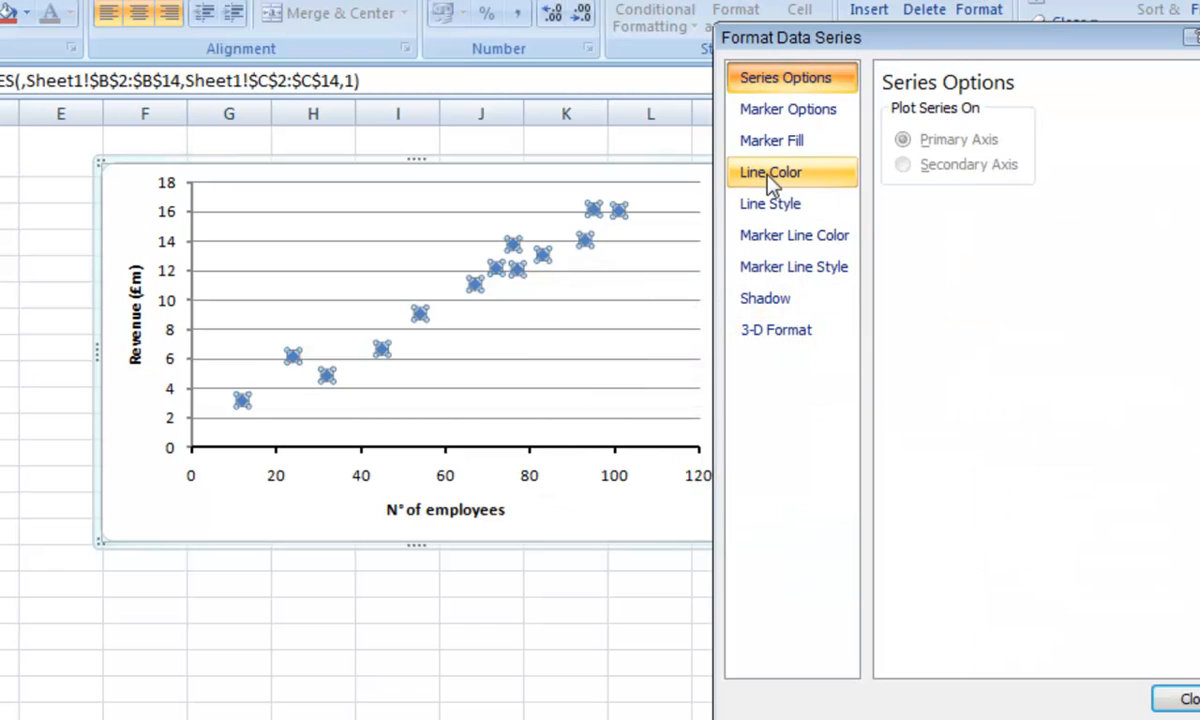
Step: Give the series built-in circle markers at size 5 and close the Format Data Series dialog
left_click(788, 108)
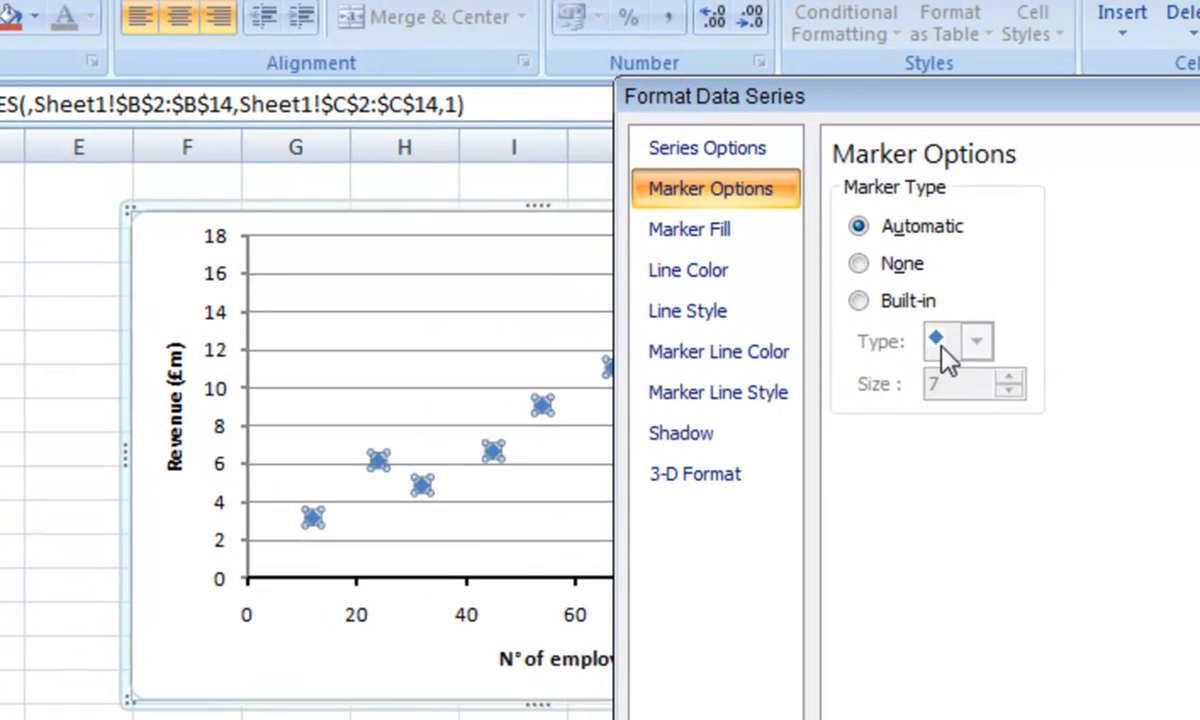
left_click(858, 300)
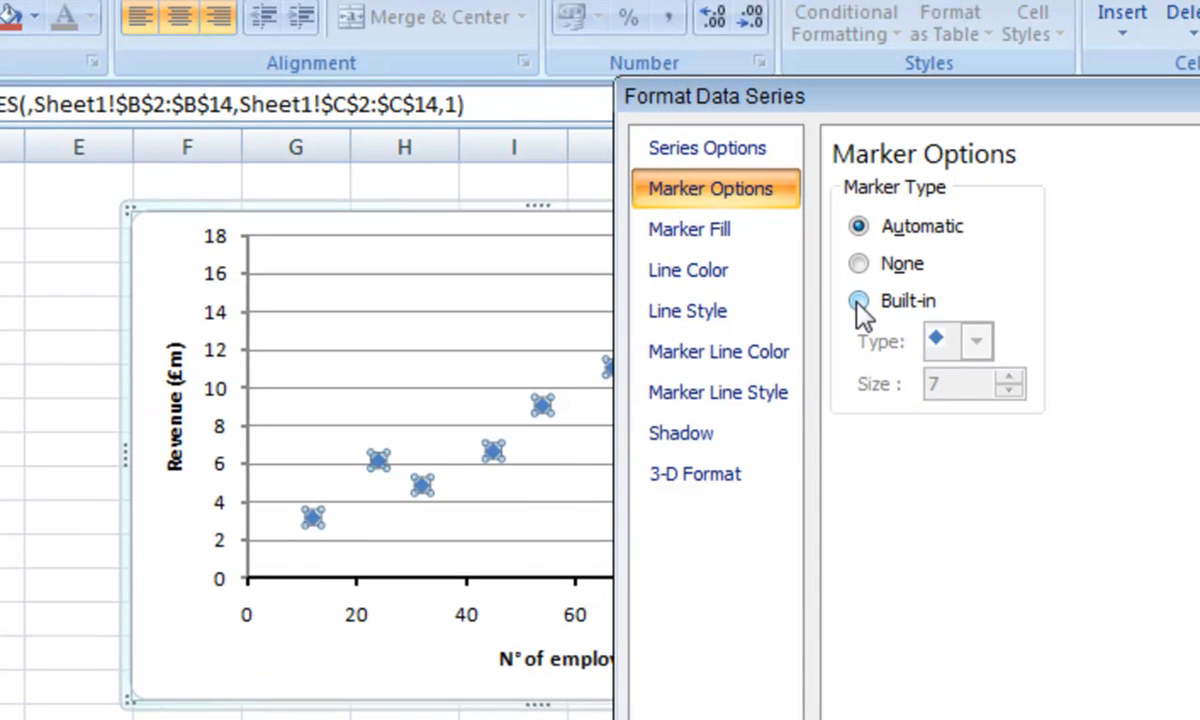
left_click(858, 300)
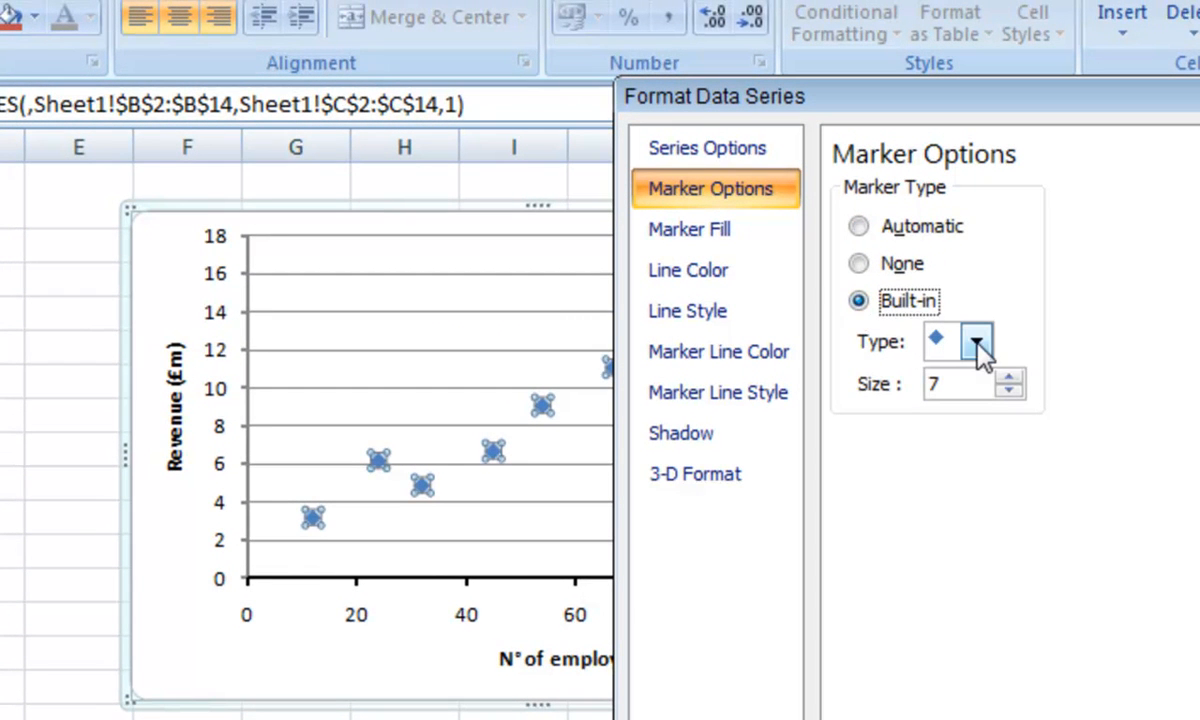
left_click(976, 340)
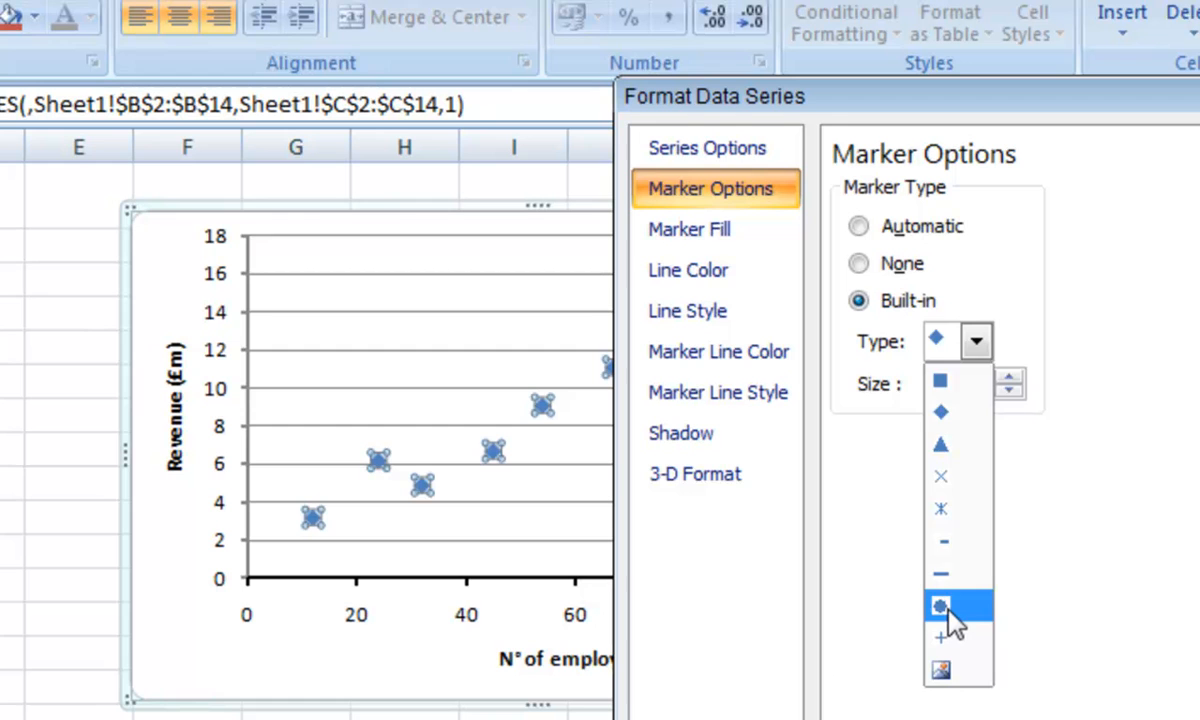
left_click(940, 608)
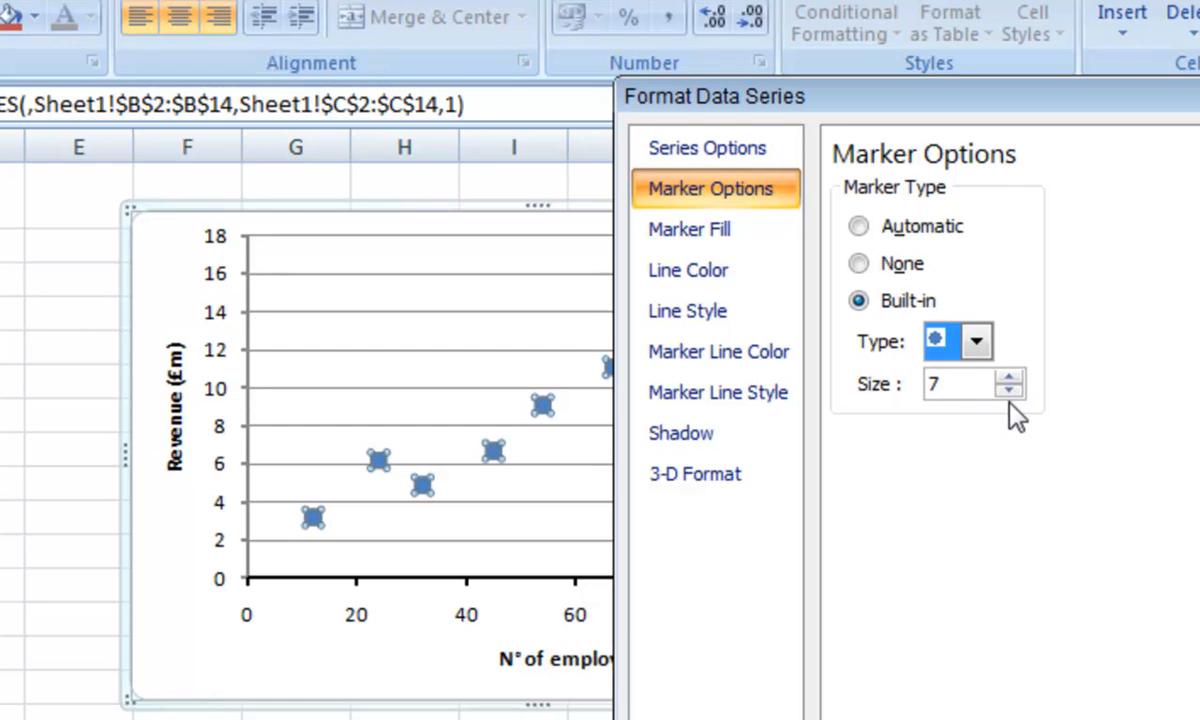
mouse_move(418, 462)
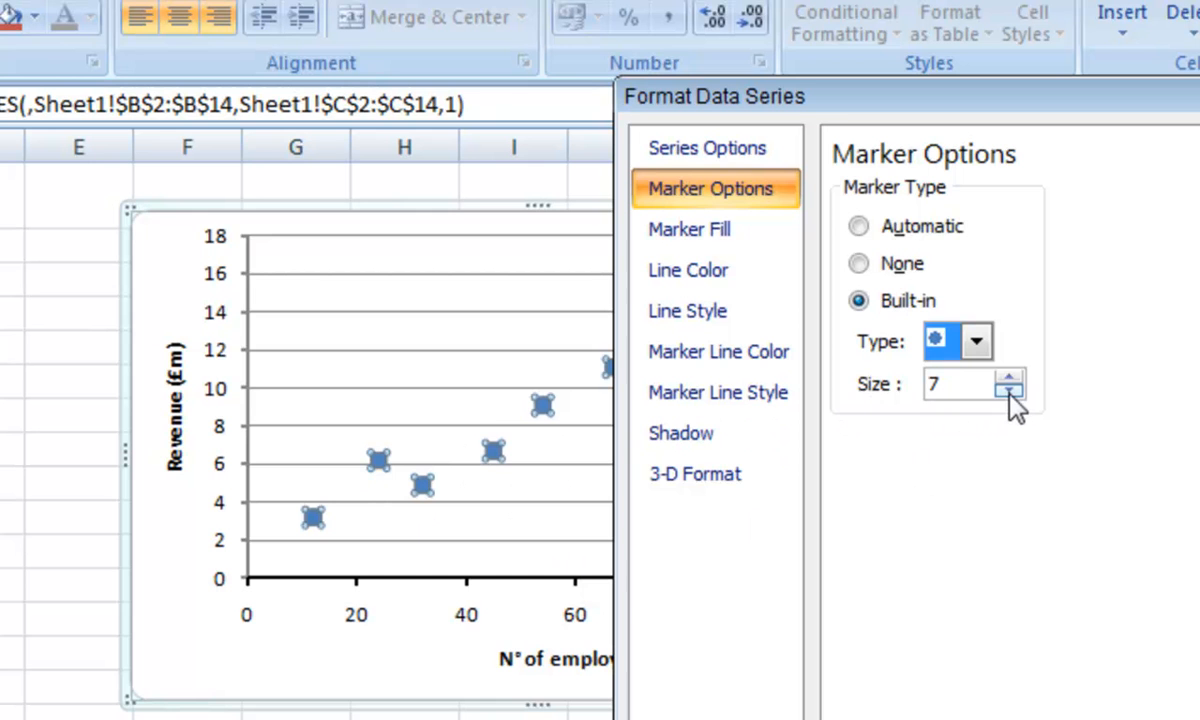
left_click(1010, 390)
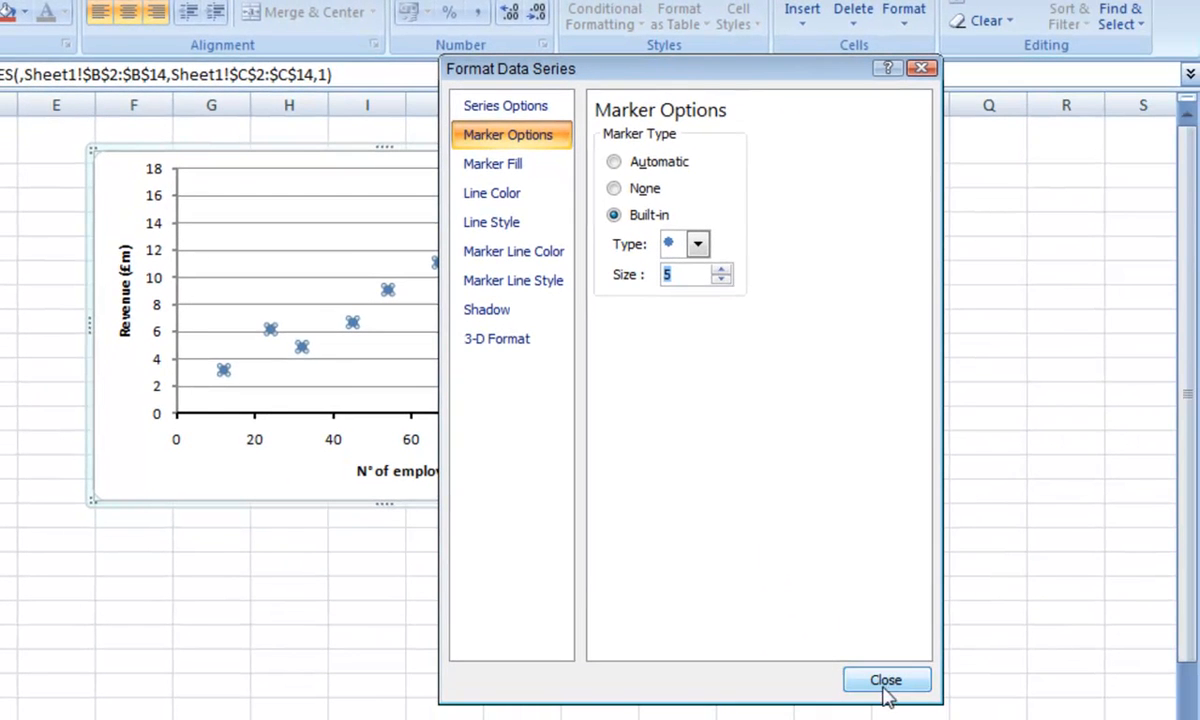
left_click(884, 680)
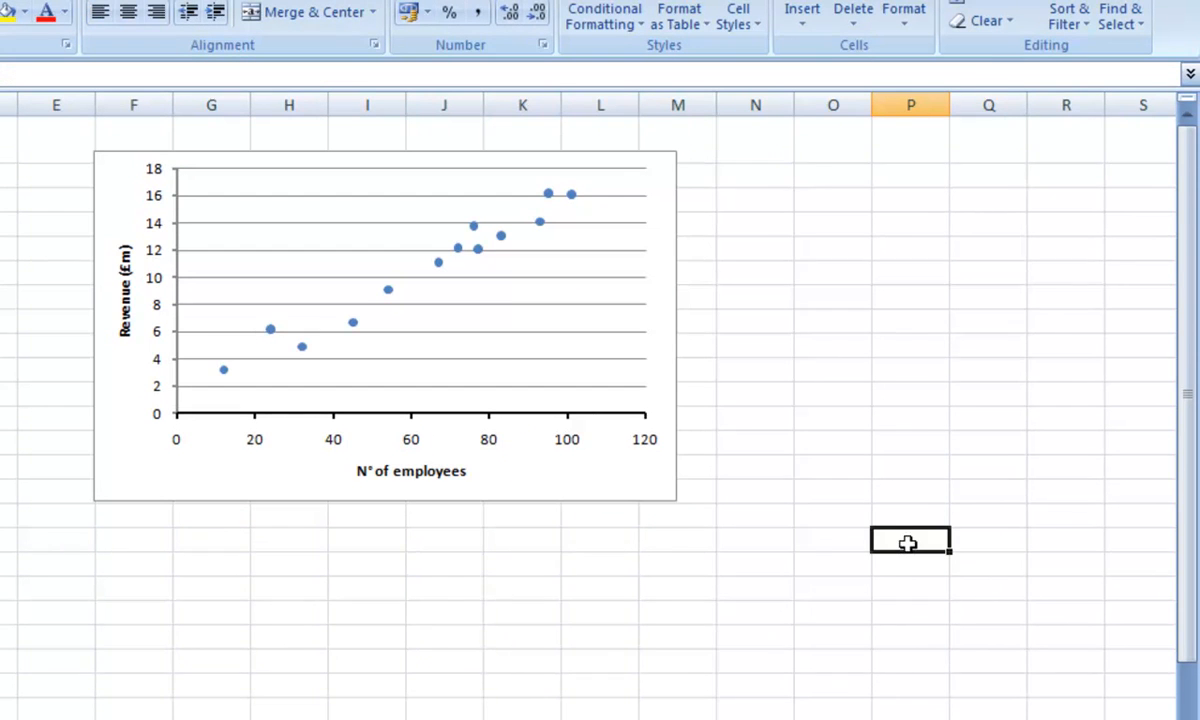